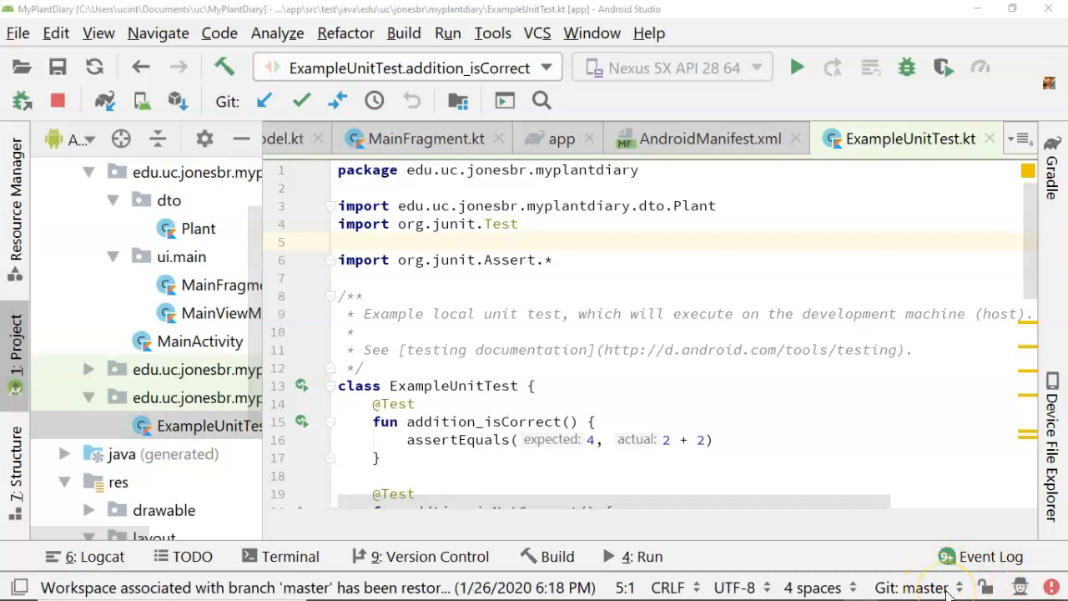
pyautogui.moveTo(910, 588)
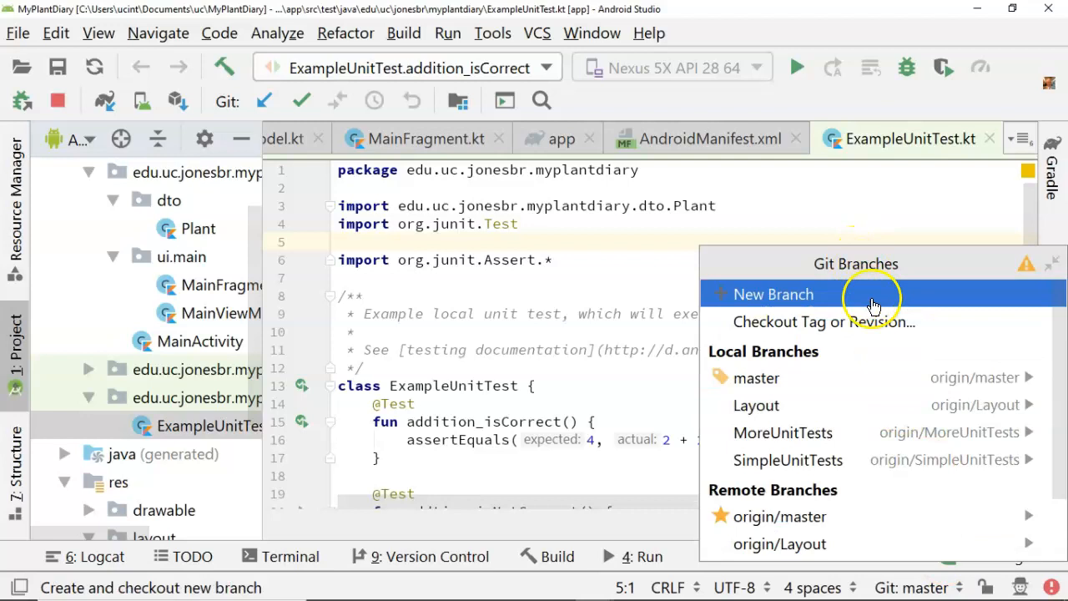
# - Create and check out a new Git branch named ConsumePlantJSON
pyautogui.click(772, 294)
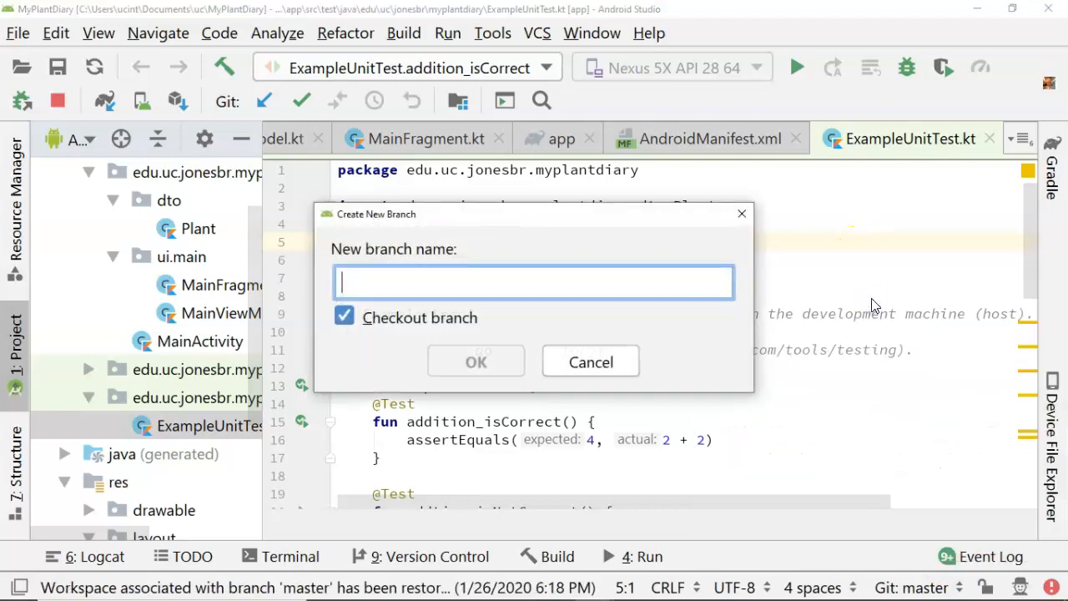
pyautogui.write('ConsumePlantJSON')
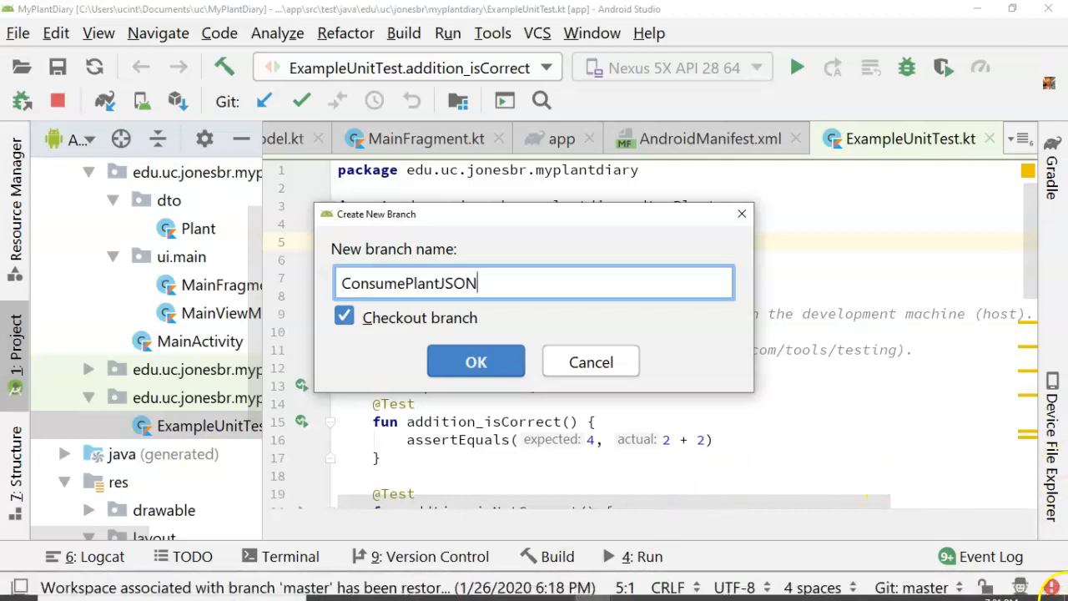
pyautogui.click(475, 361)
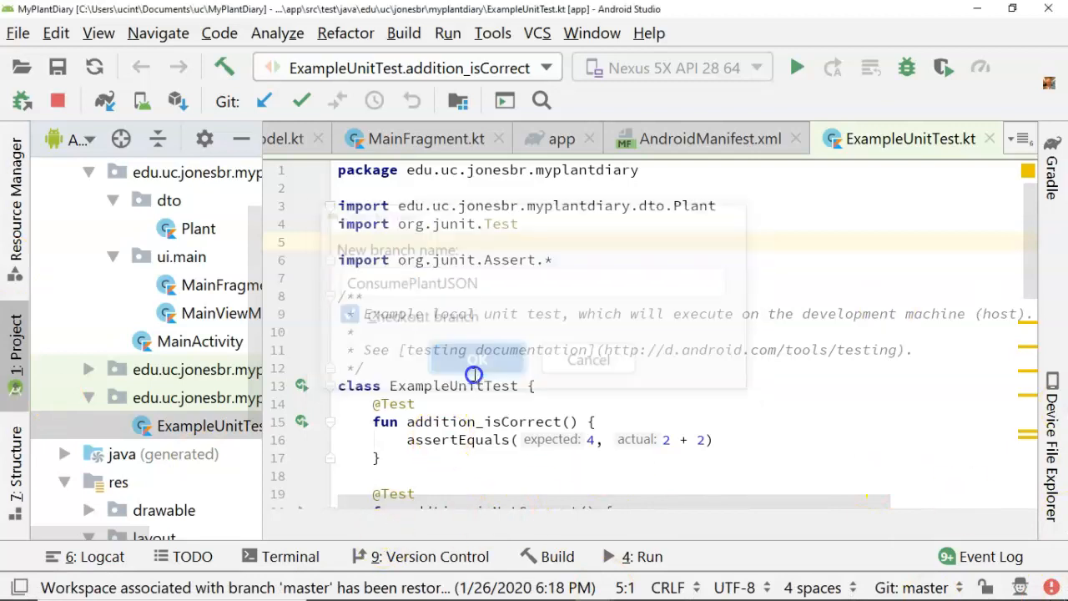
pyautogui.click(473, 359)
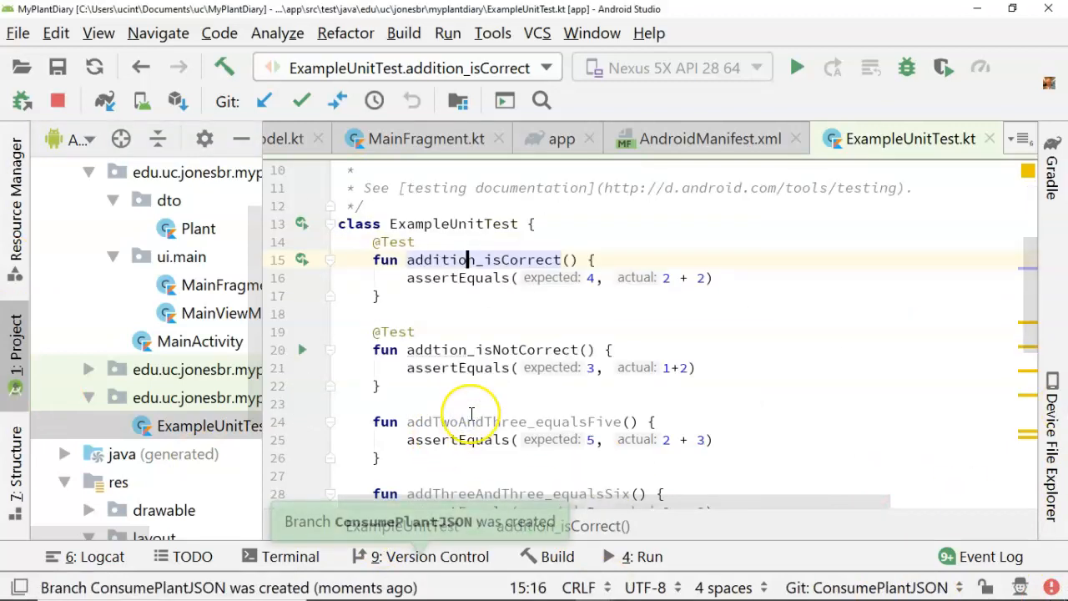
# - Swap the arithmetic tests for a confirmEasternRedbud_outputsEasternRedbud test checking Plant's toString
pyautogui.scroll(-3)
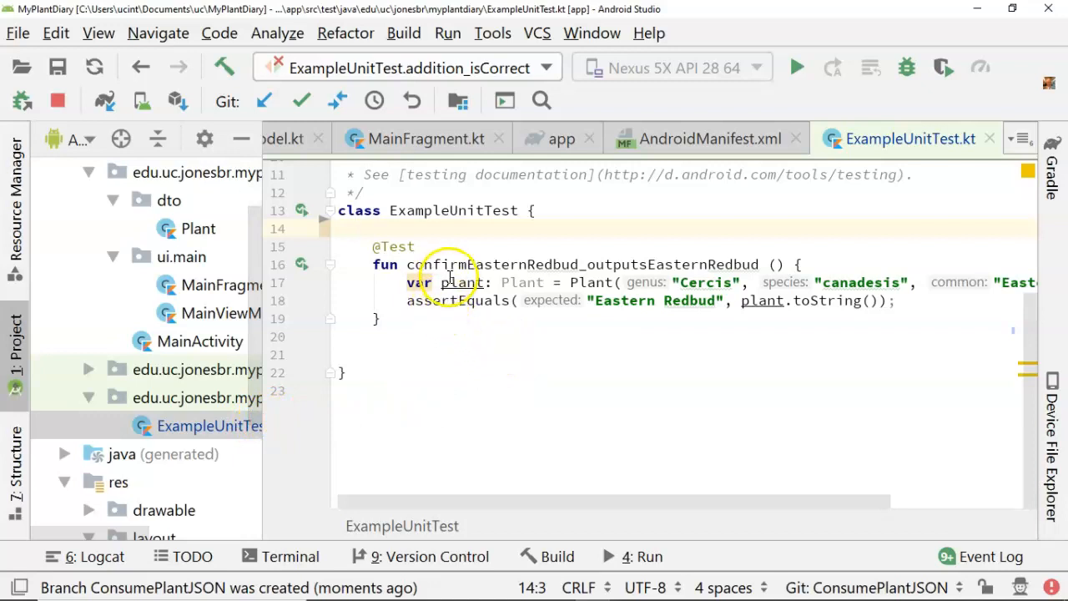
pyautogui.moveTo(634, 500)
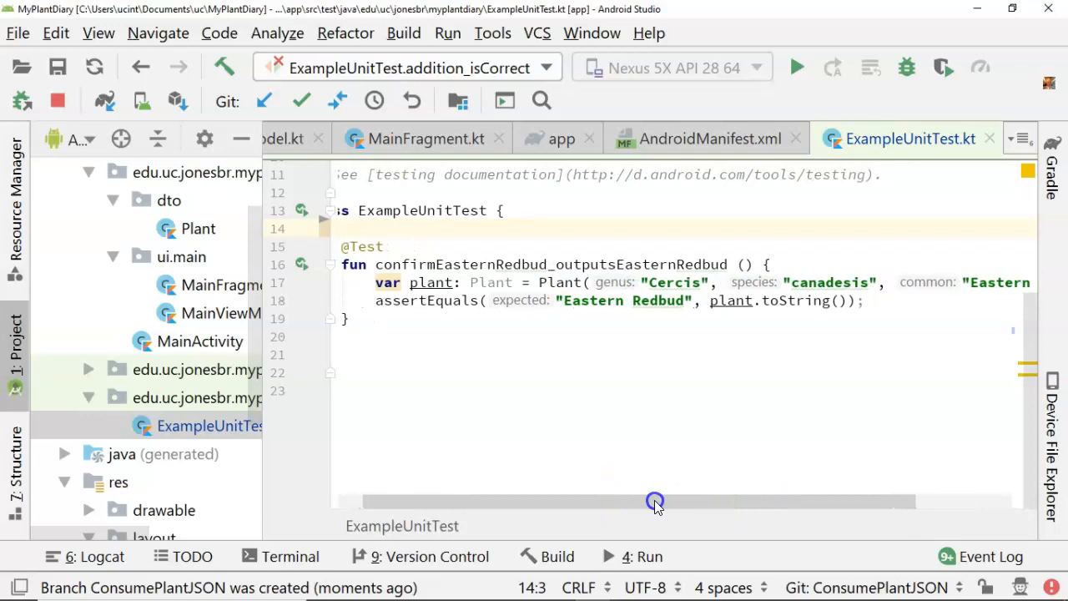
pyautogui.moveTo(530, 275)
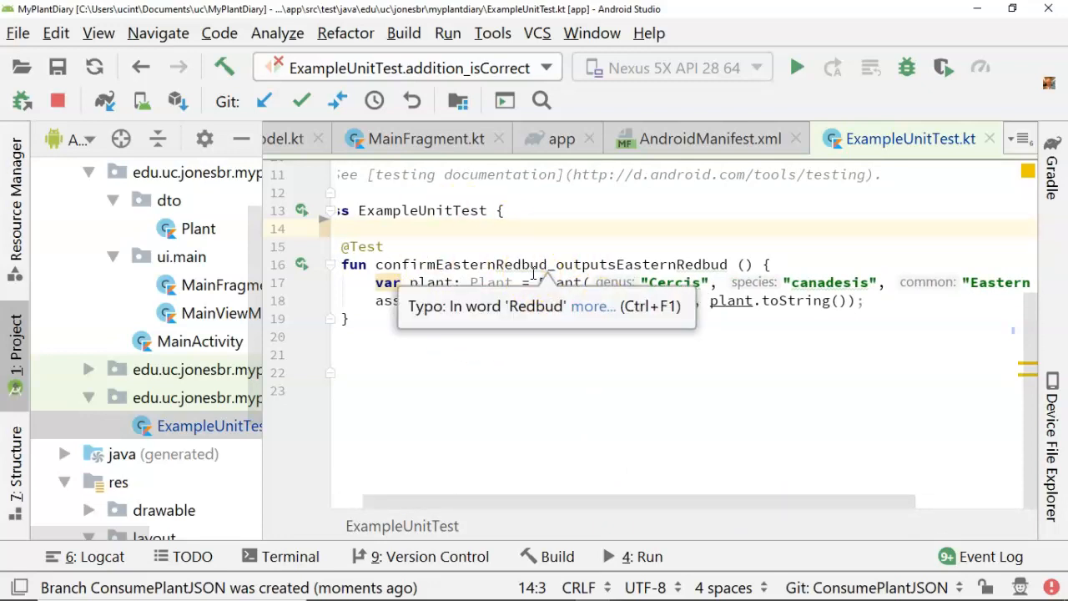
pyautogui.moveTo(568, 459)
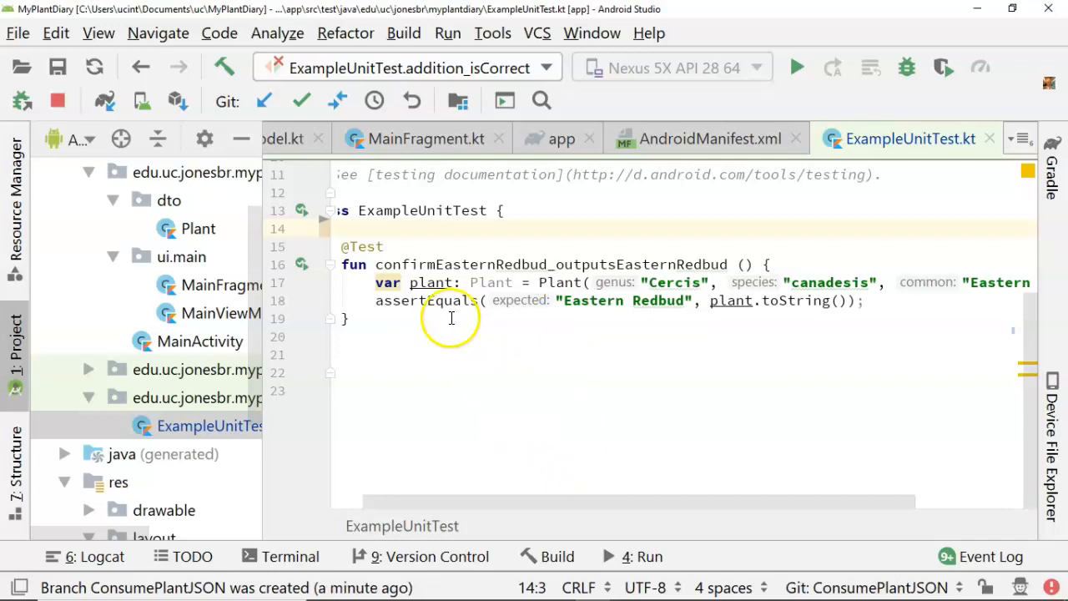
pyautogui.moveTo(399, 323)
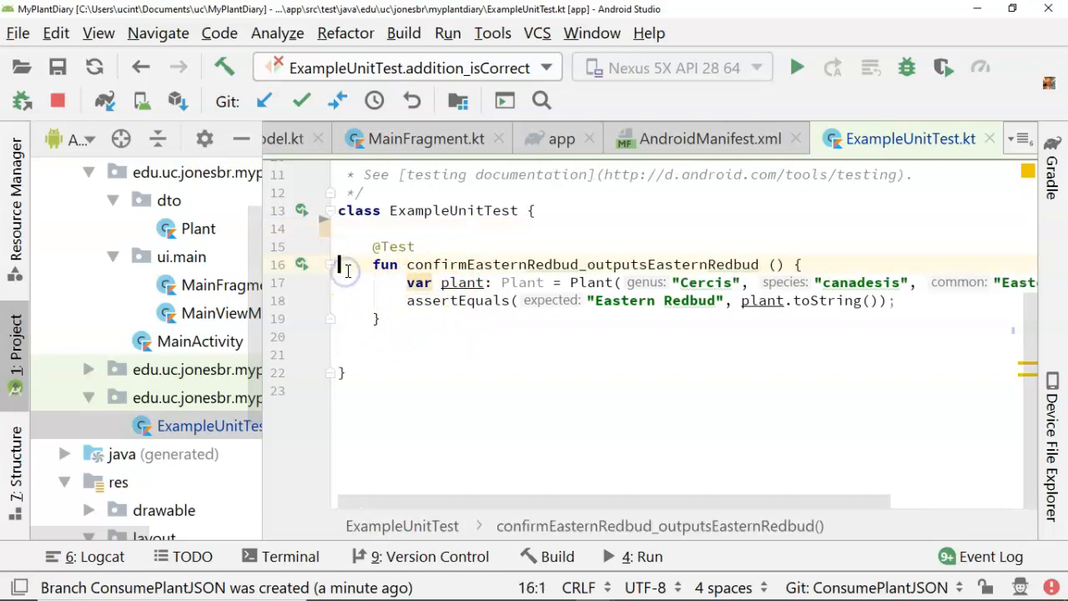
pyautogui.moveTo(461, 282)
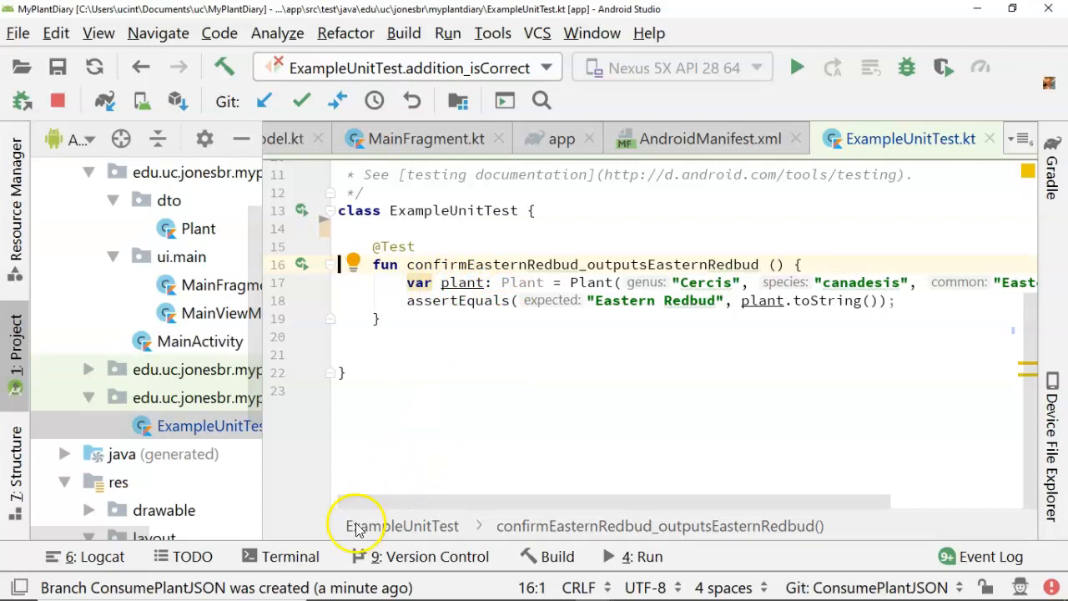
pyautogui.click(214, 425)
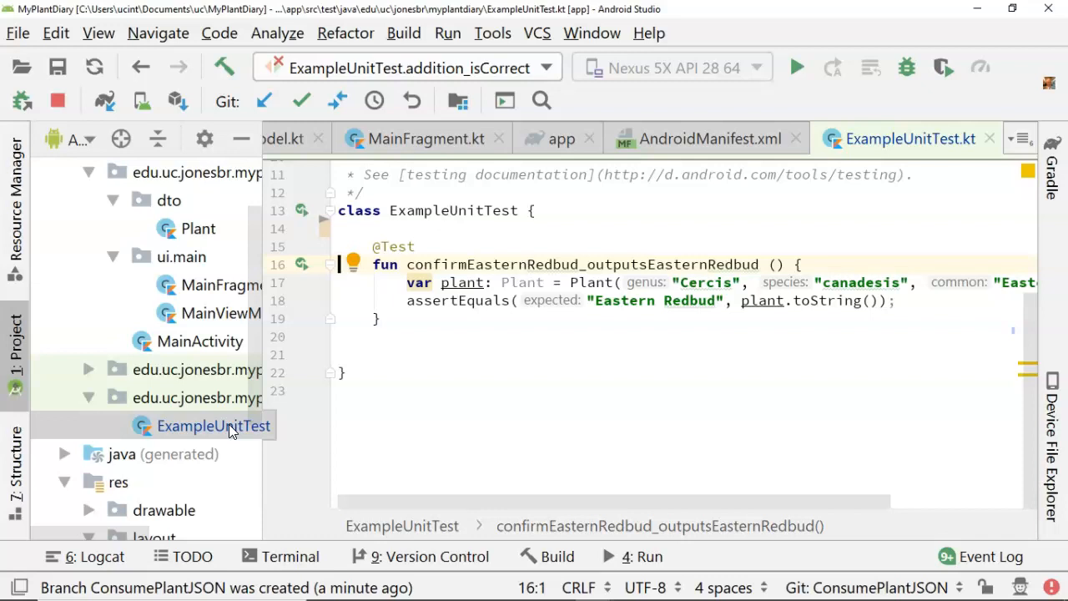
# - Refactor-rename the ExampleUnitTest file and class to PlantDataUnitTest
pyautogui.rightClick(213, 426)
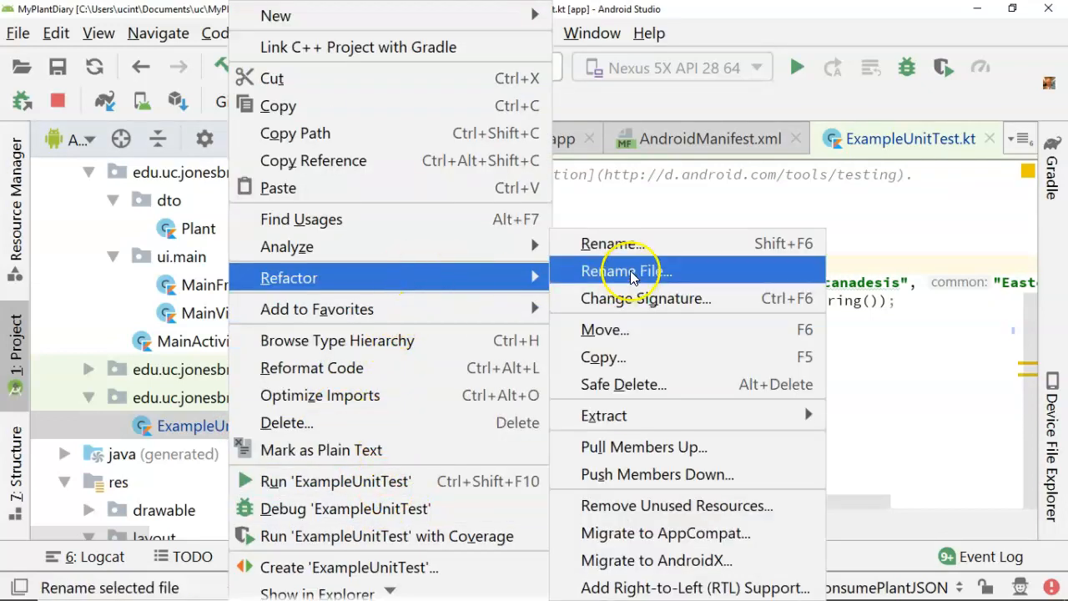
pyautogui.click(625, 270)
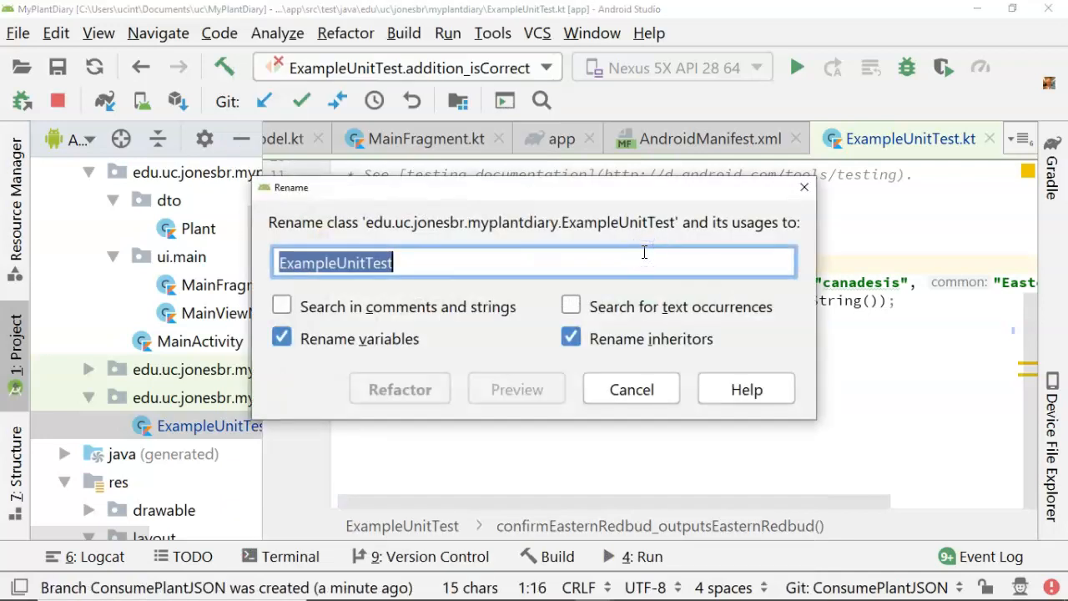
pyautogui.write('PlantData')
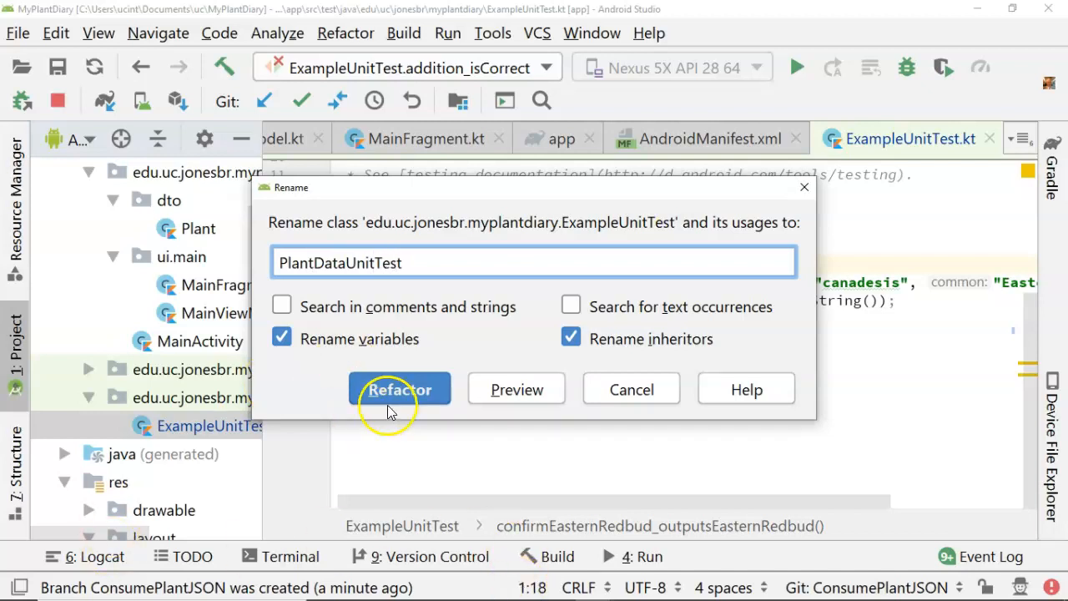
pyautogui.click(399, 389)
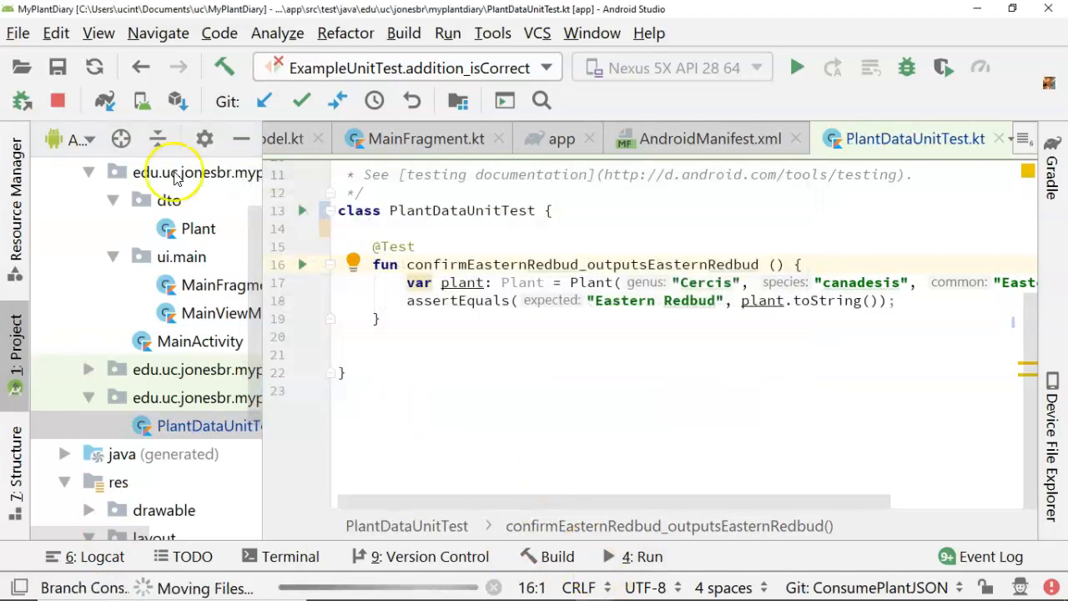
pyautogui.doubleClick(391, 246)
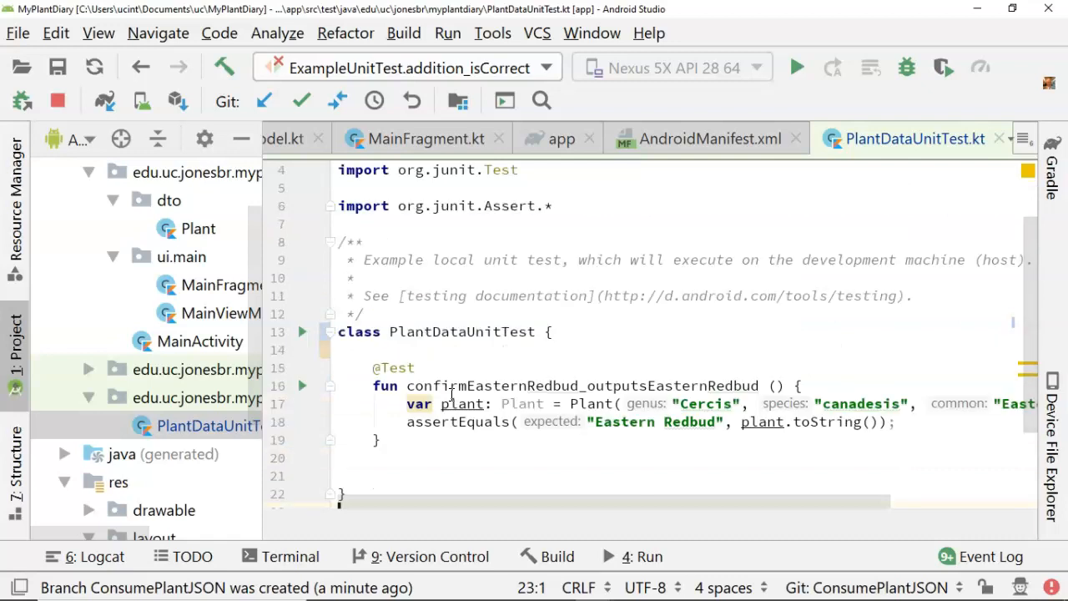
pyautogui.moveTo(251, 369)
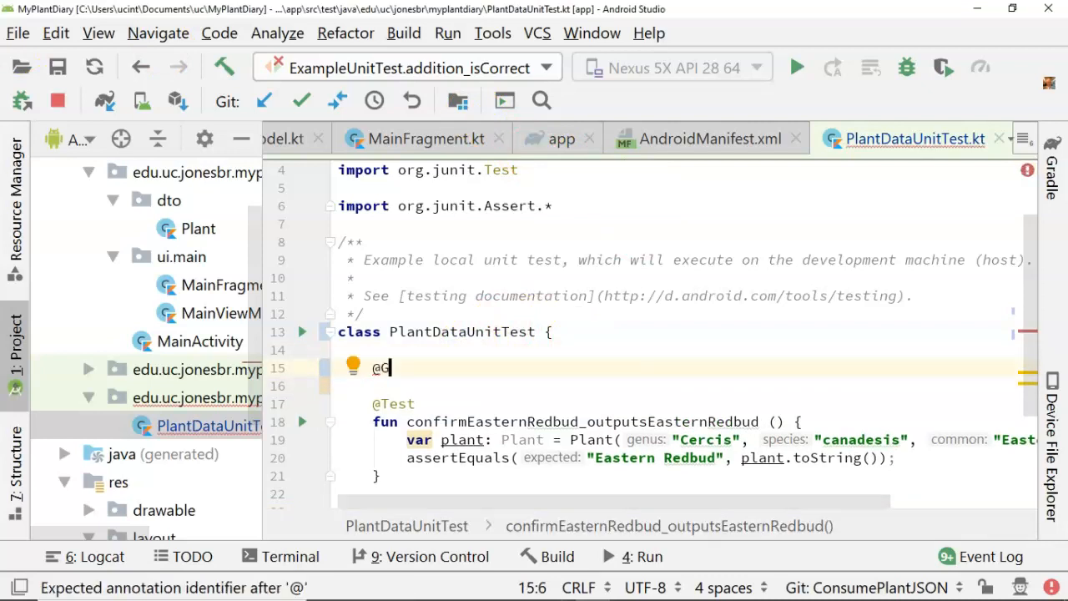
pyautogui.write('get:')
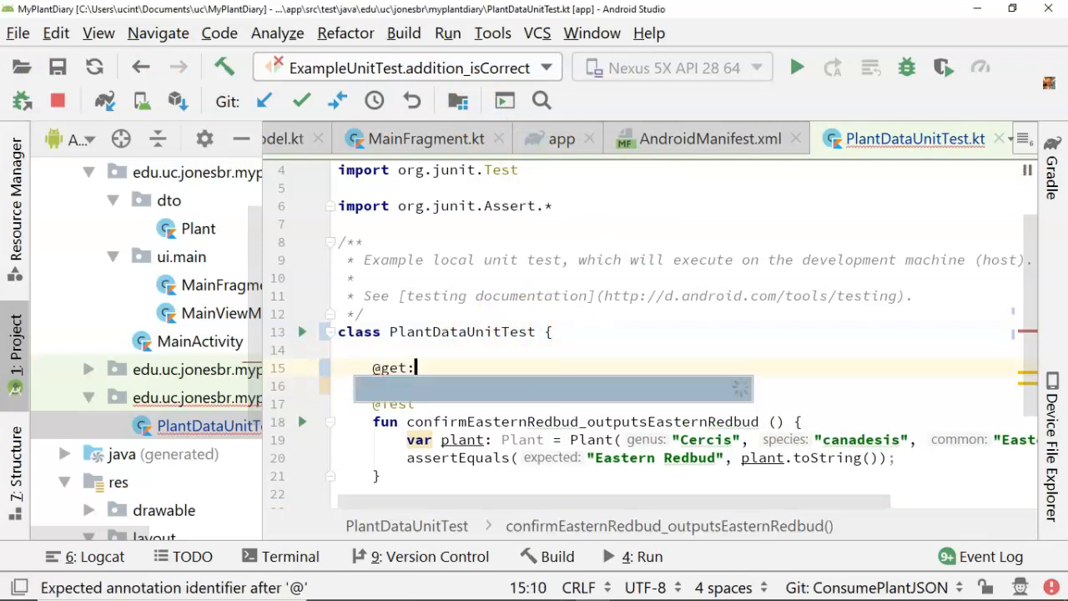
pyautogui.write('Rule')
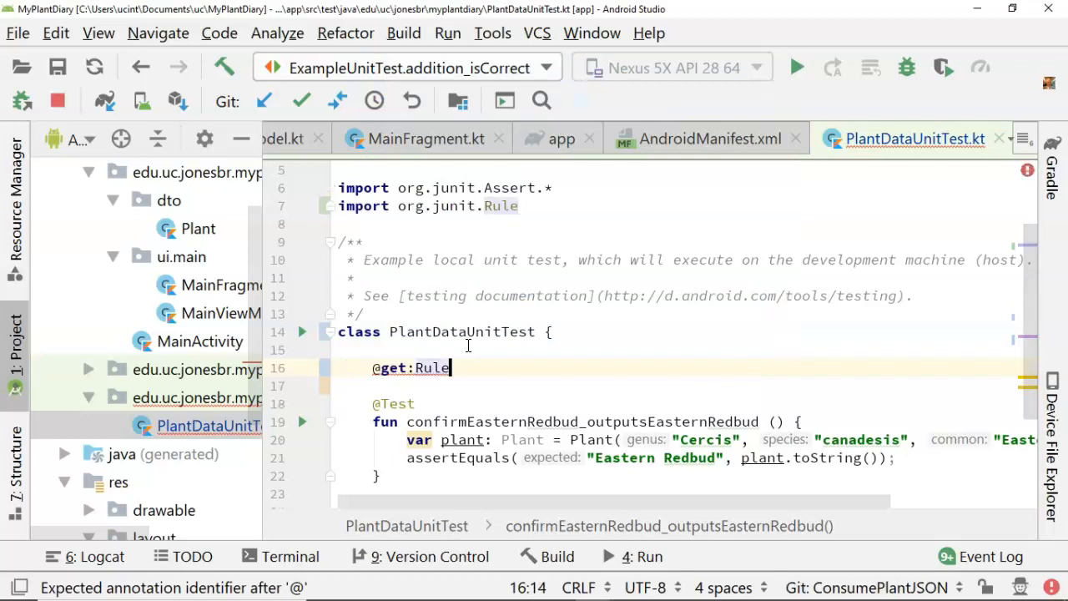
pyautogui.write('var rule:TestRule')
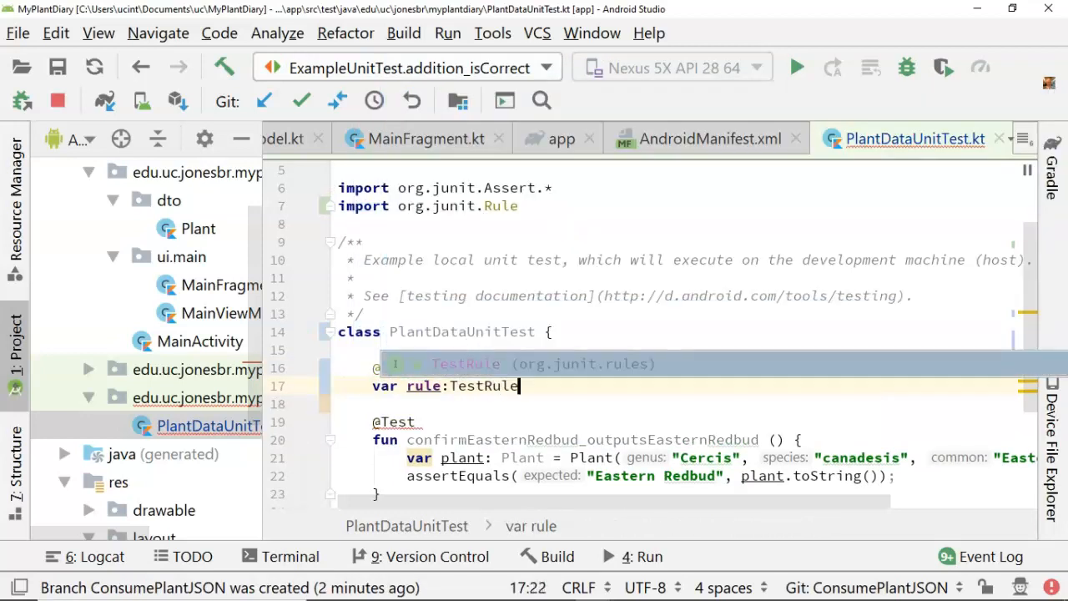
pyautogui.write('= INsta')
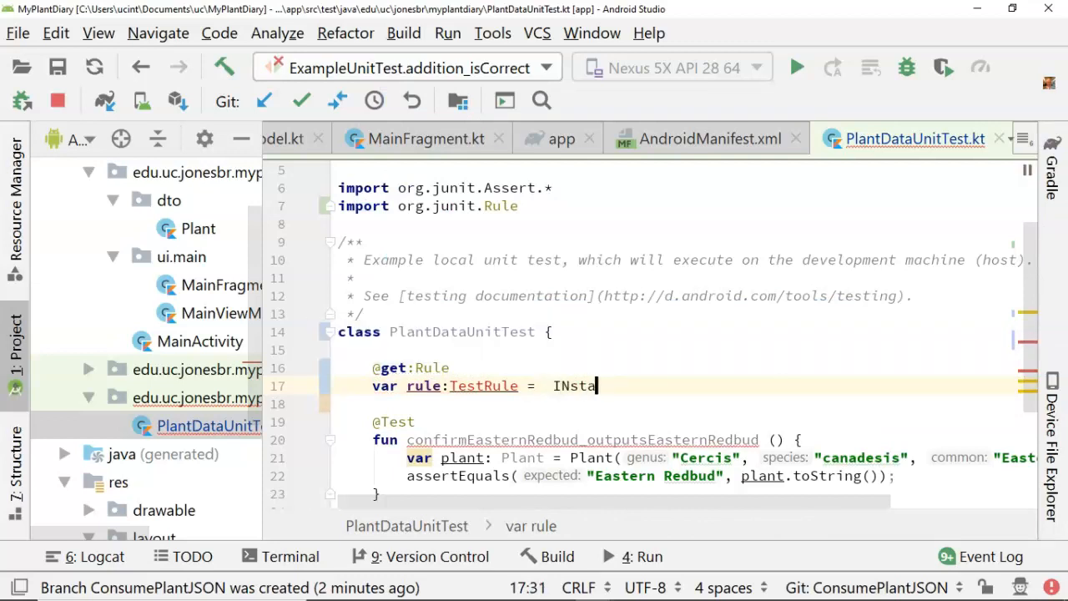
pyautogui.write('ntTask')
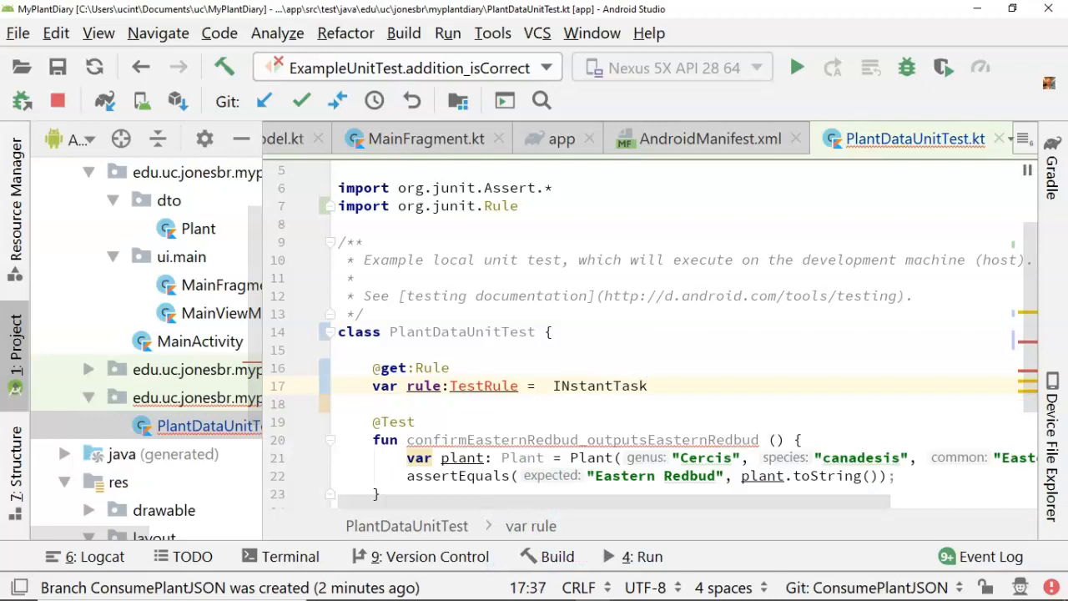
pyautogui.write('ExecutorRole')
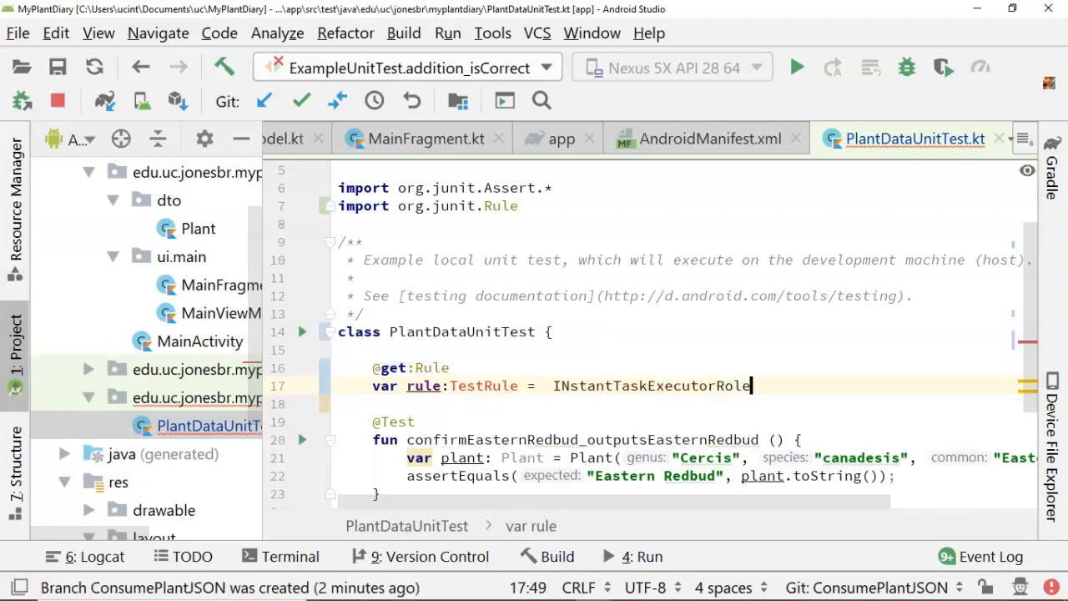
pyautogui.write('()')
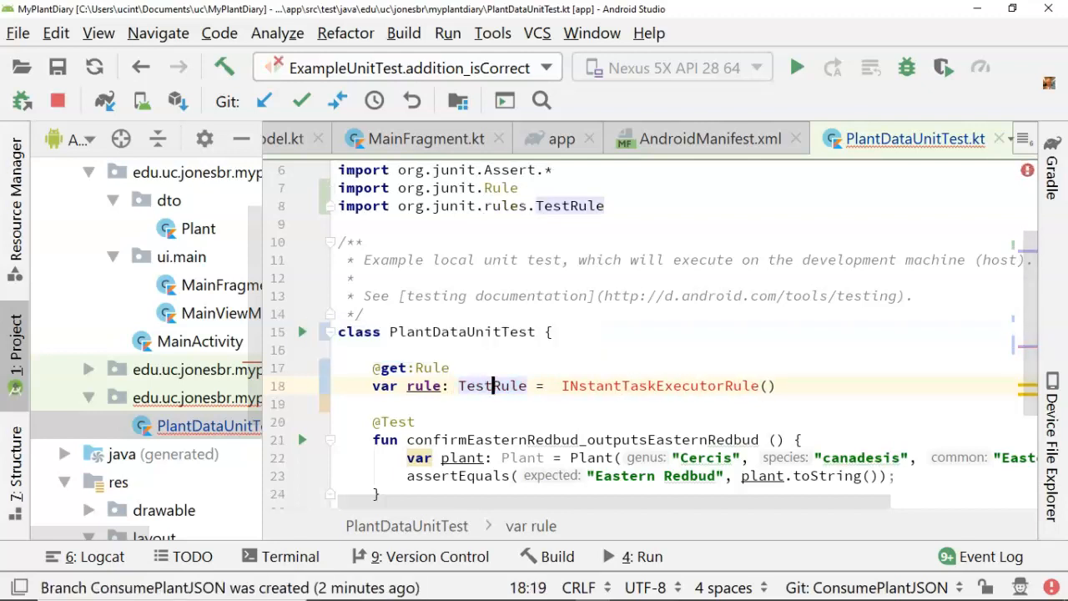
pyautogui.write('I')
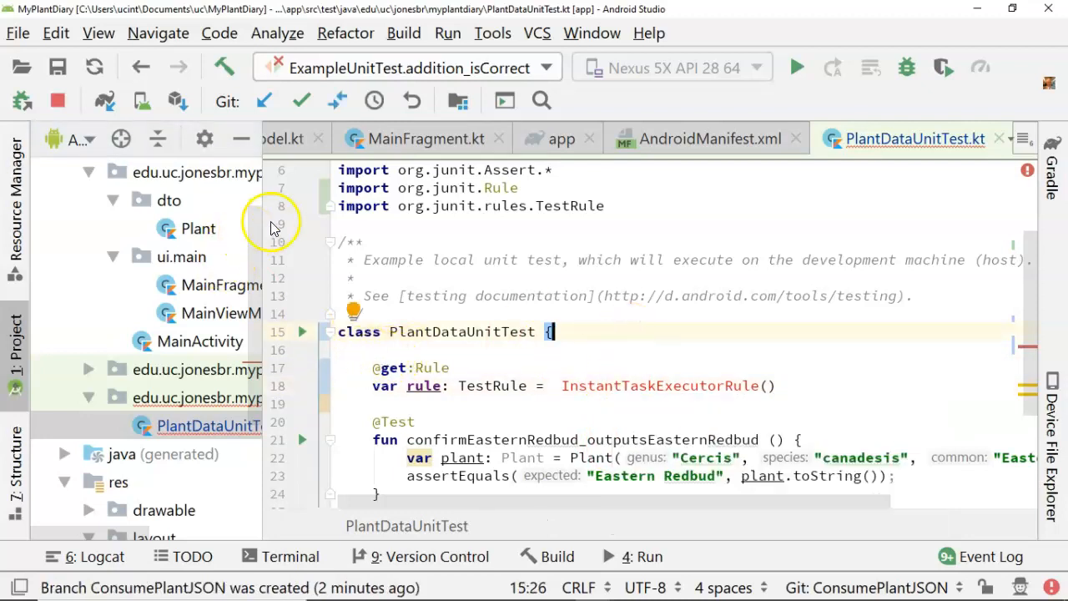
pyautogui.moveTo(666, 234)
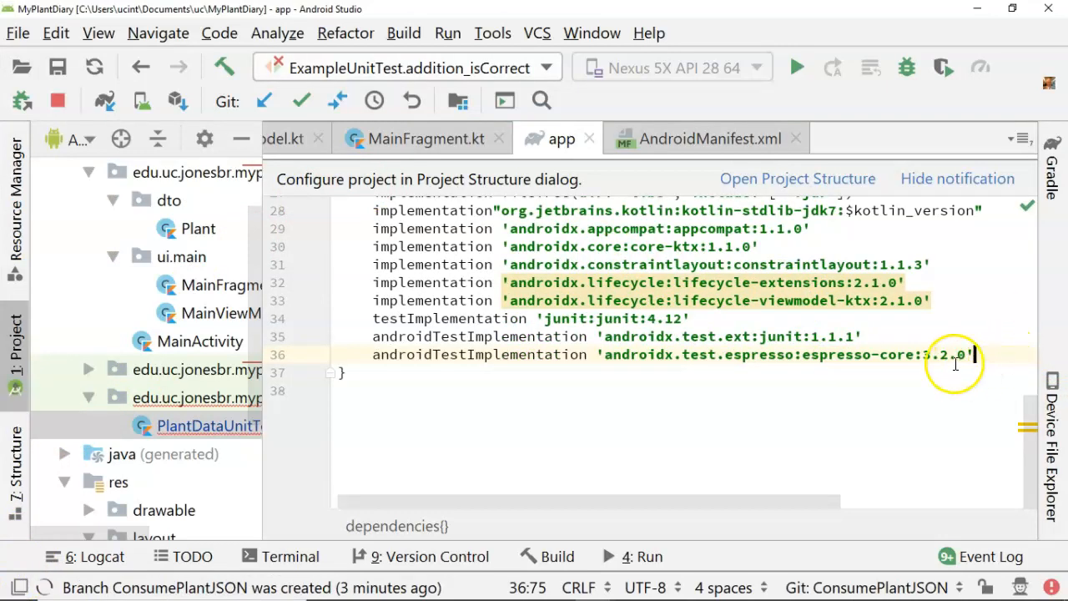
# - Add the androidx.arch.core:core-testing:2.0.0 test dependency, sync Gradle, and open PlantDataUnitTest
pyautogui.write("testImplementation 'androidx.arch.core:core-testing:2.0.0'")
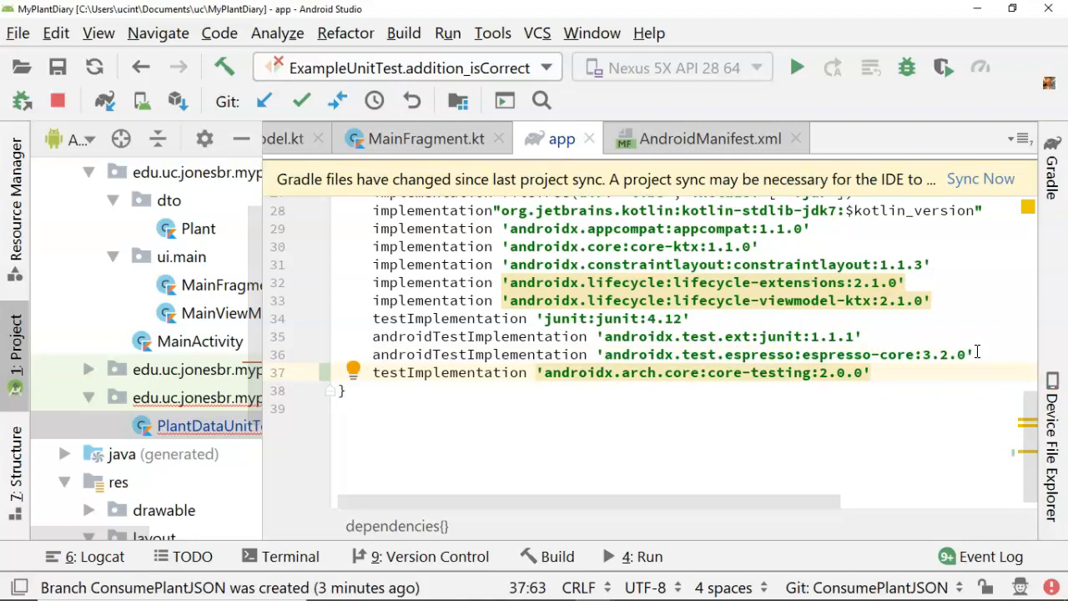
pyautogui.click(871, 372)
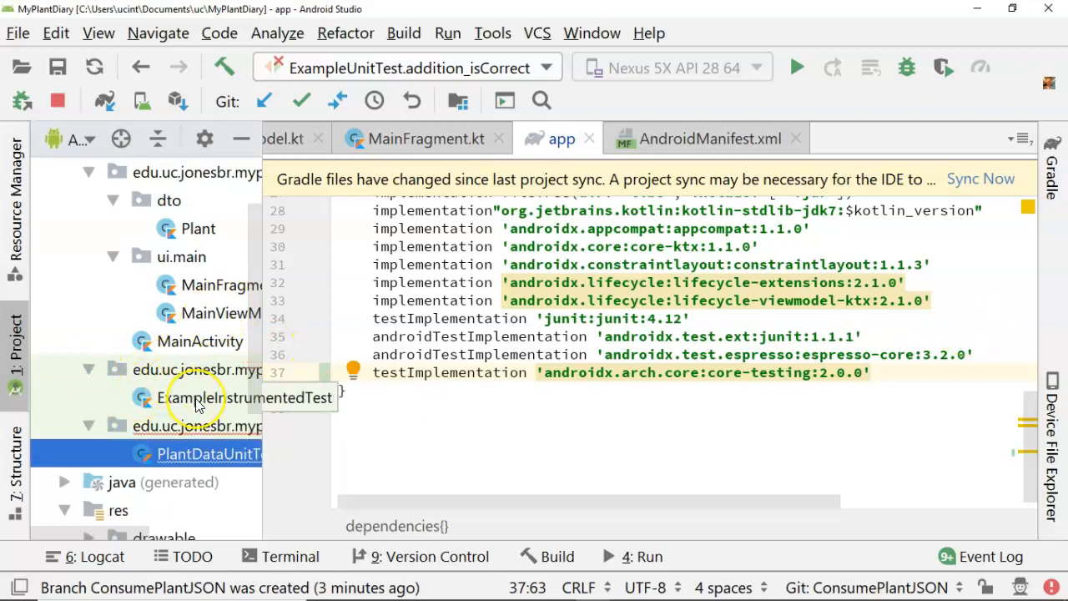
pyautogui.click(872, 372)
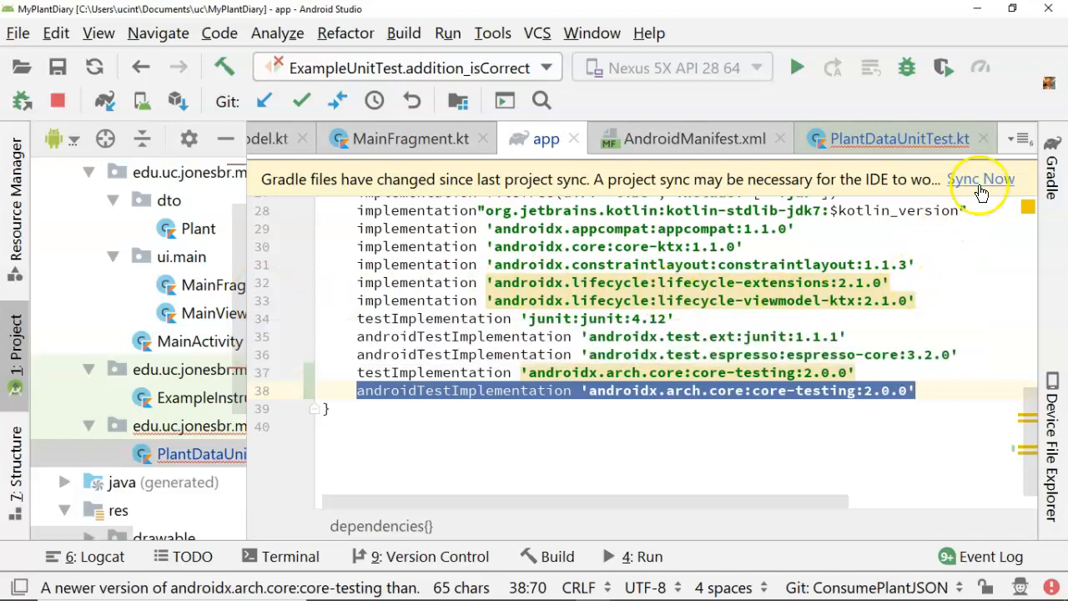
pyautogui.click(982, 179)
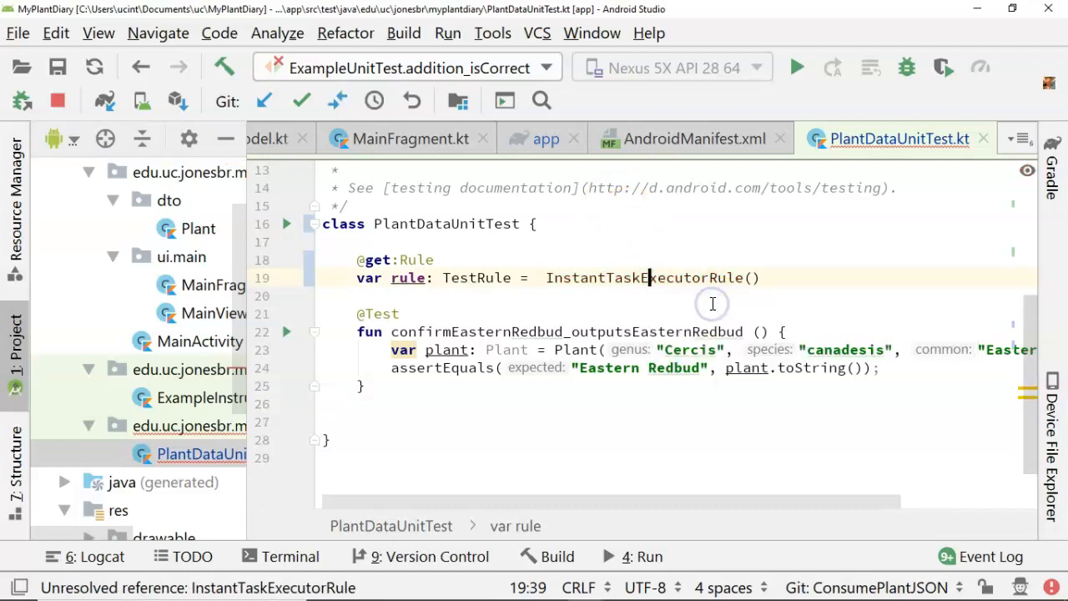
pyautogui.click(458, 403)
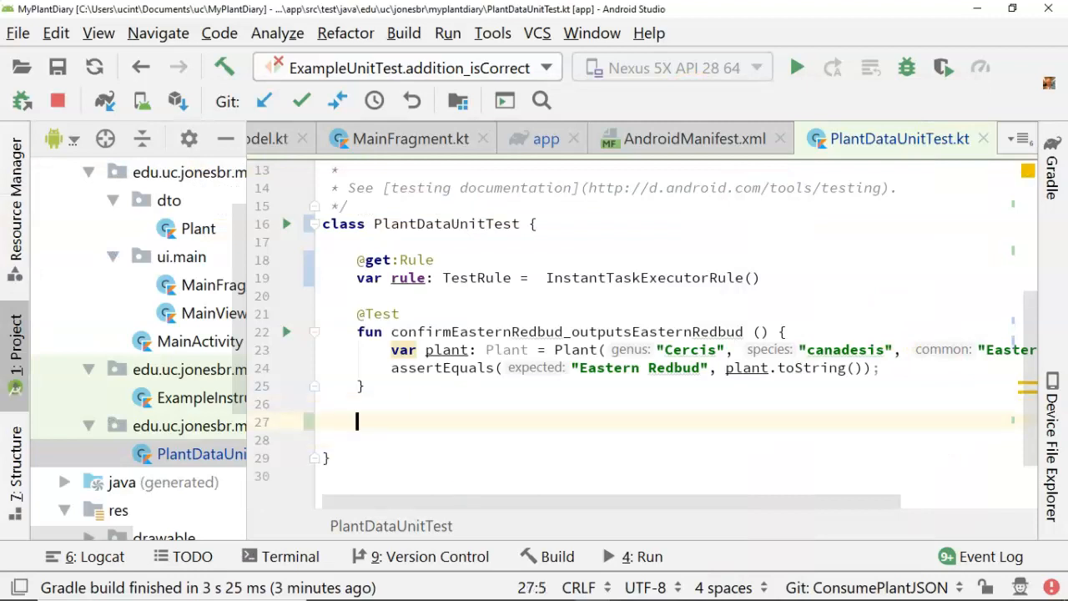
pyautogui.write('@Test')
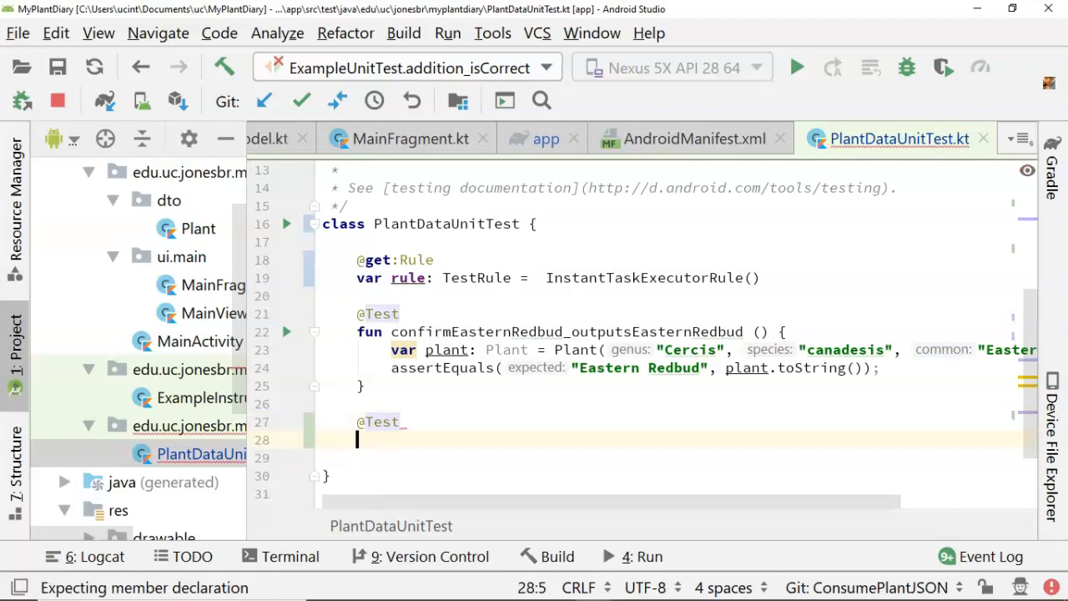
pyautogui.write('fun')
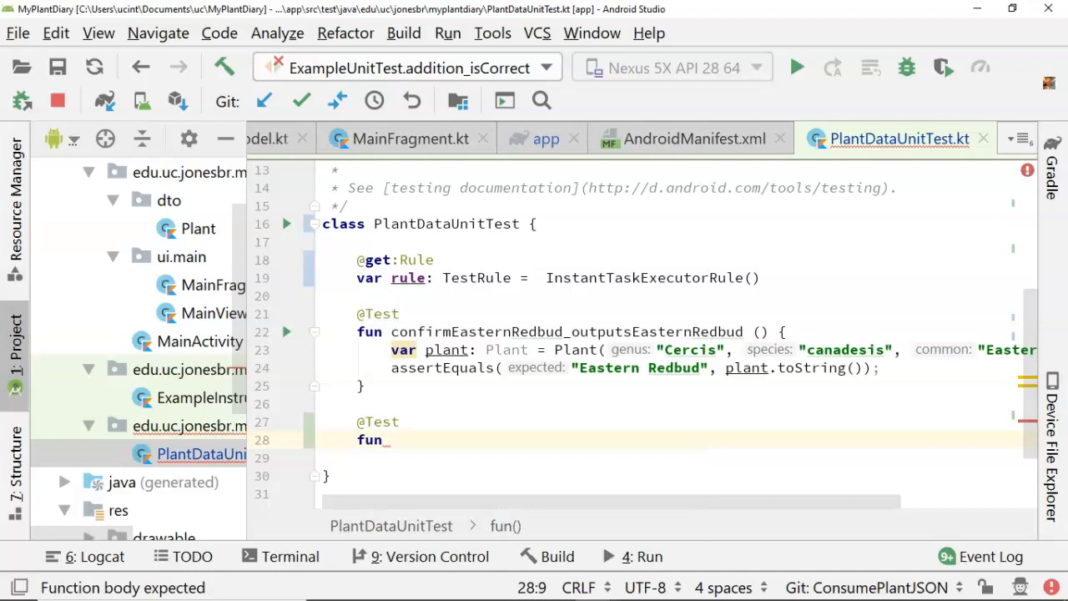
pyautogui.write('s')
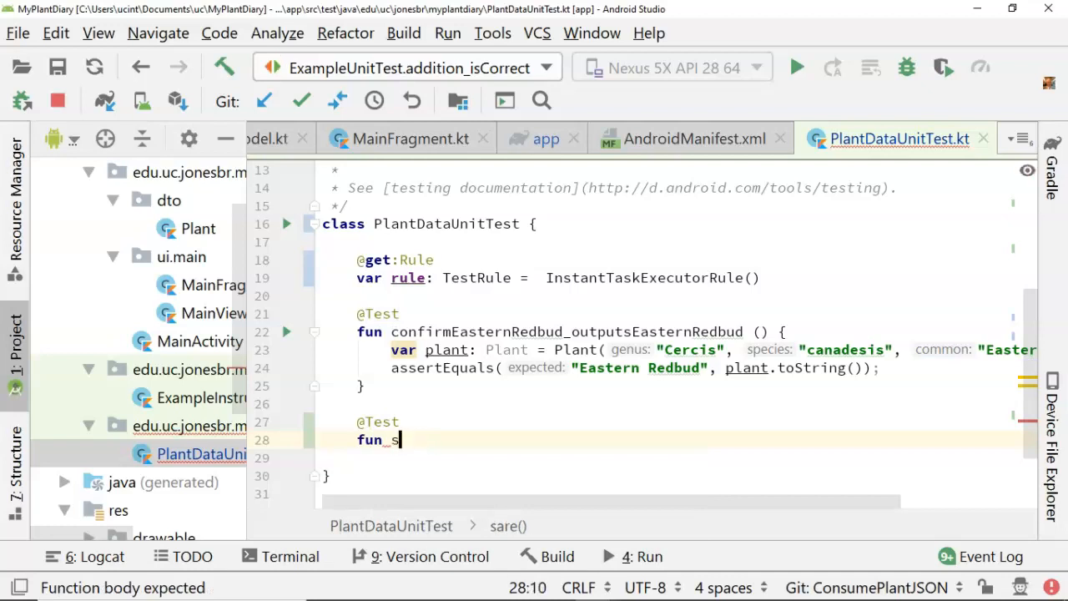
pyautogui.write('earchForRedubd')
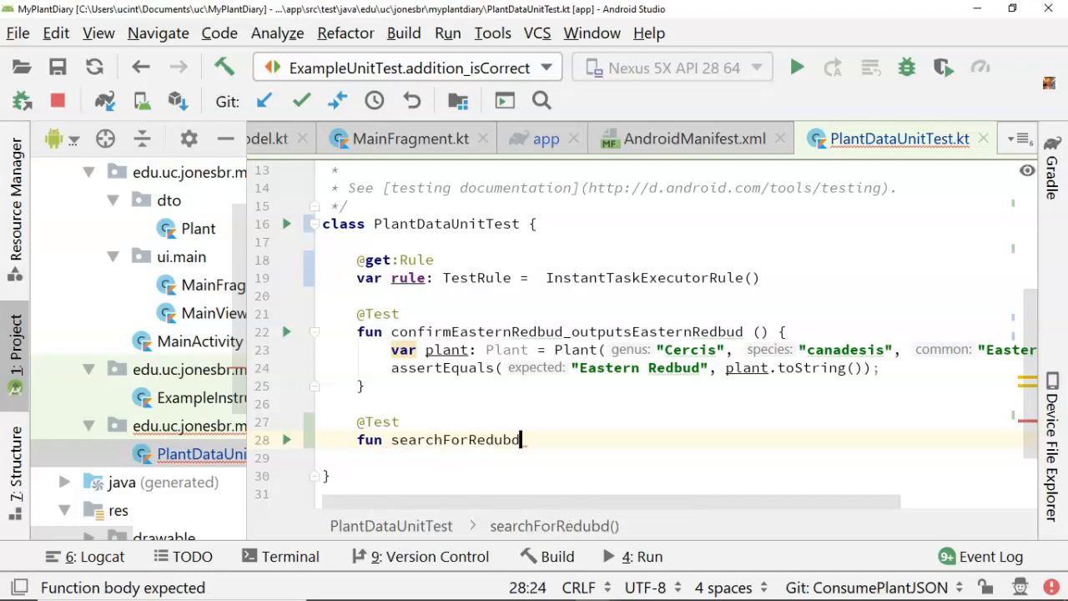
pyautogui.write('_')
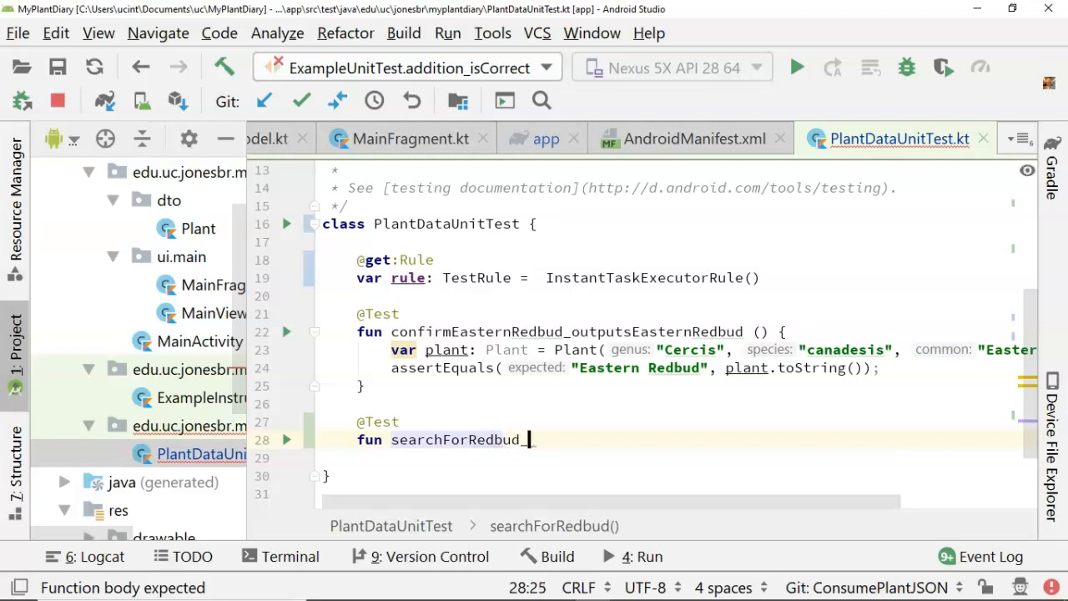
pyautogui.write('returnsRedu')
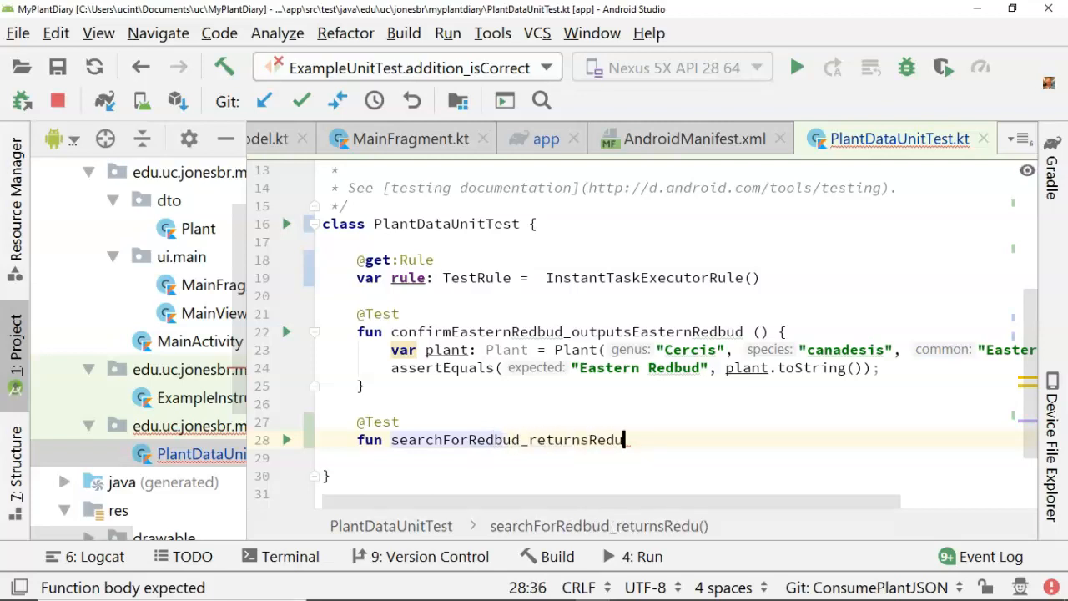
pyautogui.write('bud')
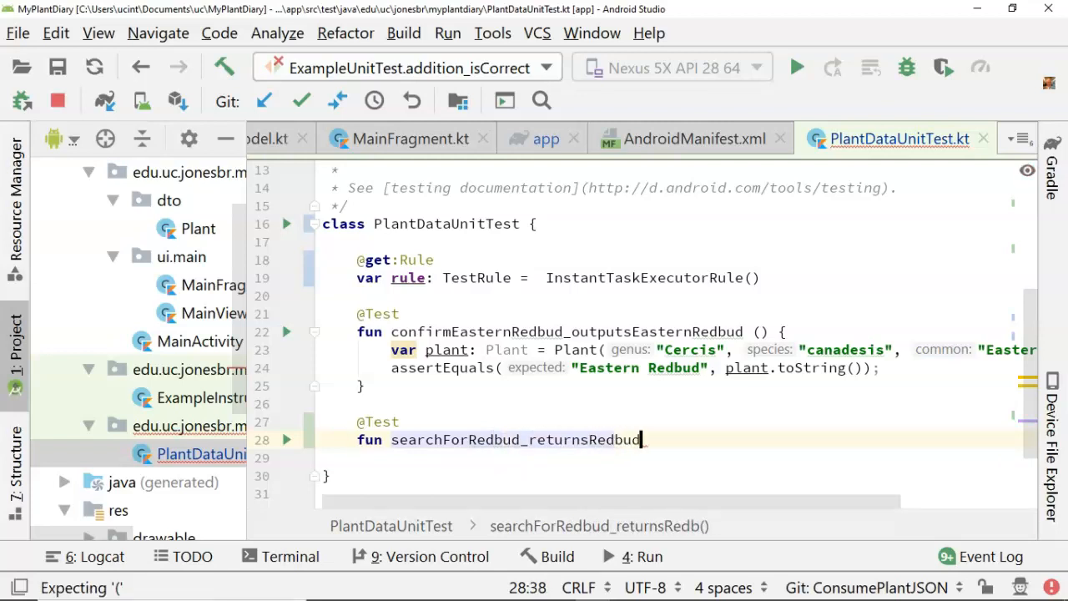
pyautogui.write('() {')
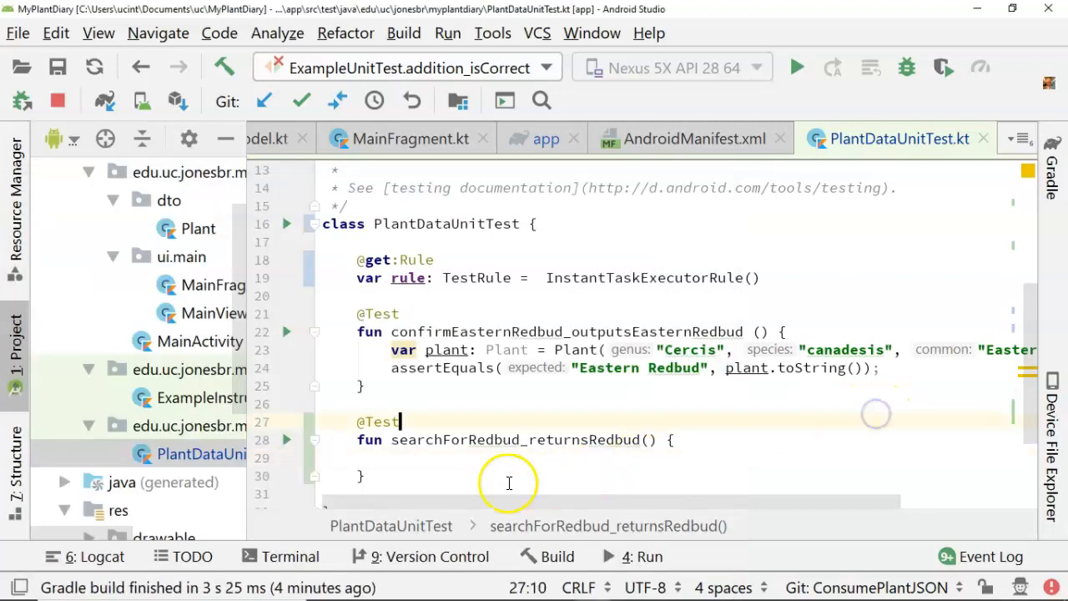
# - Fill its body with givenAFeedOfPlantDataAreAvailable, whenSearchForRedbud and thenResultContainsEasternRedbud calls
pyautogui.write('given')
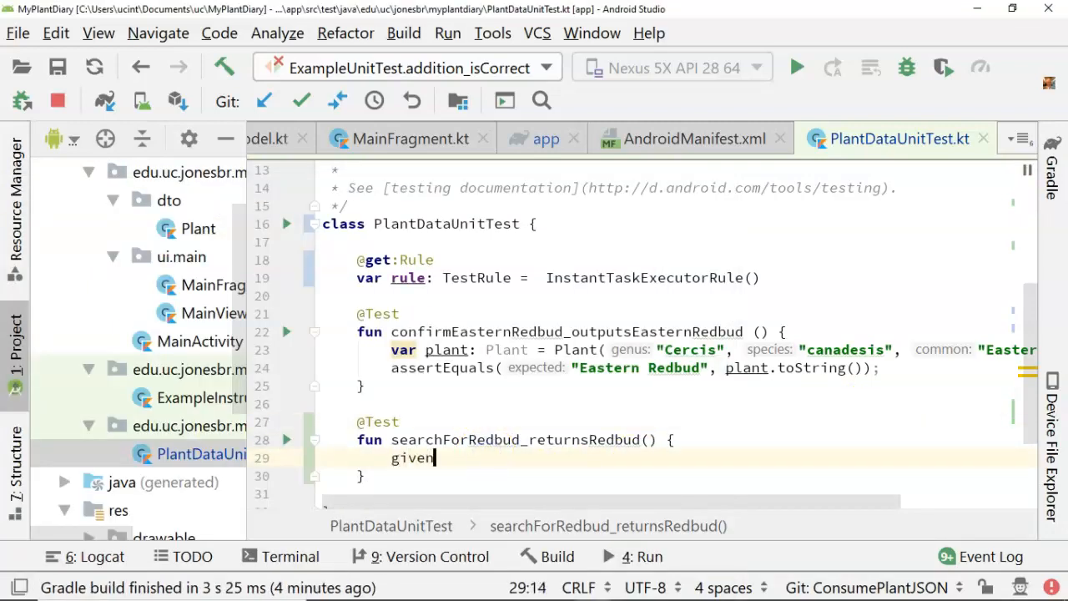
pyautogui.write('AFeed')
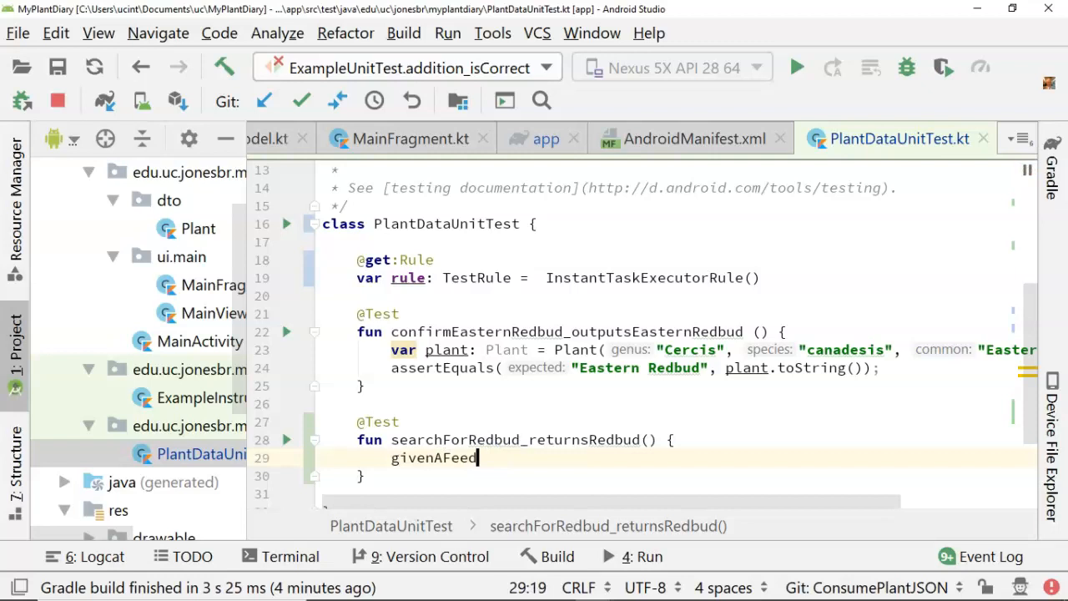
pyautogui.write('OfPlantDat')
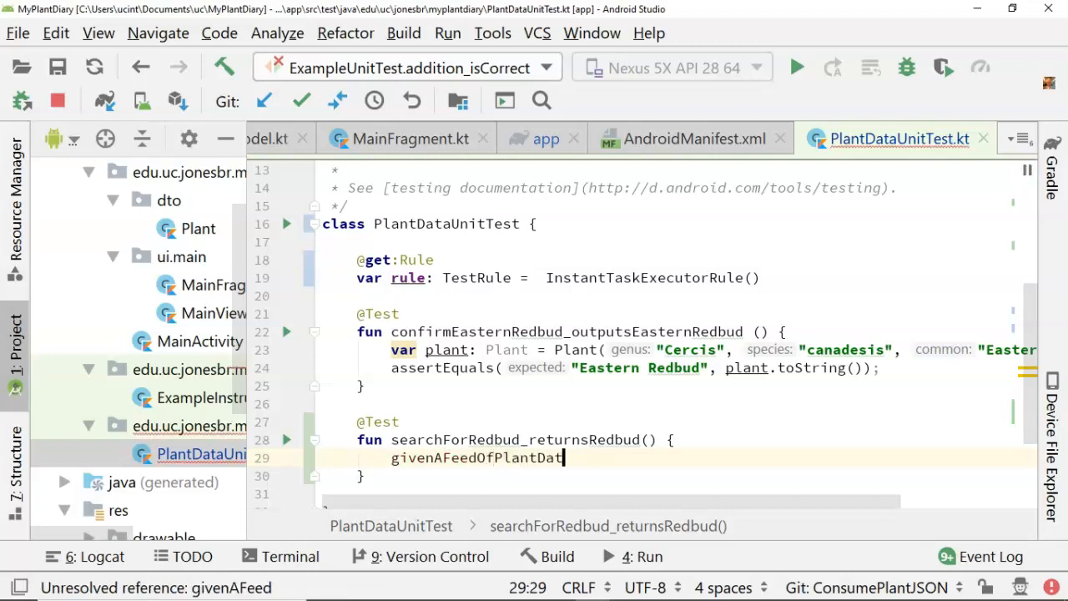
pyautogui.write('aAreAvaia')
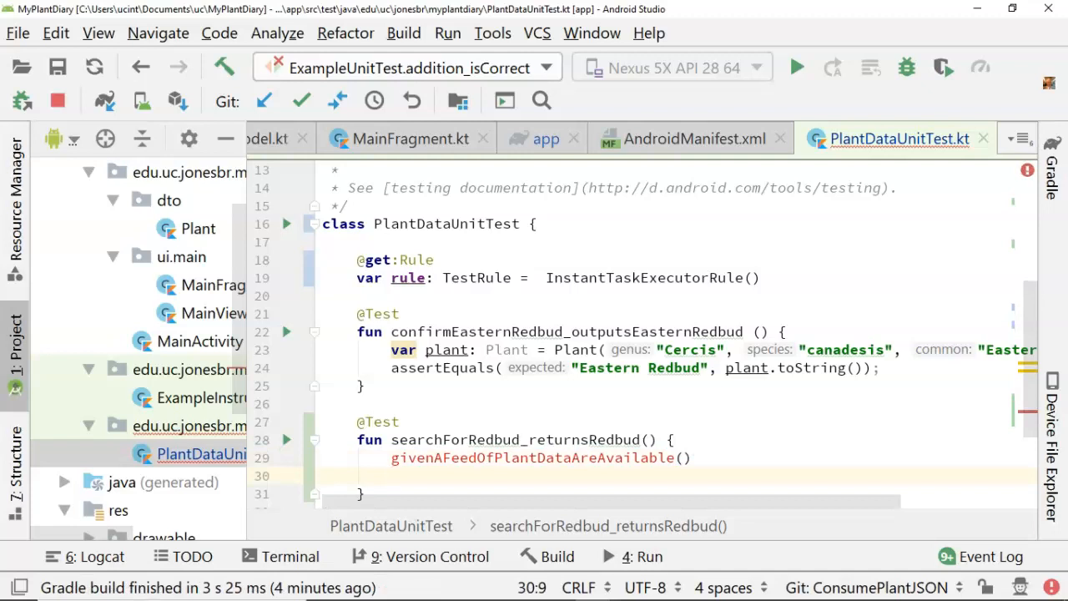
pyautogui.write('whenSearch')
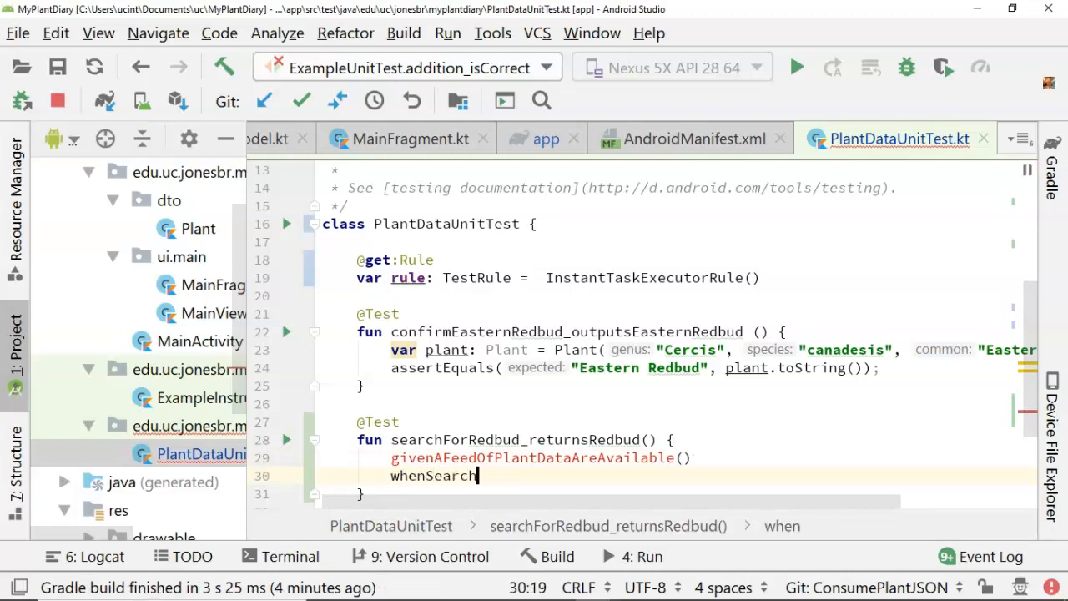
pyautogui.write('ForRedbud(')
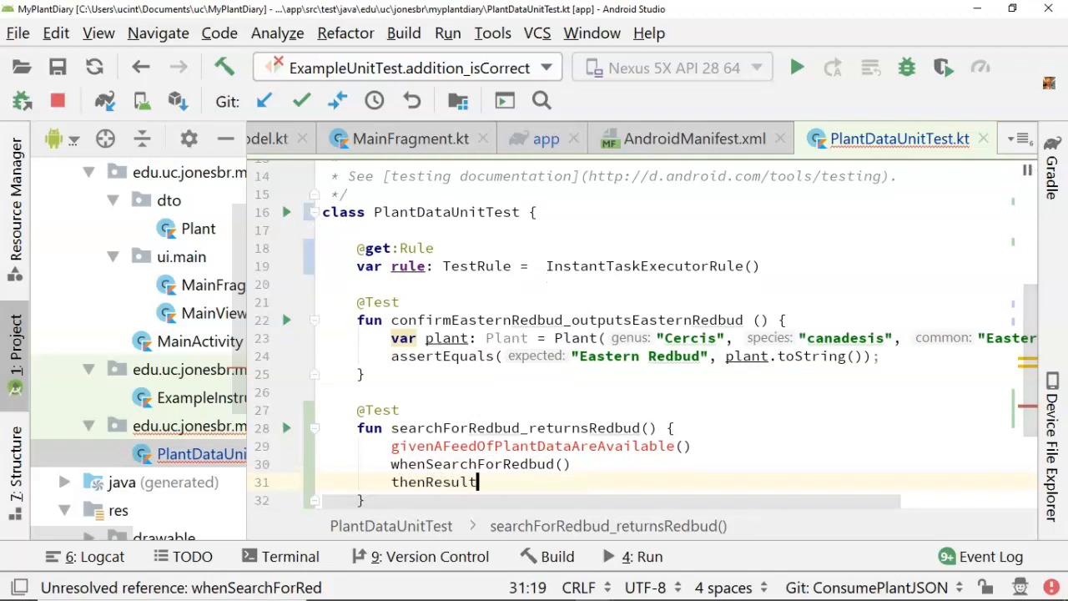
pyautogui.write('ContainsEa')
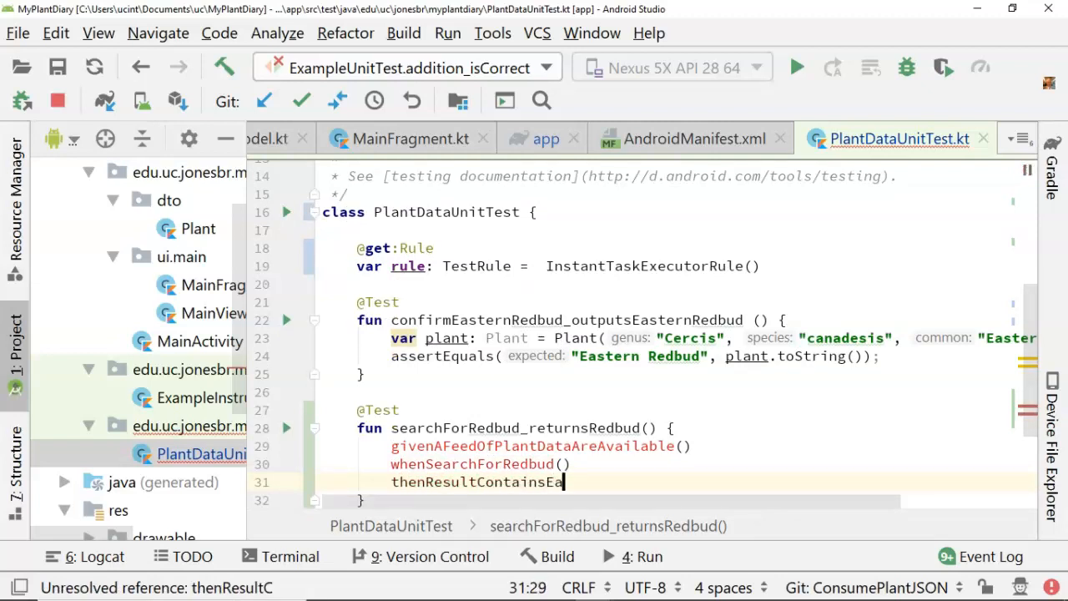
pyautogui.write('sternRedbud')
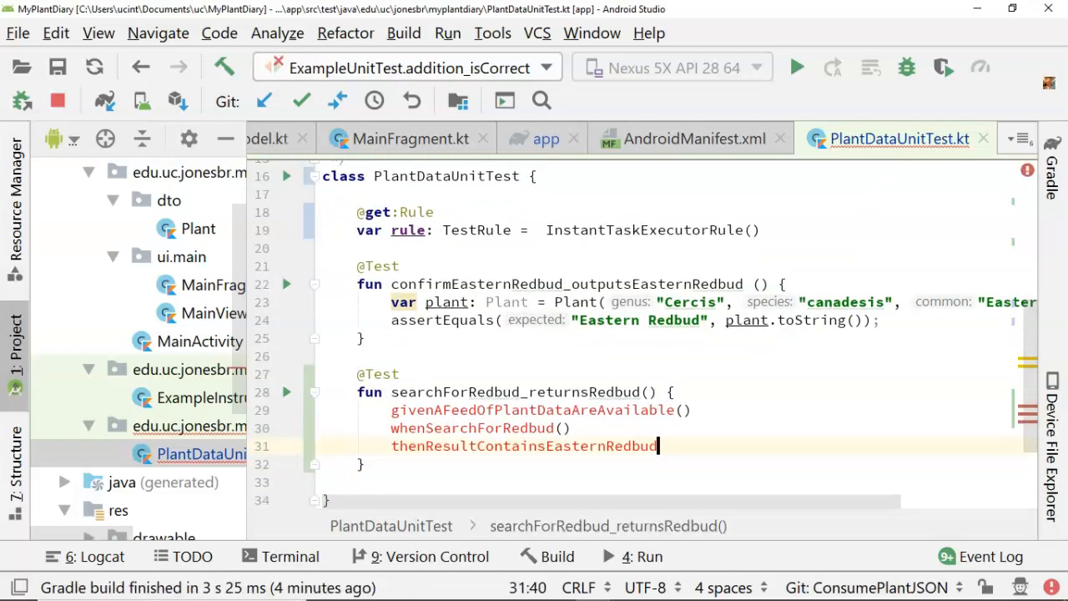
pyautogui.write('()')
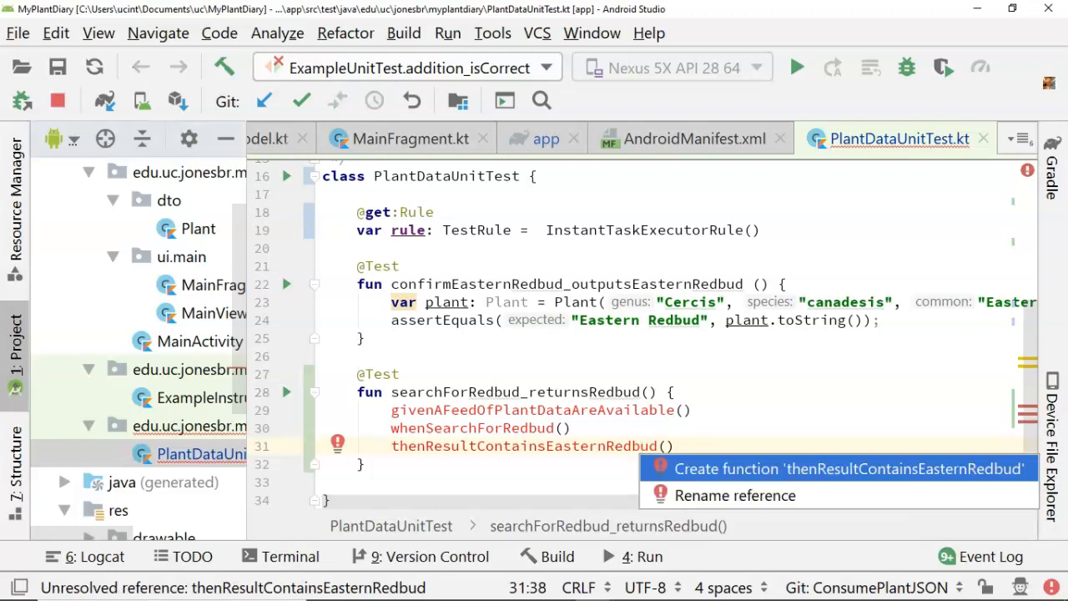
# - Generate private TODO stubs for thenResultContainsEasternRedbud, whenSearchForRedbud and the given helper
pyautogui.click(846, 468)
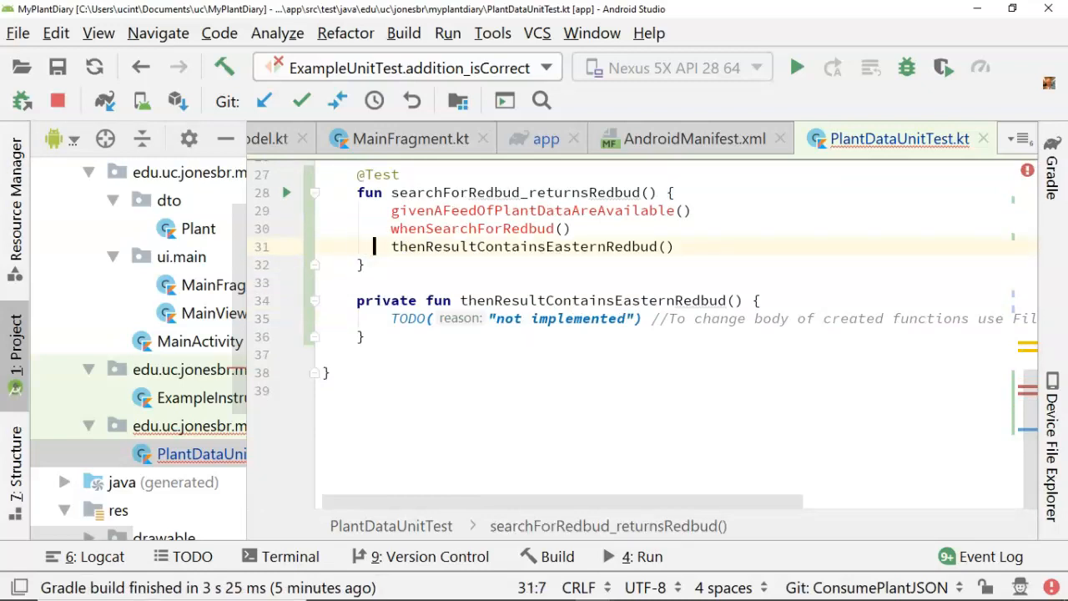
pyautogui.click(473, 227)
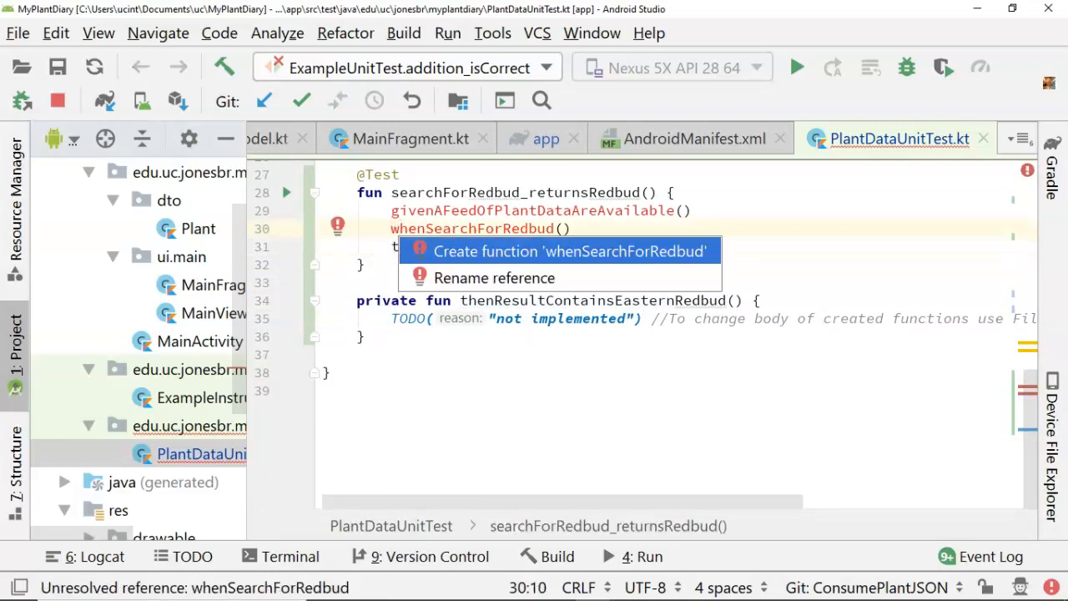
pyautogui.click(572, 251)
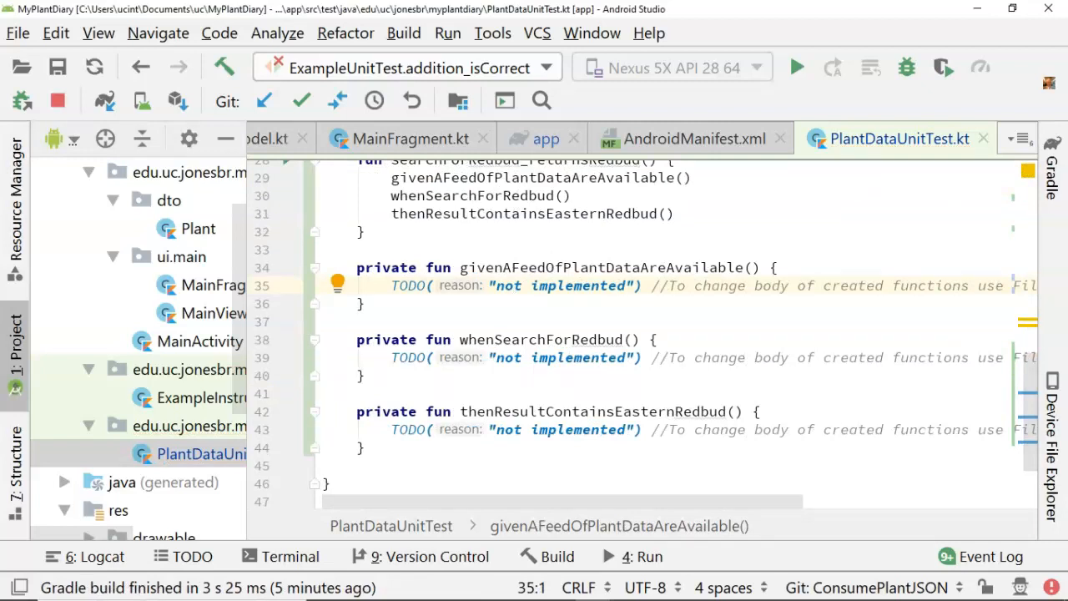
pyautogui.moveTo(478, 251)
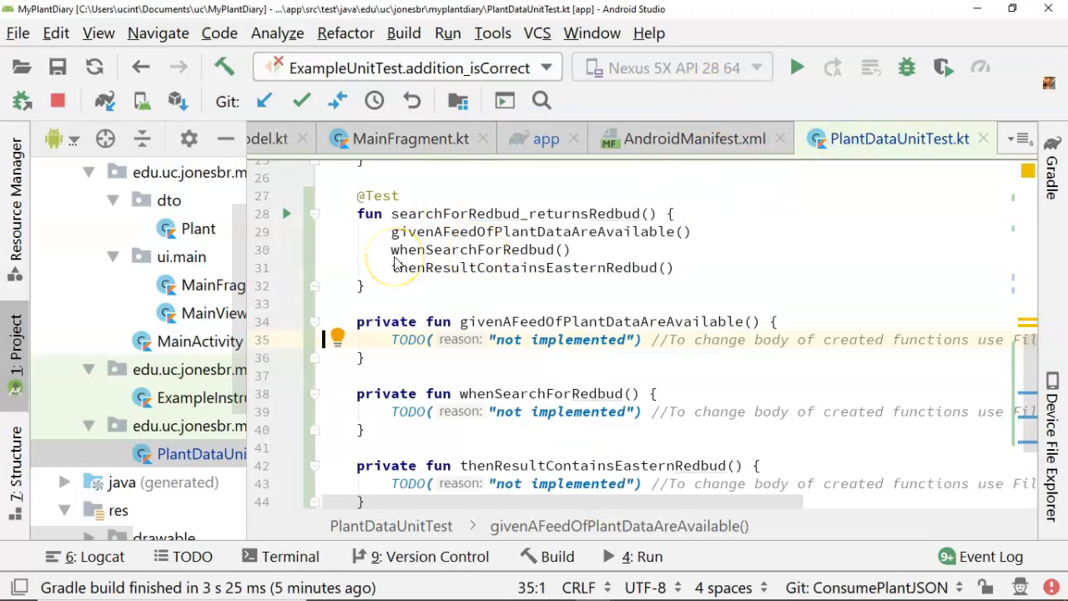
pyautogui.moveTo(863, 139)
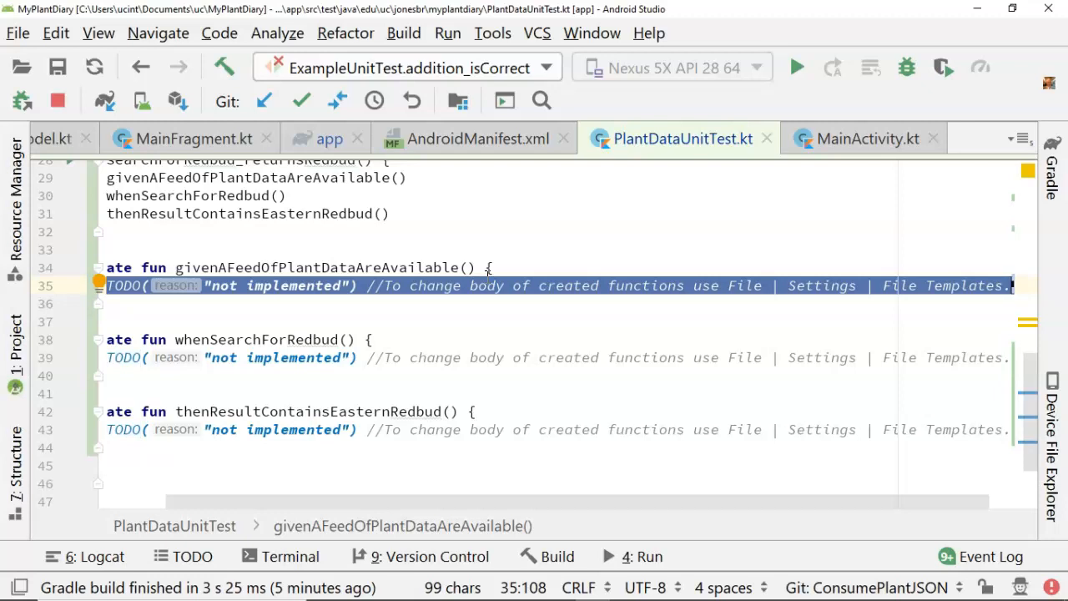
# - Replace the givenAFeedOfPlantDataAreAvailable TODO with 'mvm = MainViewModel()'
pyautogui.write('mvm =')
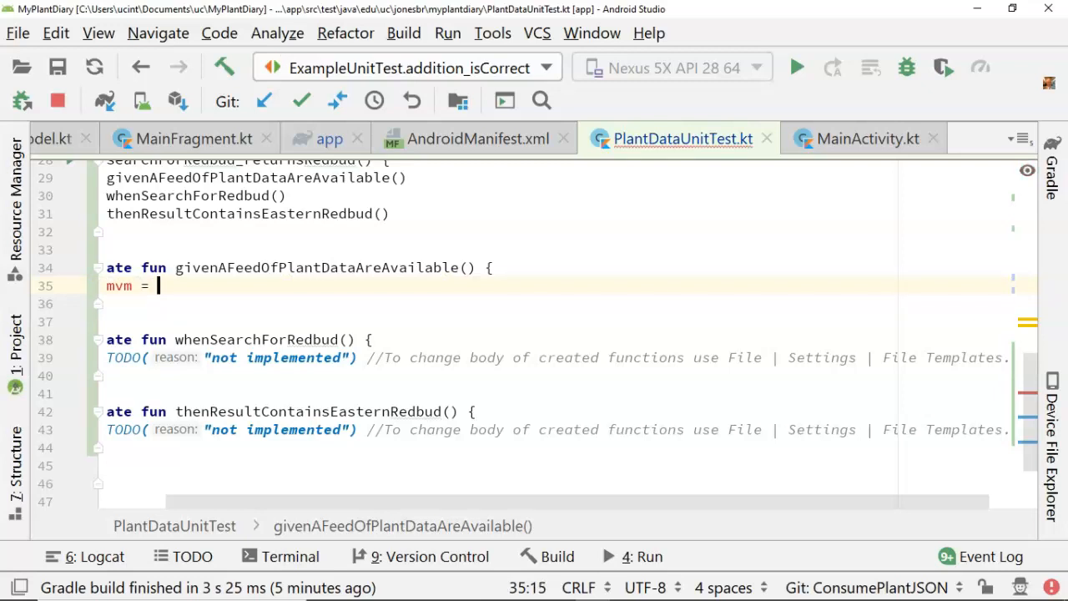
pyautogui.write('_MainViewModel(')
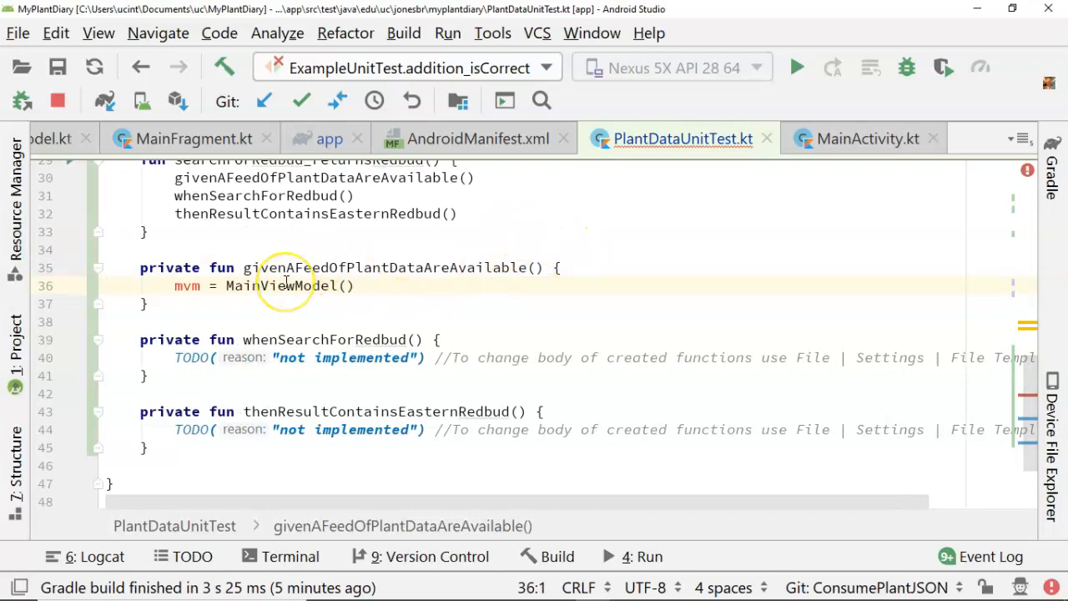
pyautogui.moveTo(187, 285)
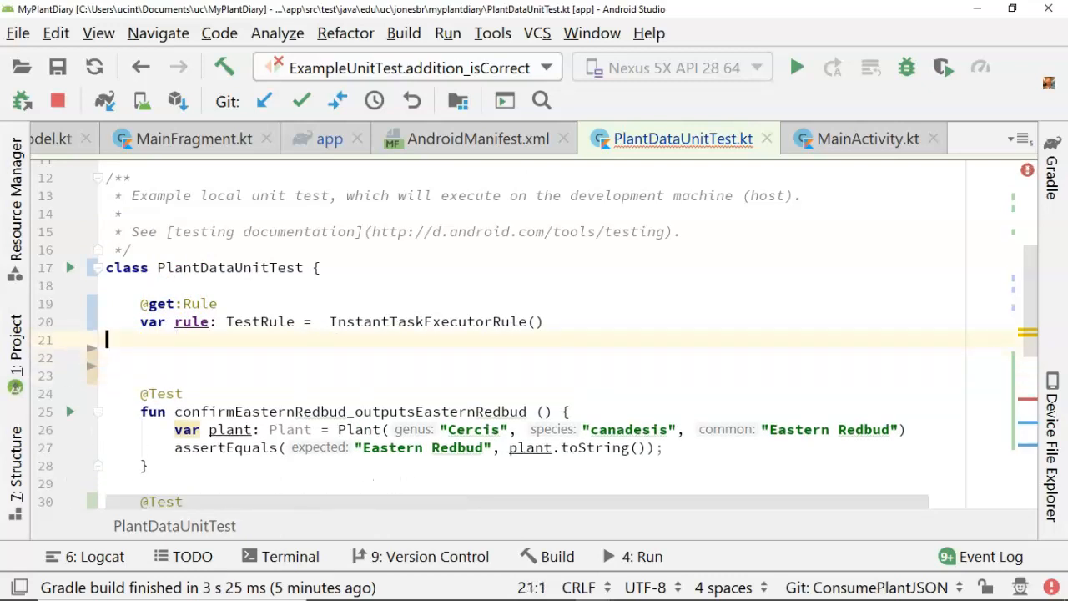
# - Declare 'lateinit var mvm: MainViewModel' under the test rule
pyautogui.click(140, 340)
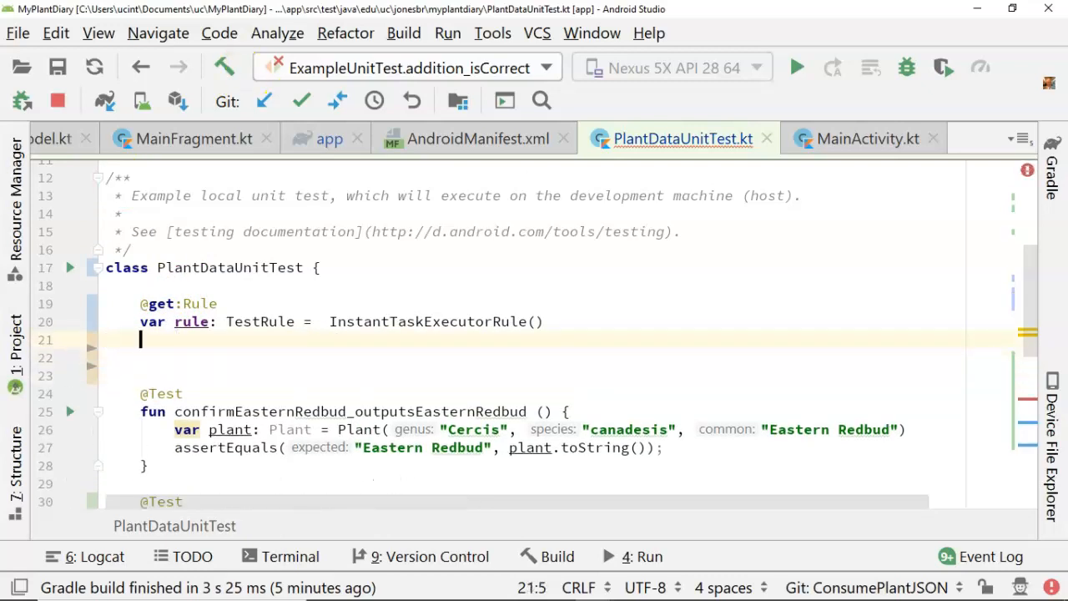
pyautogui.moveTo(214, 365)
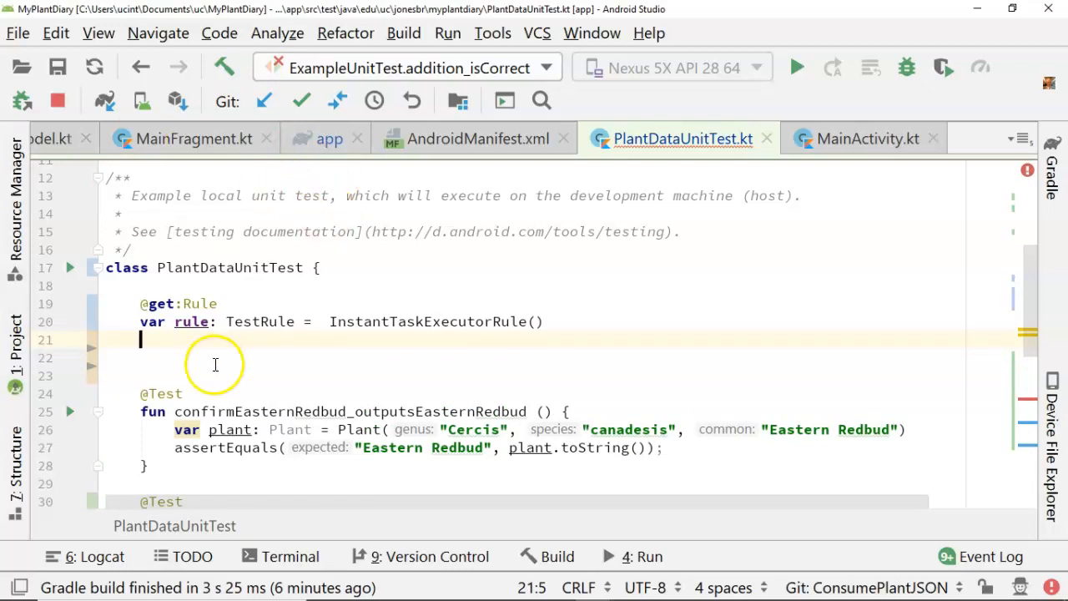
pyautogui.write('var')
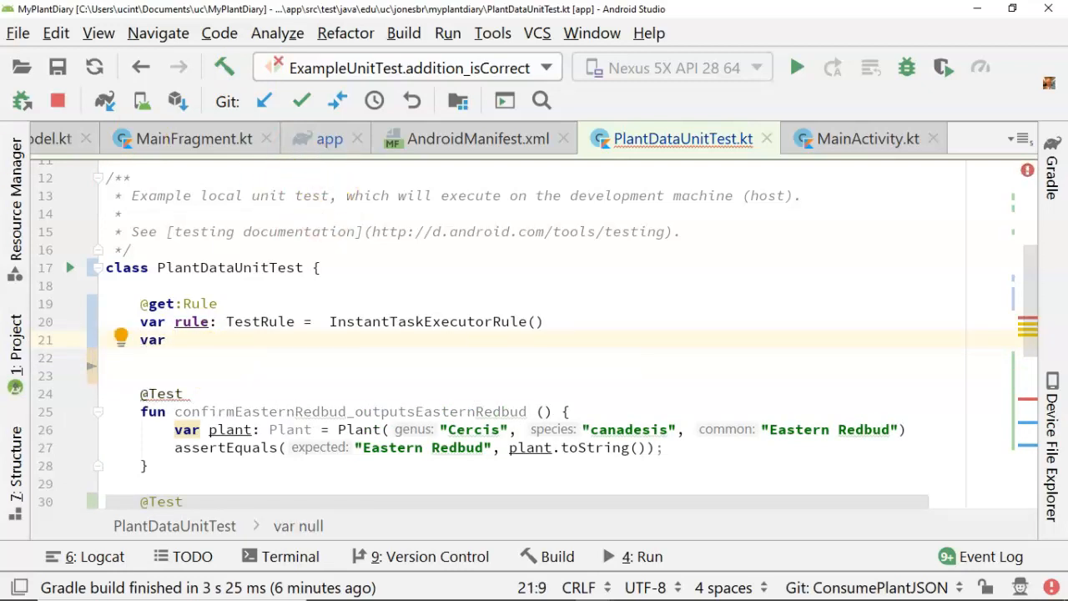
pyautogui.write('mvm')
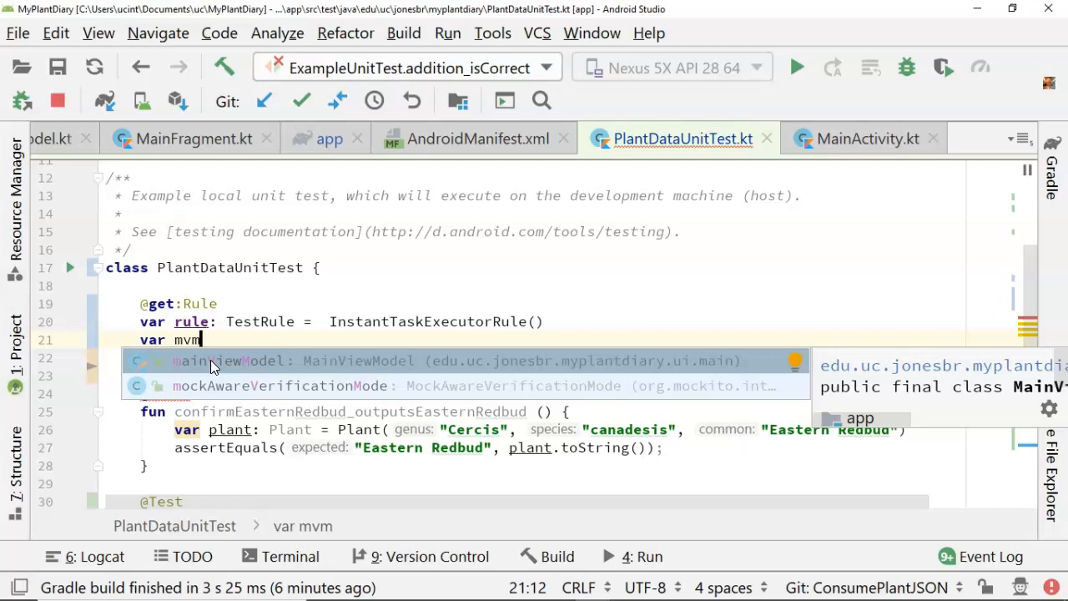
pyautogui.write(':')
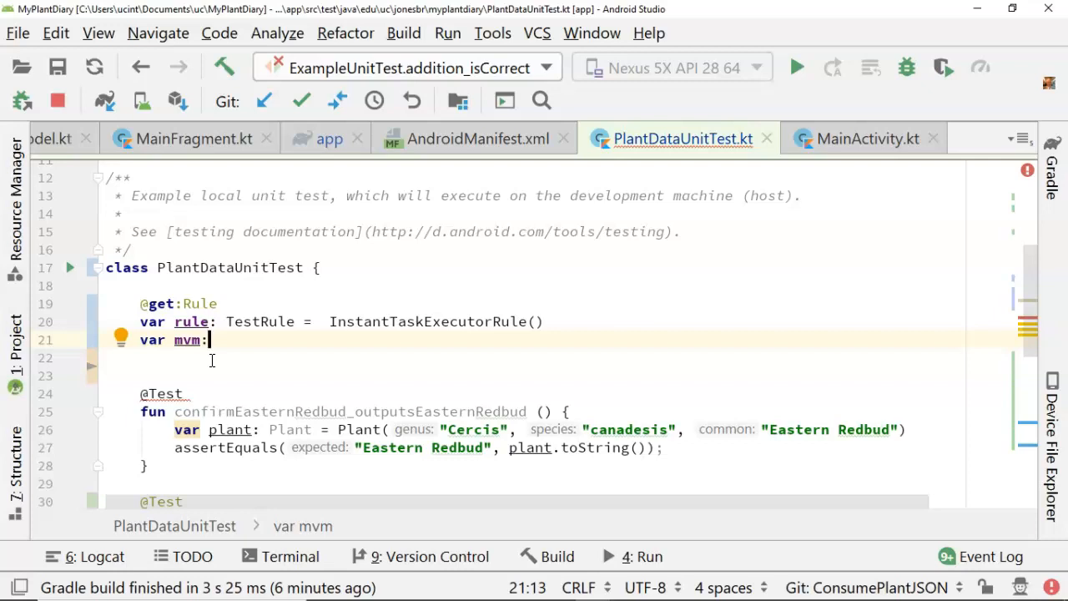
pyautogui.write('MainViewModel')
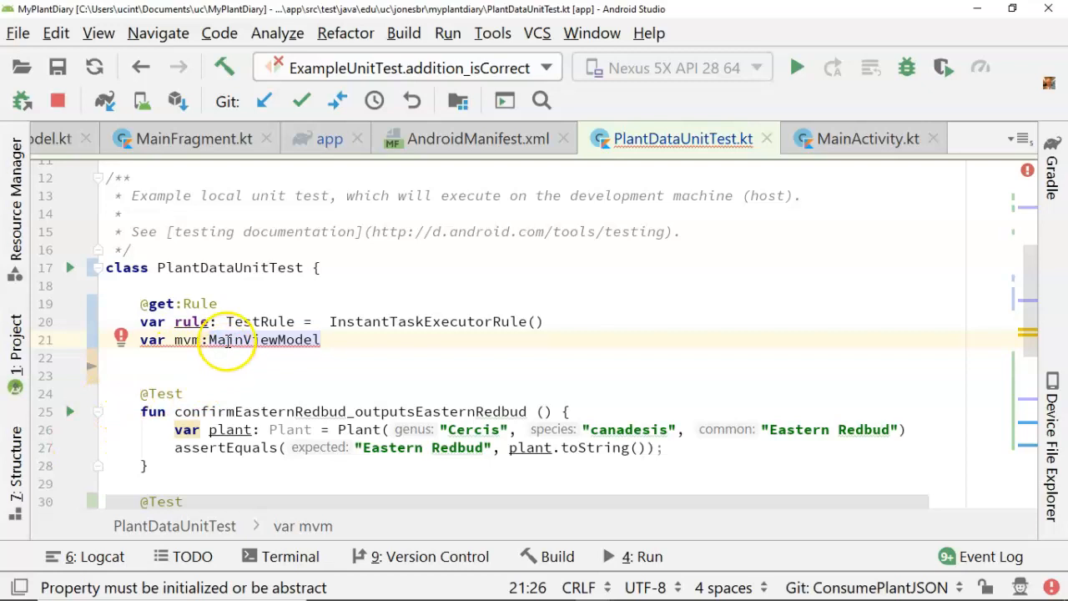
pyautogui.moveTo(230, 339)
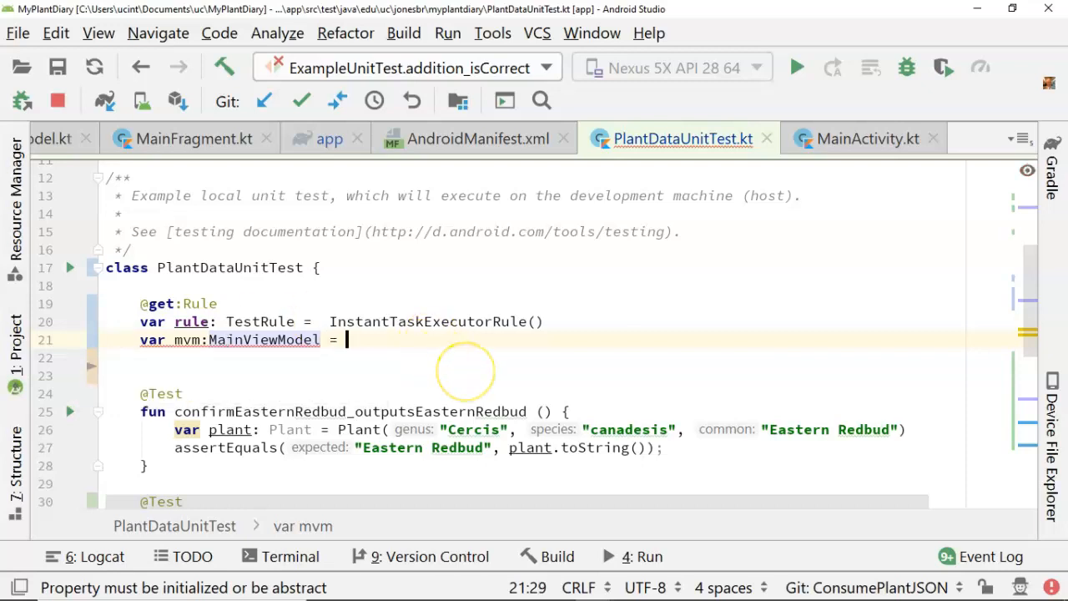
pyautogui.write('MainViewModle')
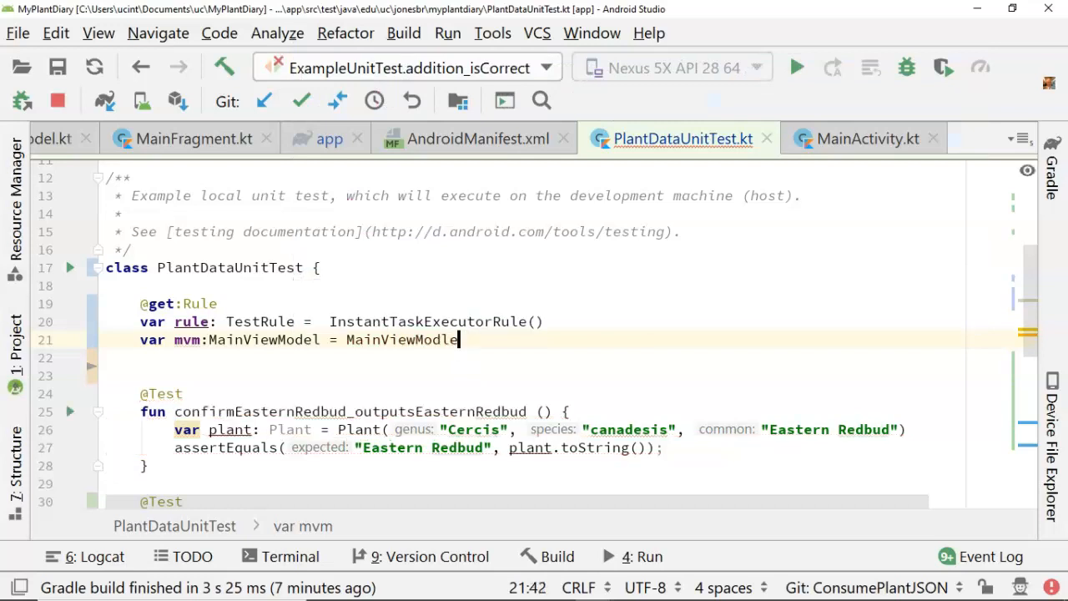
pyautogui.write('()')
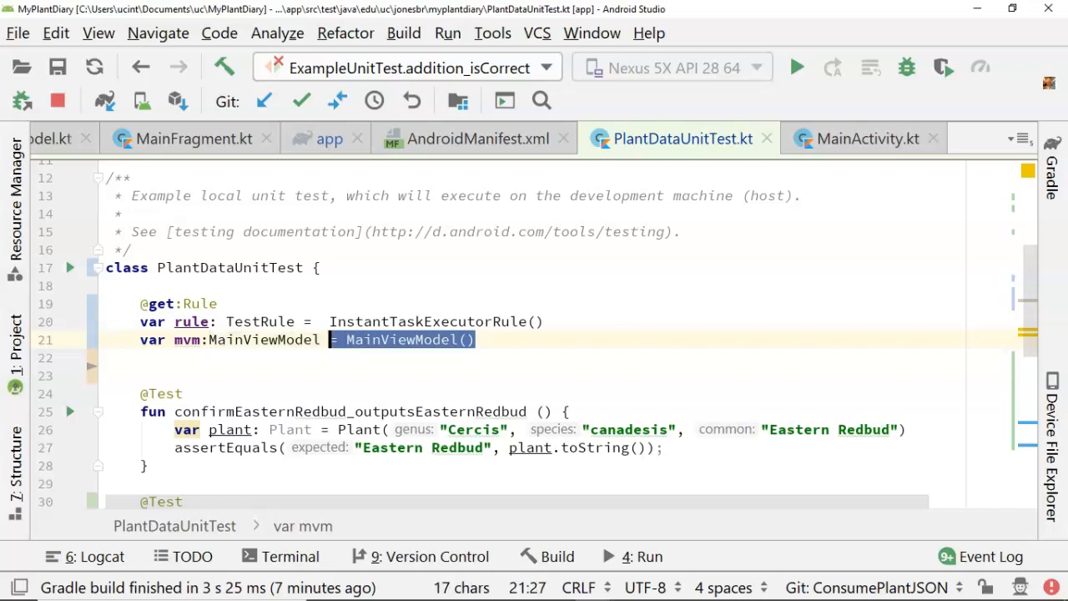
pyautogui.press('Delete')
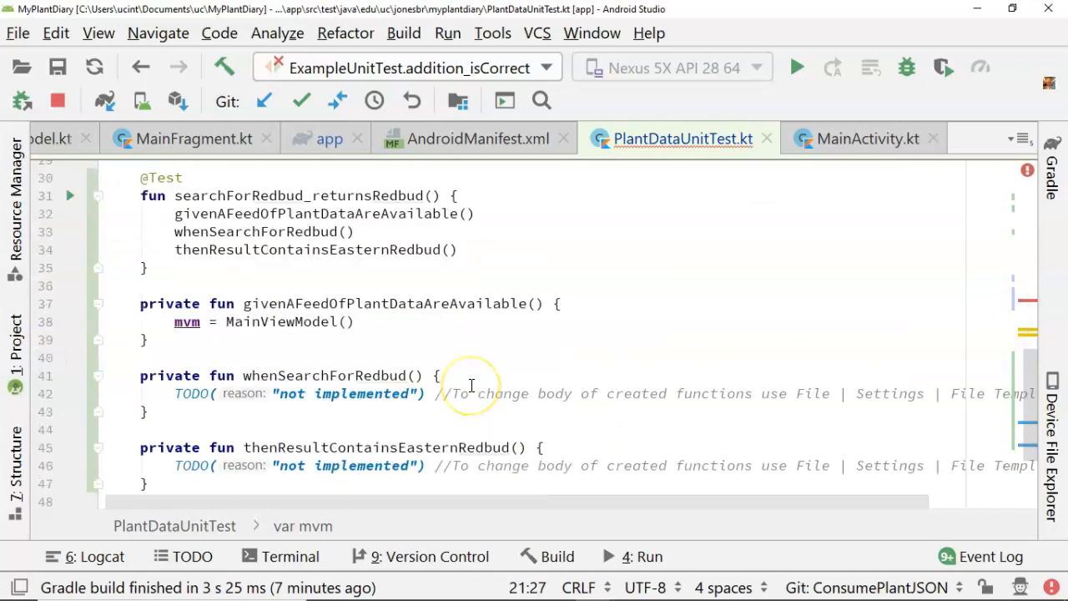
pyautogui.scroll(3)
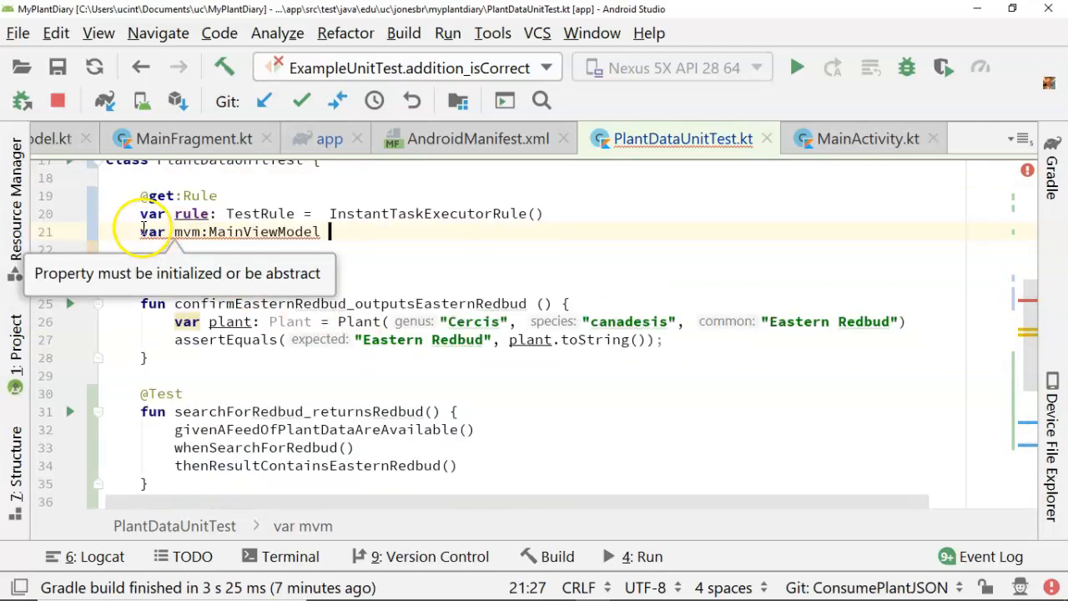
pyautogui.write(';')
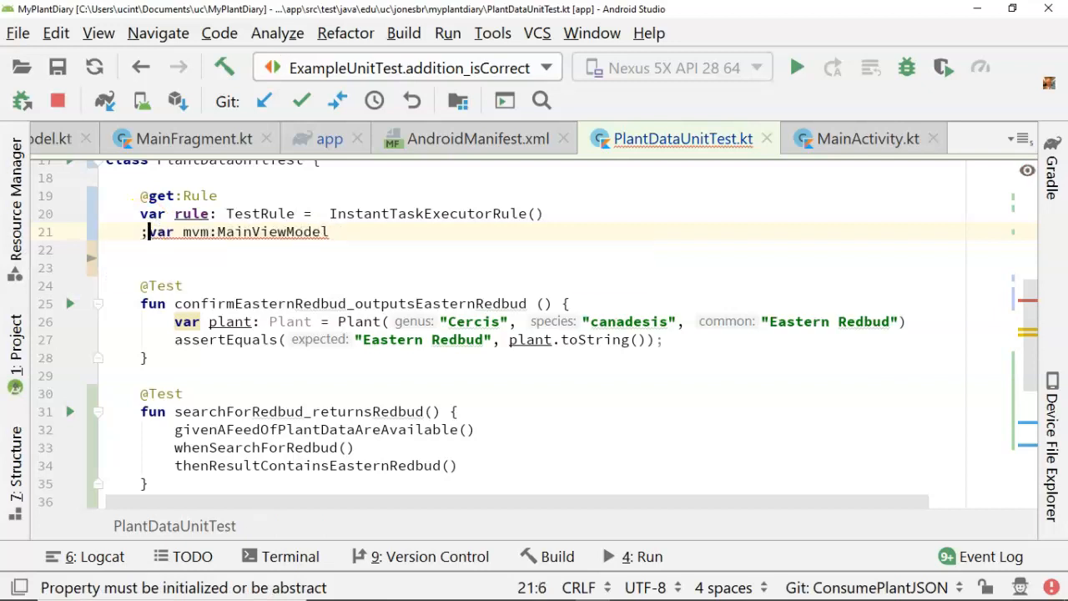
pyautogui.write('lateinit')
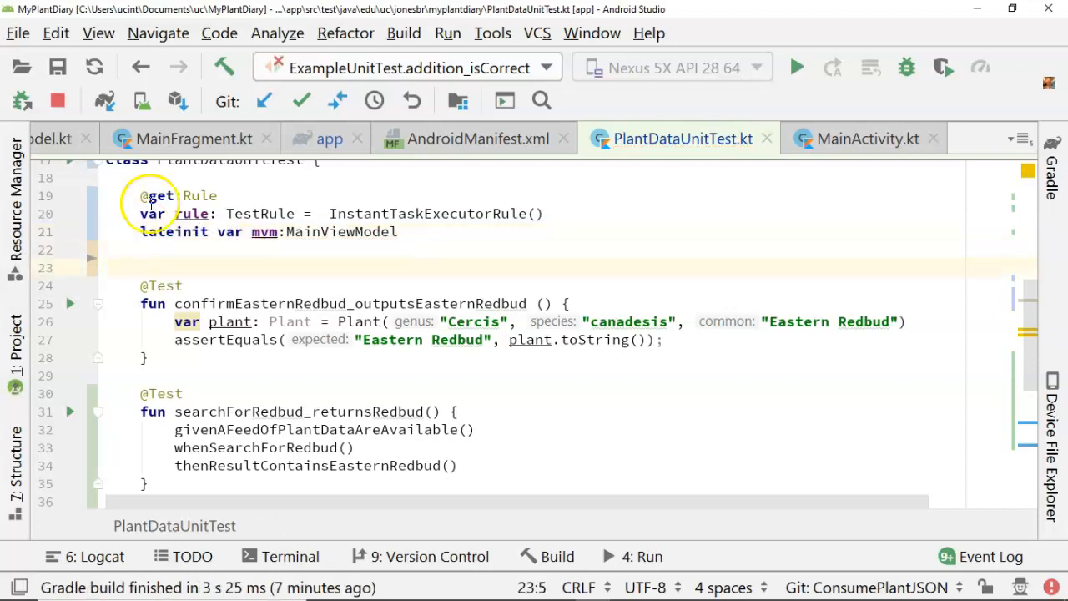
pyautogui.moveTo(265, 231)
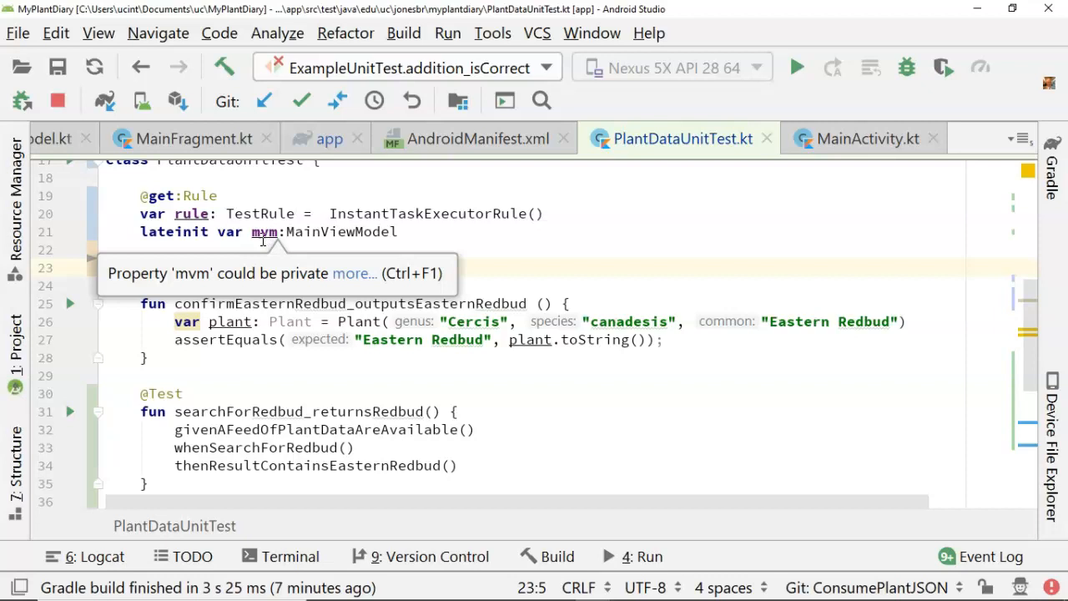
pyautogui.scroll(-3)
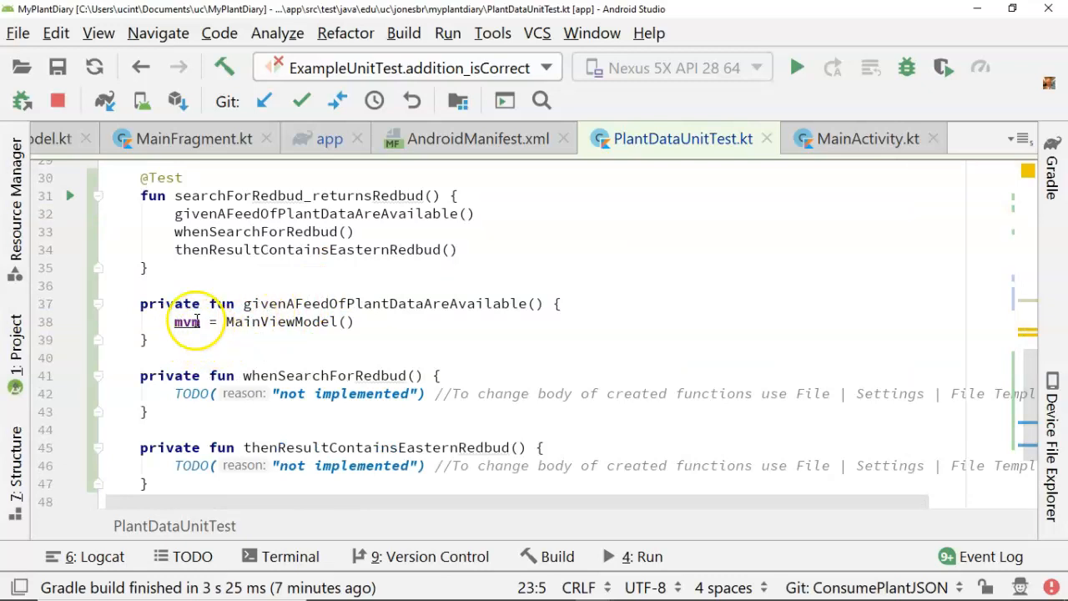
# - Replace the whenSearchForRedbud TODO with mvm.fetchPlants("Redbud")
pyautogui.click(191, 393)
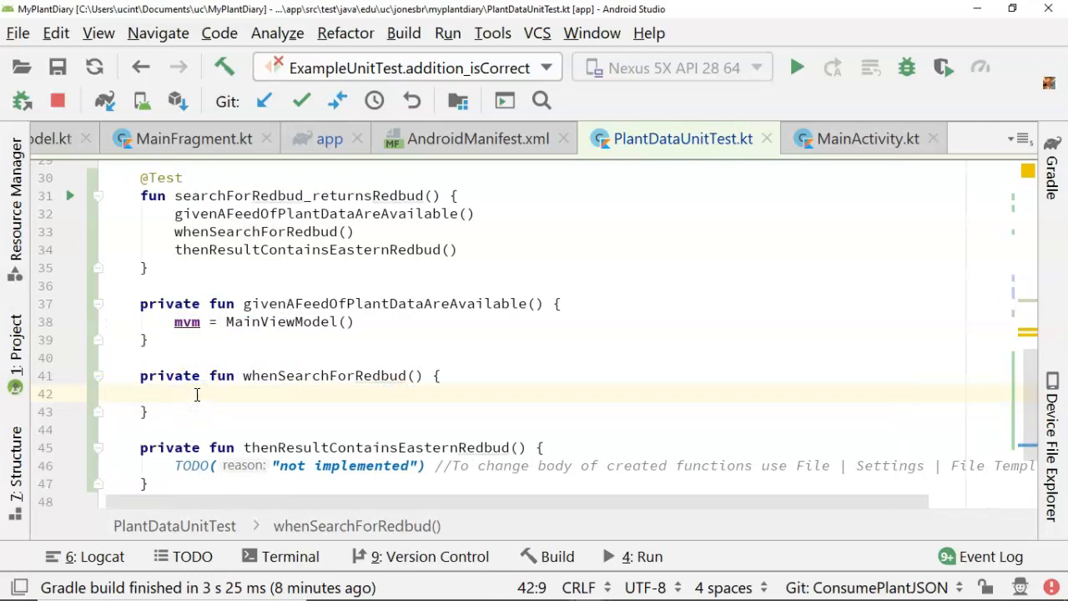
pyautogui.write('mvm.fetchPlants("Re')
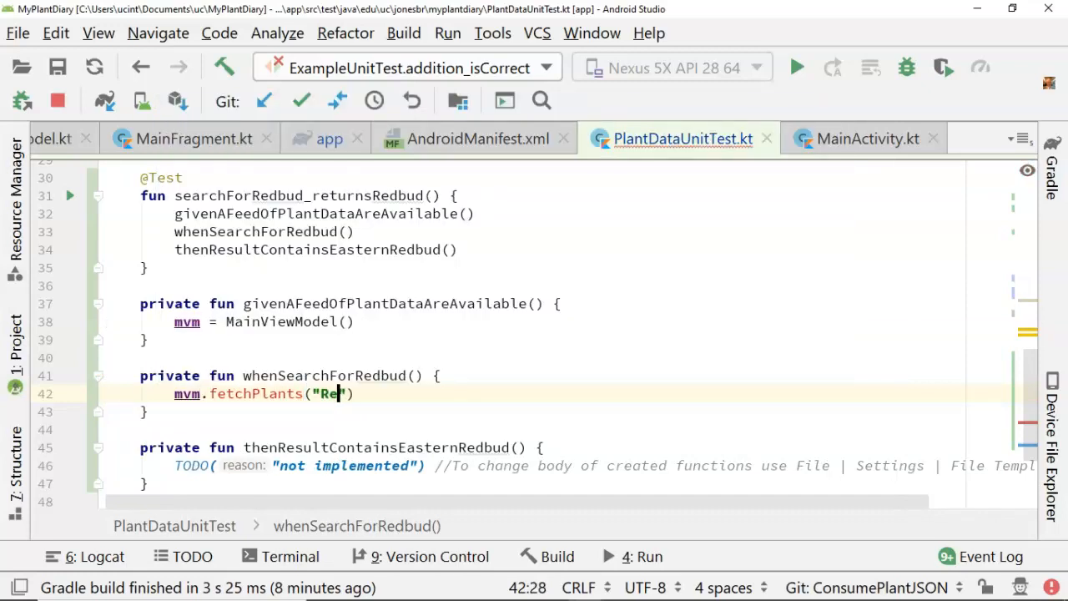
pyautogui.write('dbud')
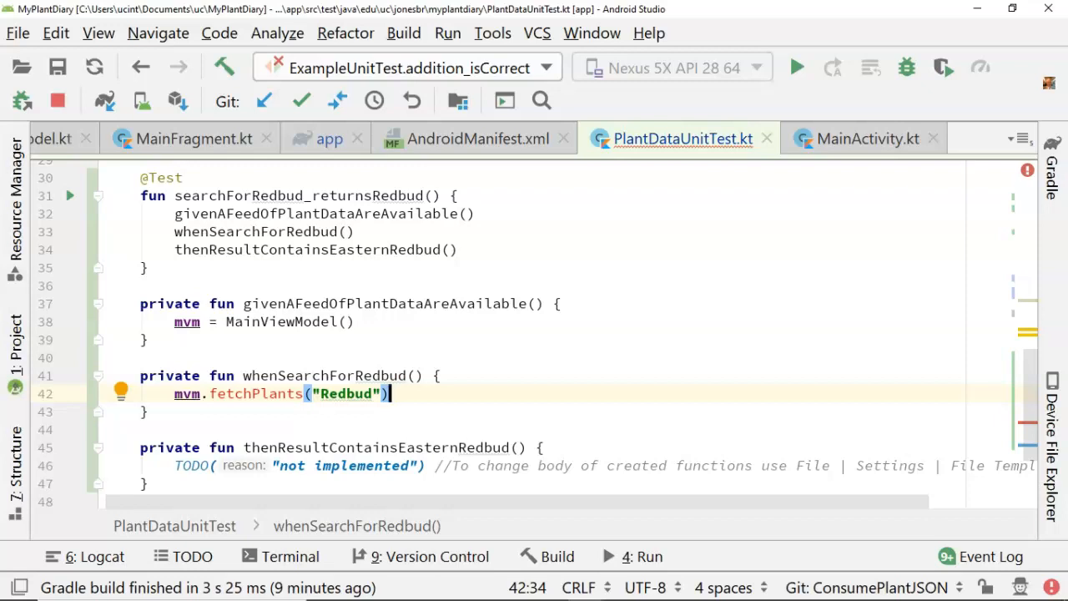
pyautogui.click(391, 465)
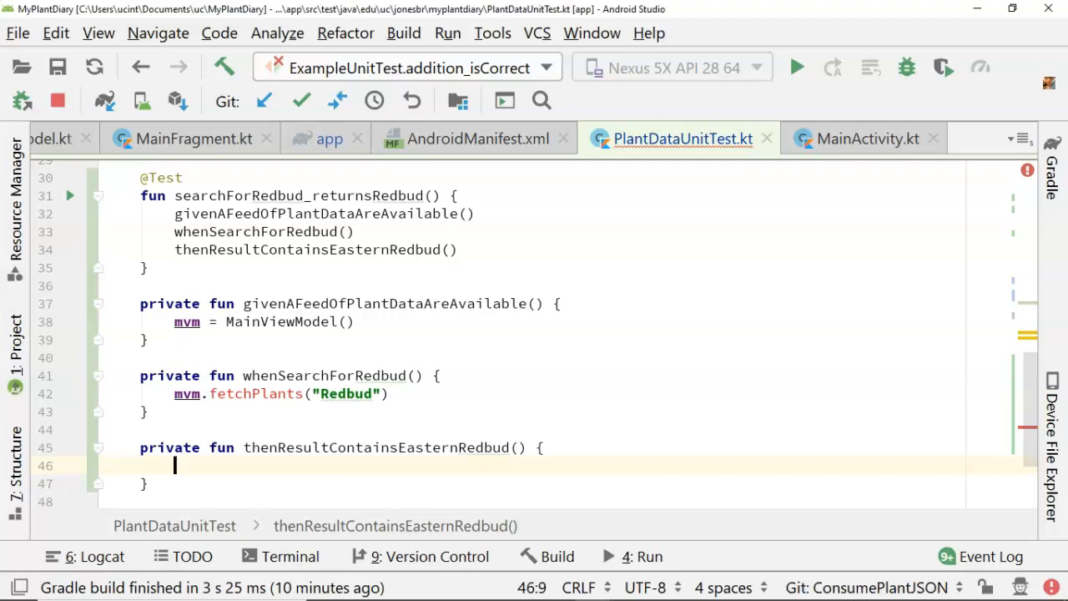
# - Write 'var redbudFound = false', assertTrue(redbudFound), and an mvm.plants.observeForever block
pyautogui.write('var redbu')
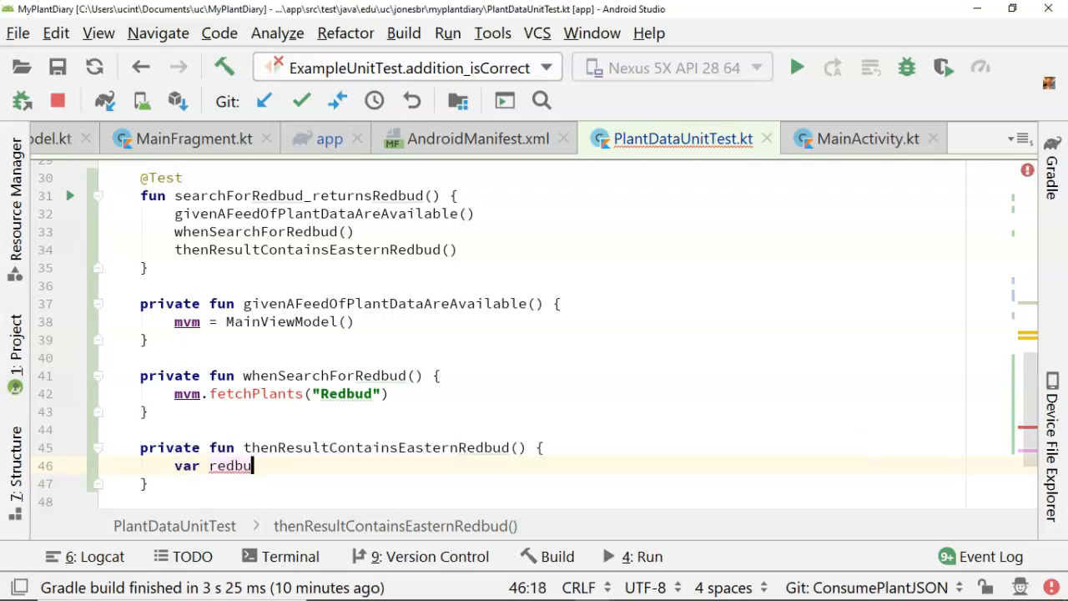
pyautogui.write('Found = false;')
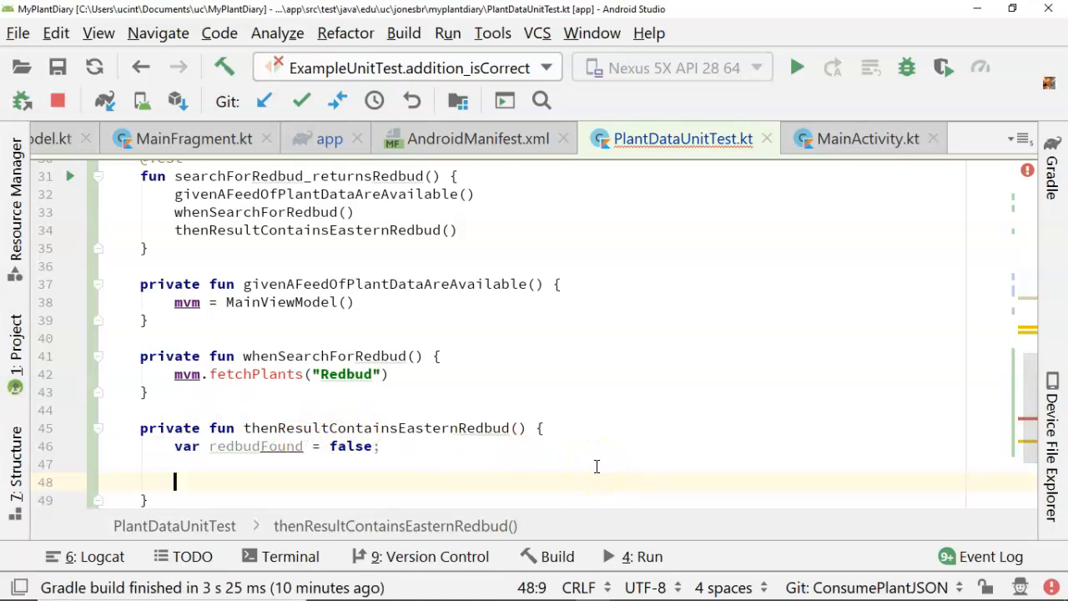
pyautogui.write('assertTrue(redbudFound')
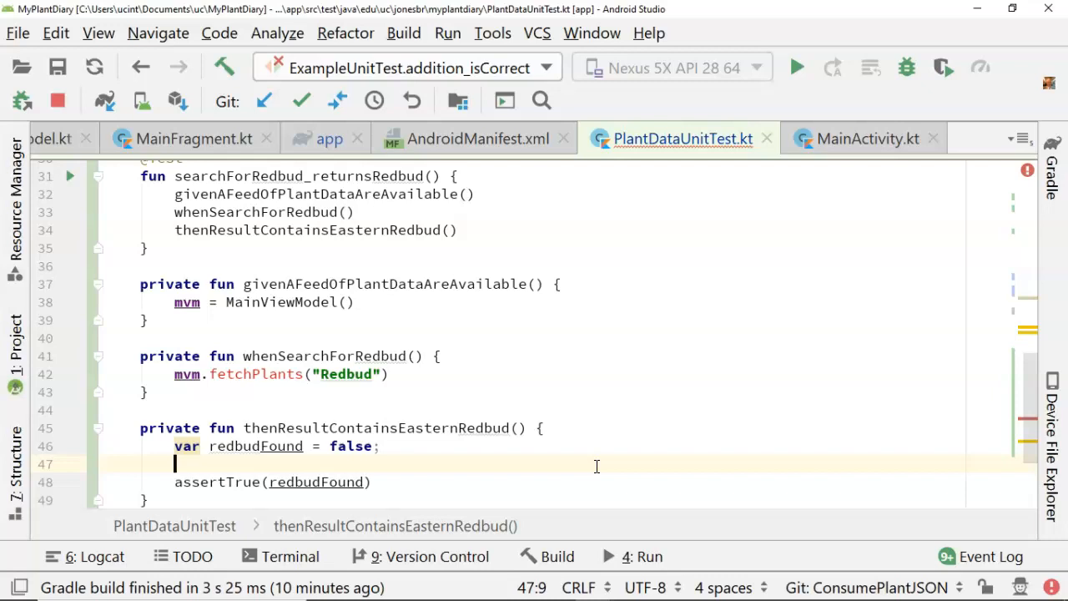
pyautogui.write('mvm.')
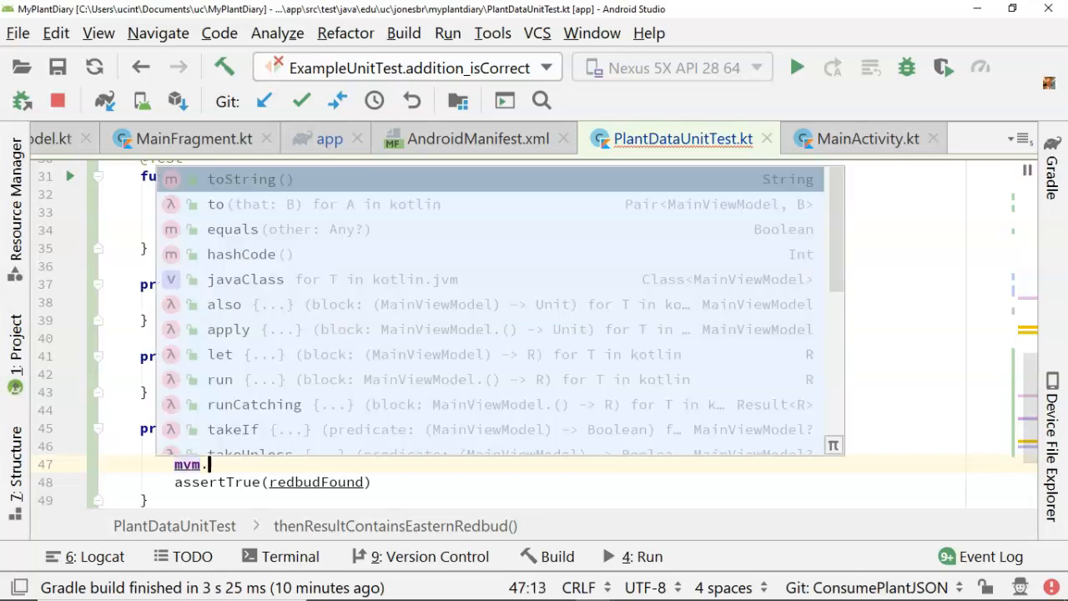
pyautogui.write('plants.')
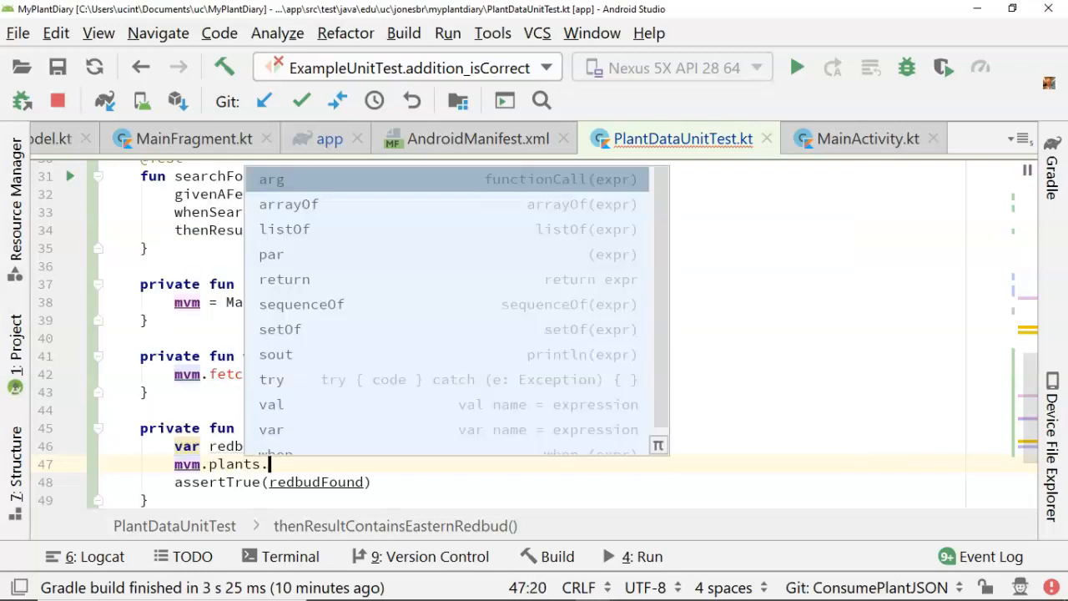
pyautogui.write('observ')
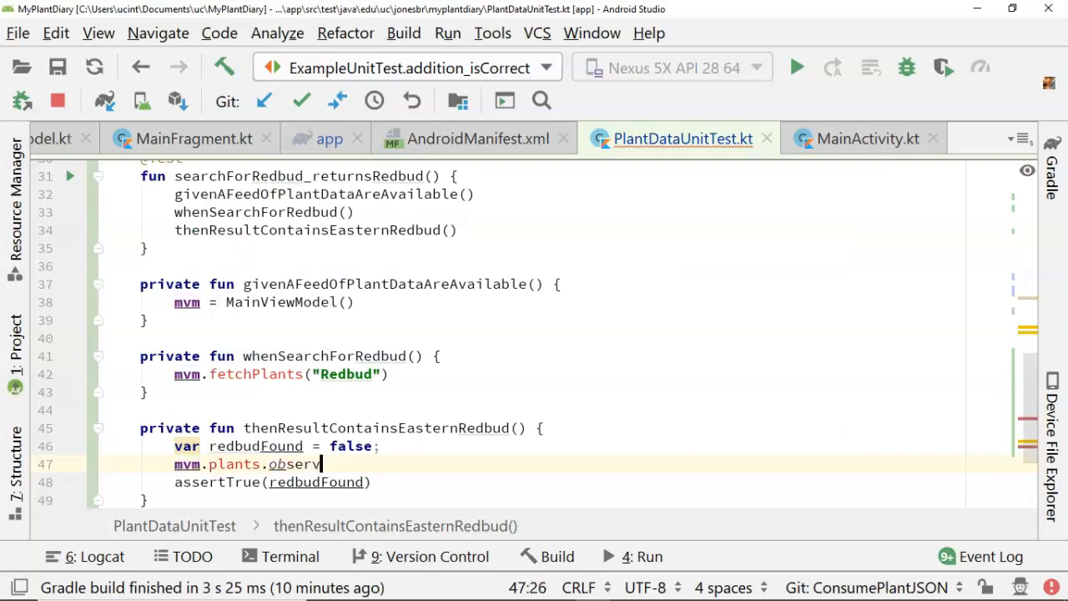
pyautogui.write('eForever {')
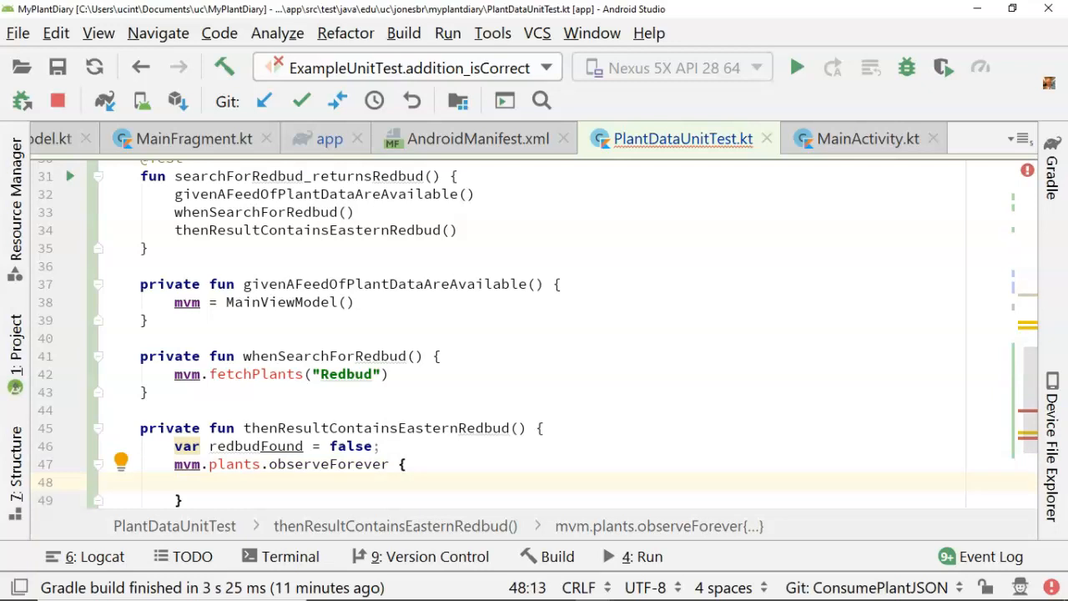
# - Add a 'here is where we do the observe' comment and assertNotNull(it) inside observeForever
pyautogui.write('// /here is where')
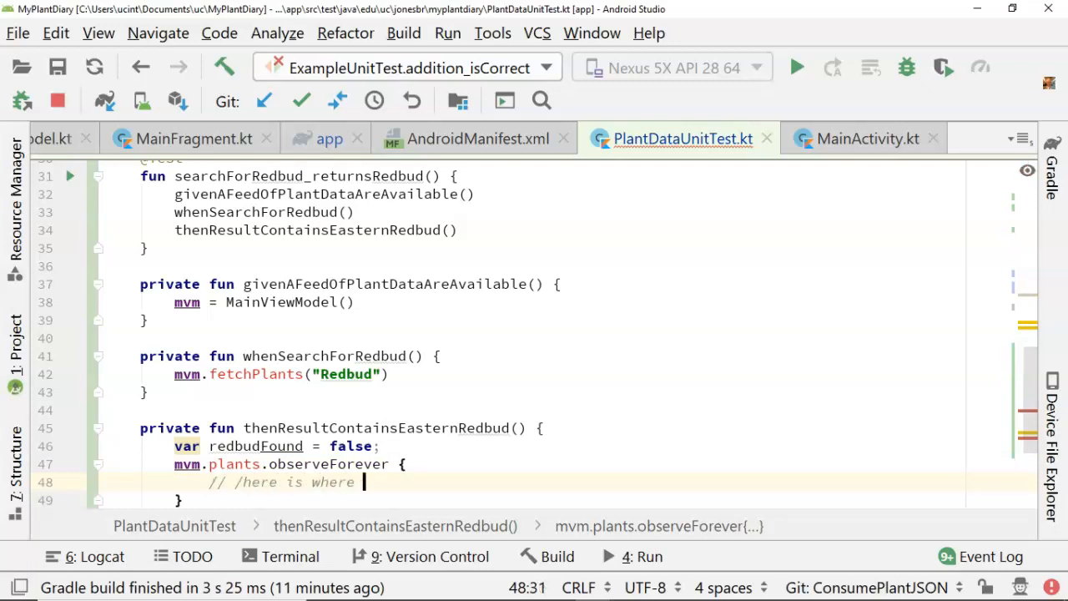
pyautogui.write('we do the observing')
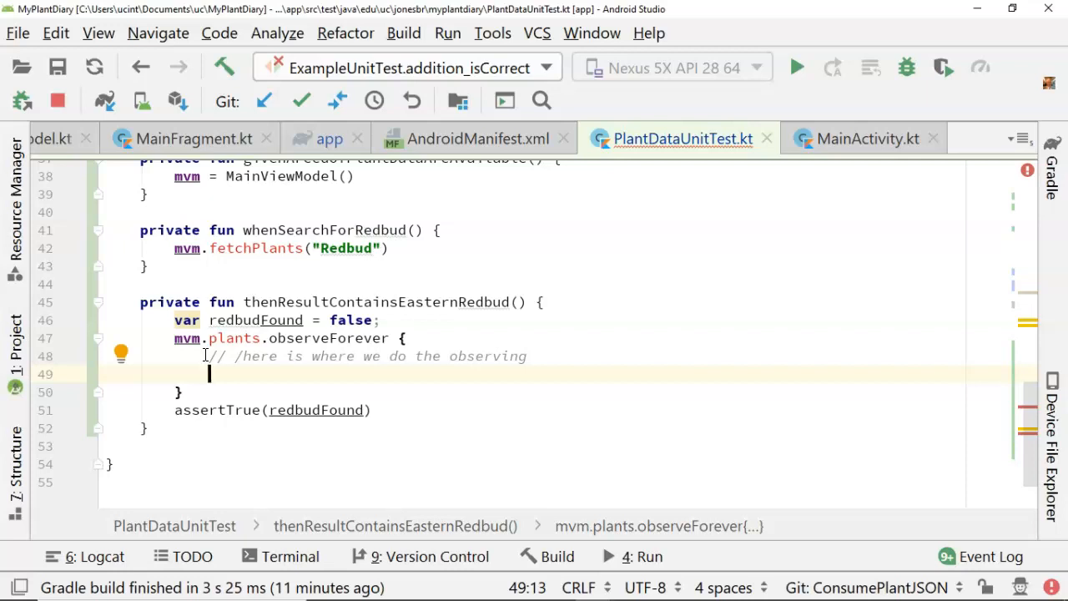
pyautogui.write('it')
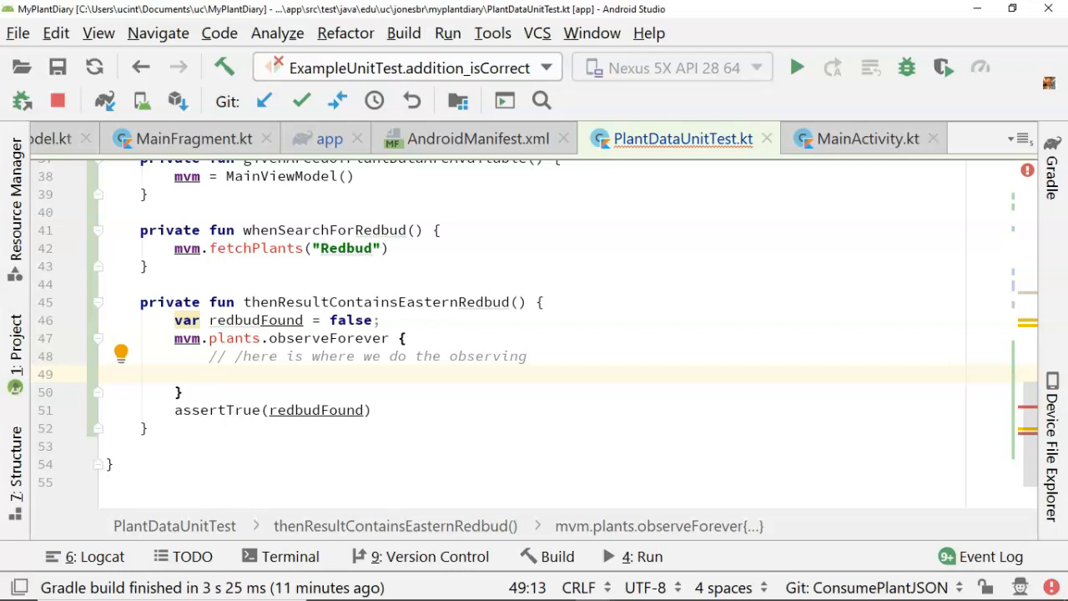
pyautogui.write('assertNotNull(it')
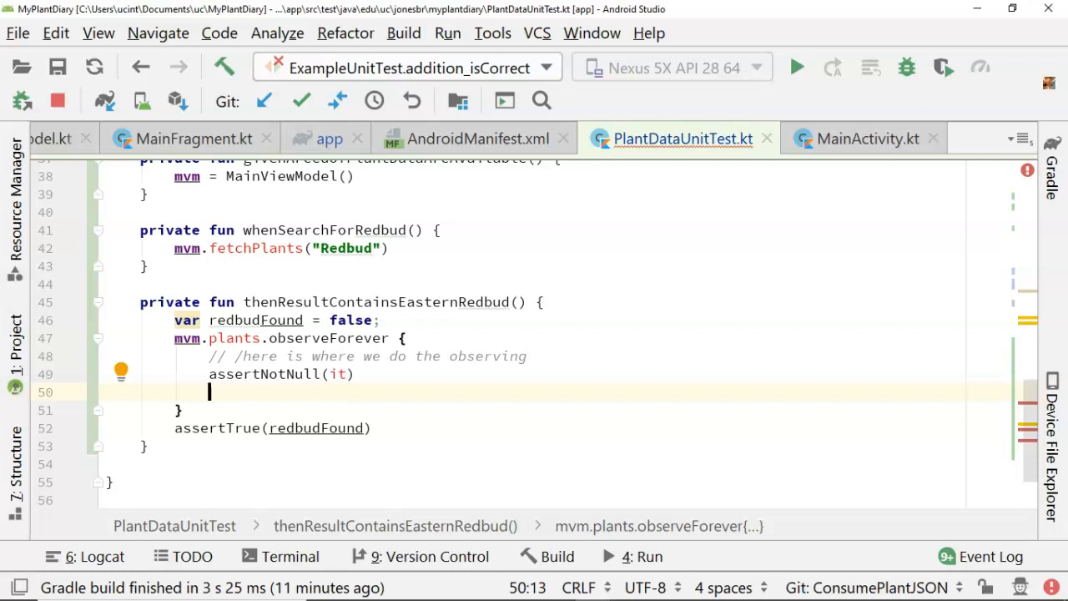
# - Add assertTrue(it.size > 0) and start an it.forEach block
pyautogui.write('assertTrue')
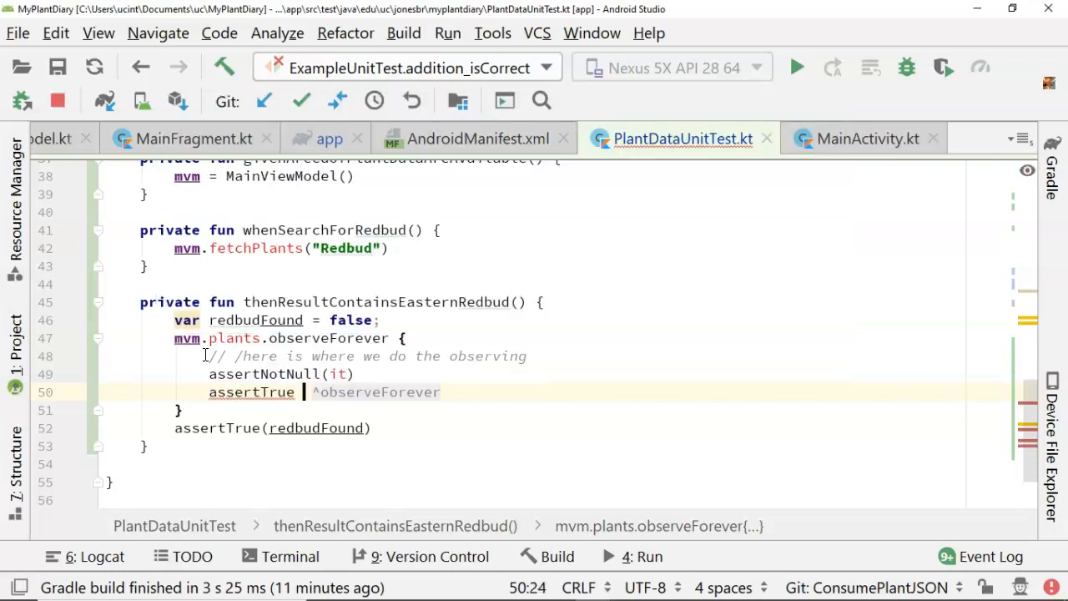
pyautogui.write('(it.size)')
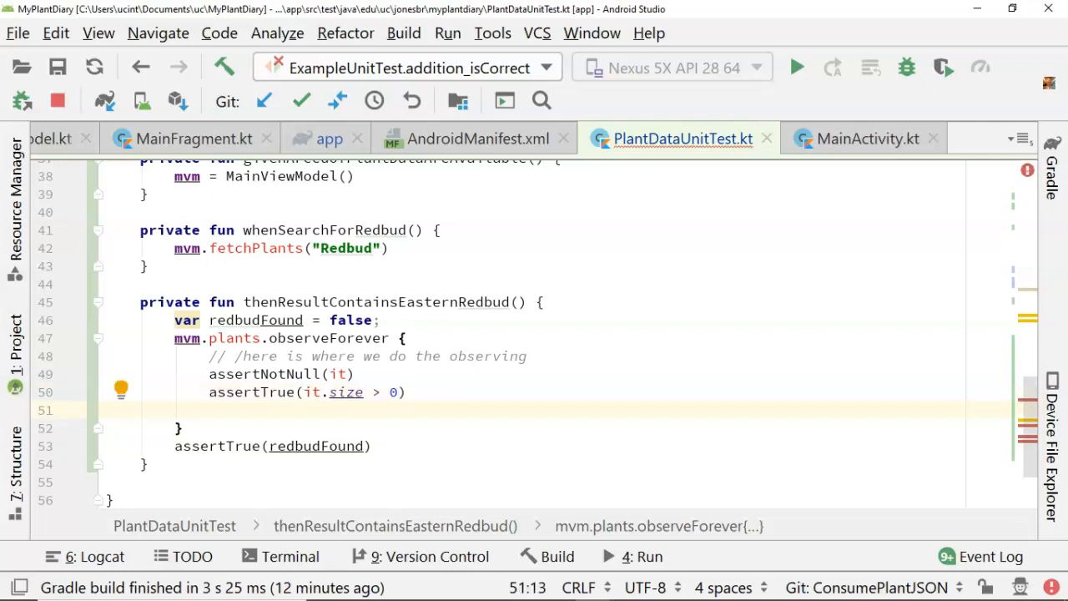
pyautogui.write('i')
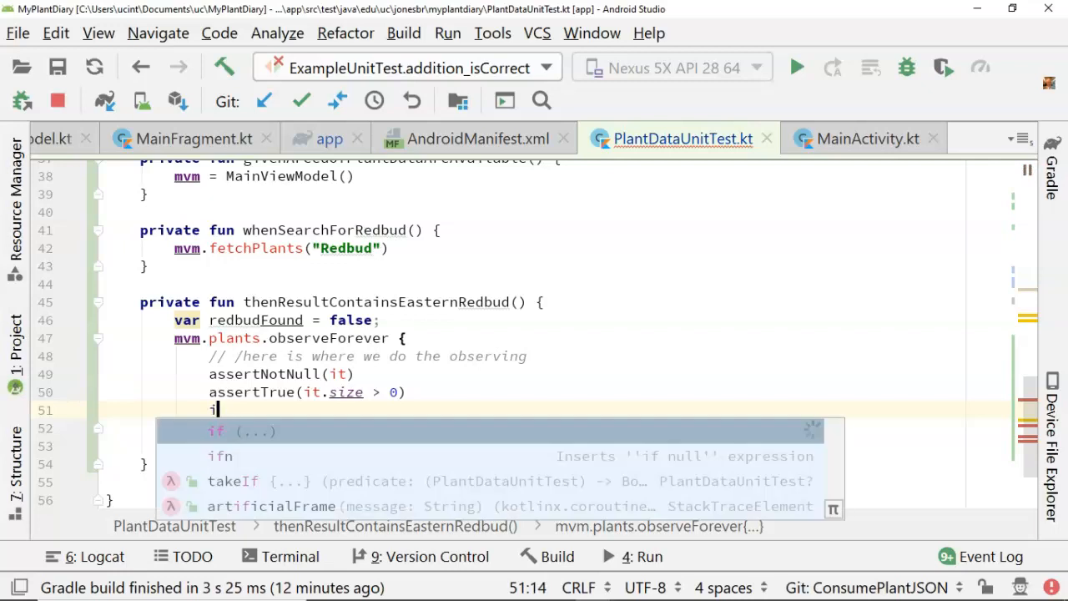
pyautogui.write('t')
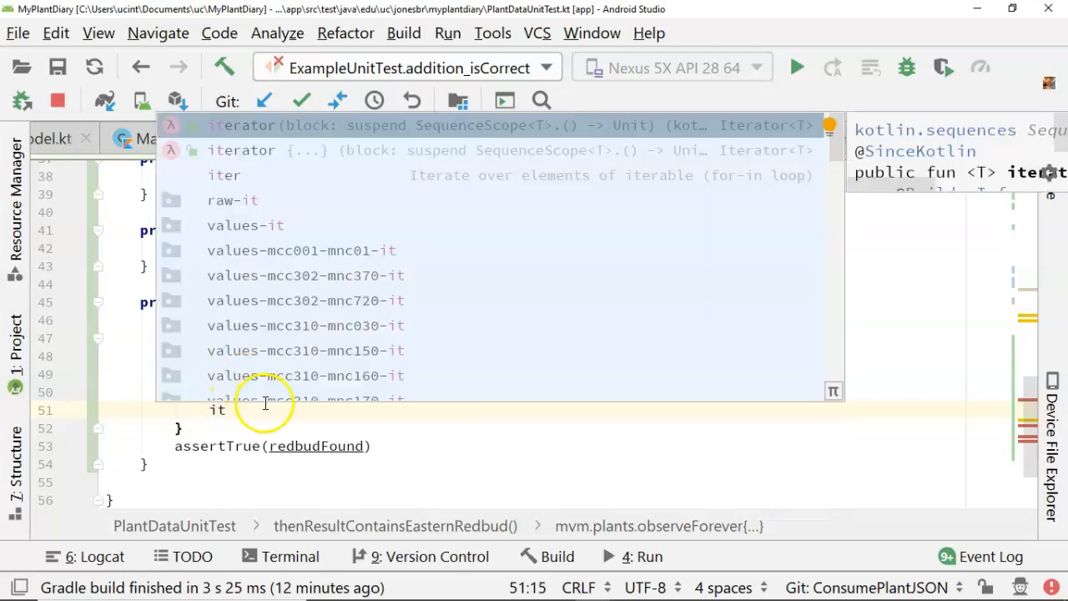
pyautogui.press('Escape')
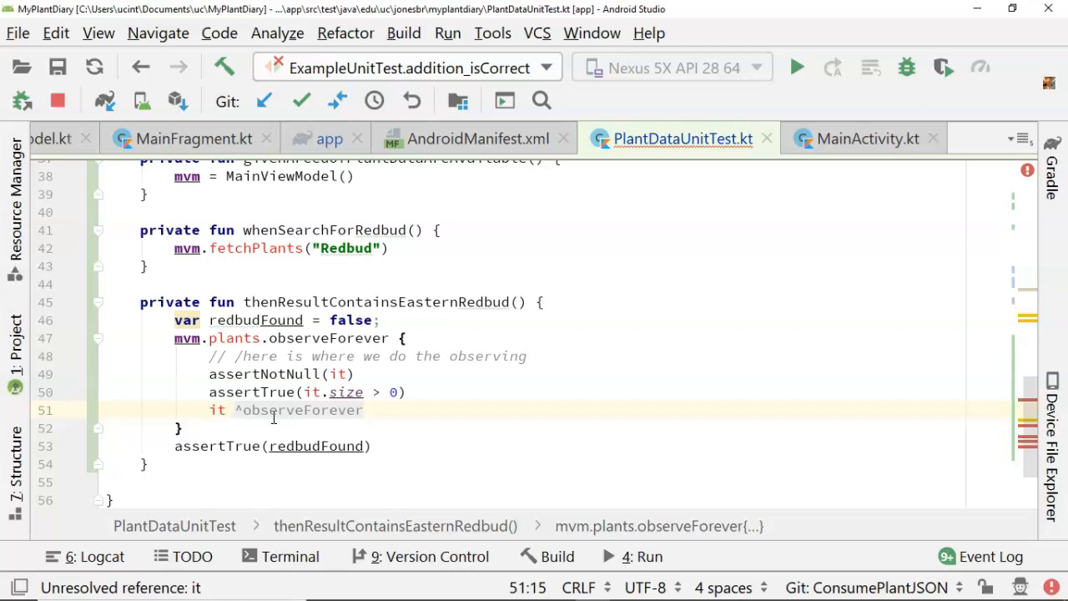
pyautogui.write('.forEach {')
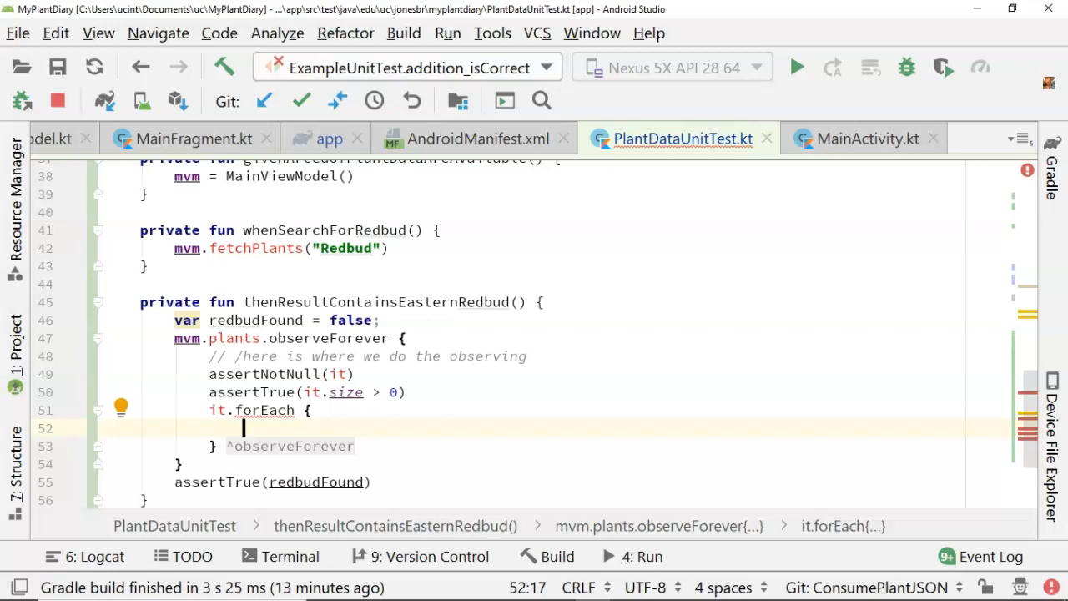
# - Write if (it.genus == "Cercis" && it.species == "canadensis" && it.common.contains("Eastern Redbud"))
pyautogui.write('if')
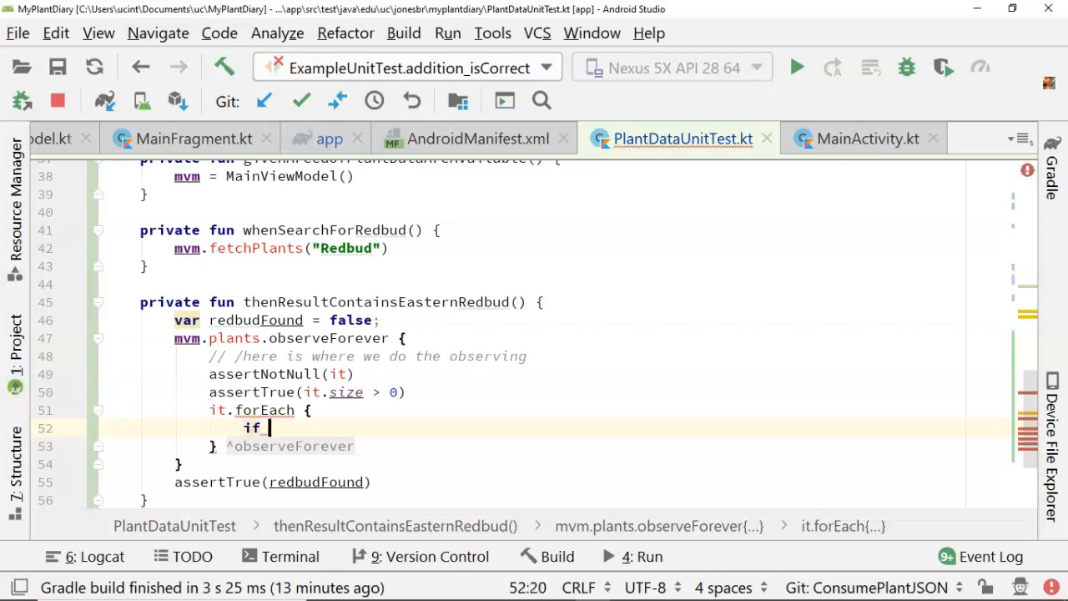
pyautogui.write('(it.genus == "Cercis')
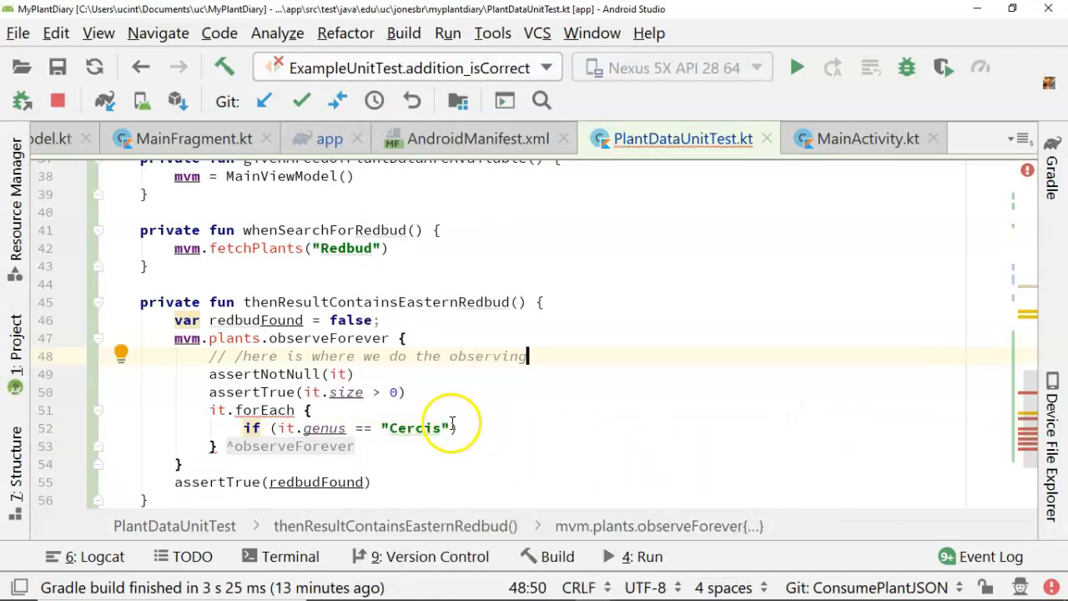
pyautogui.write('&&')
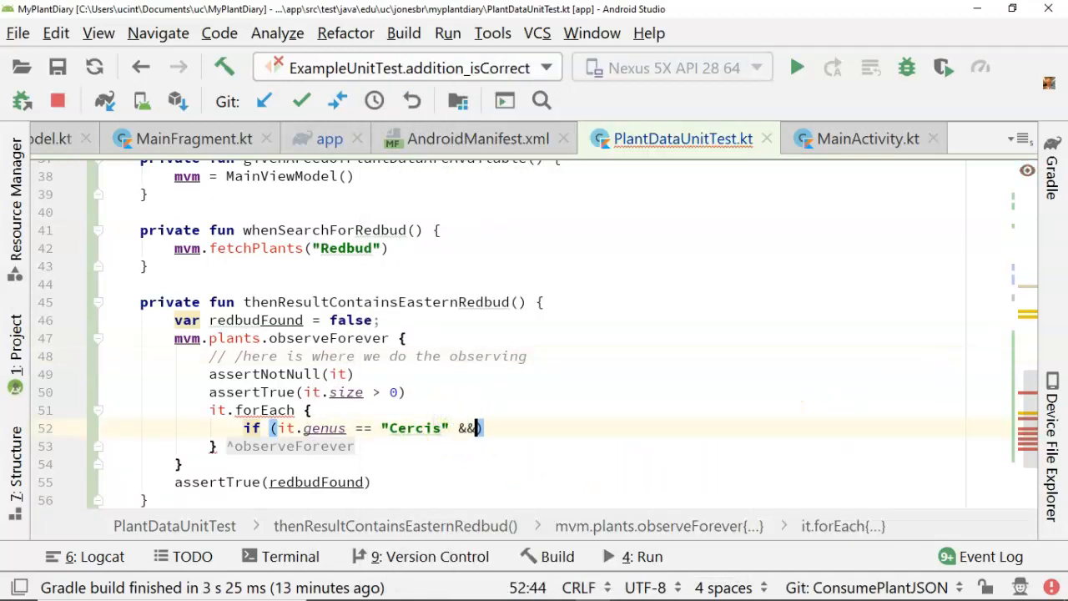
pyautogui.write('it.species == "ca')
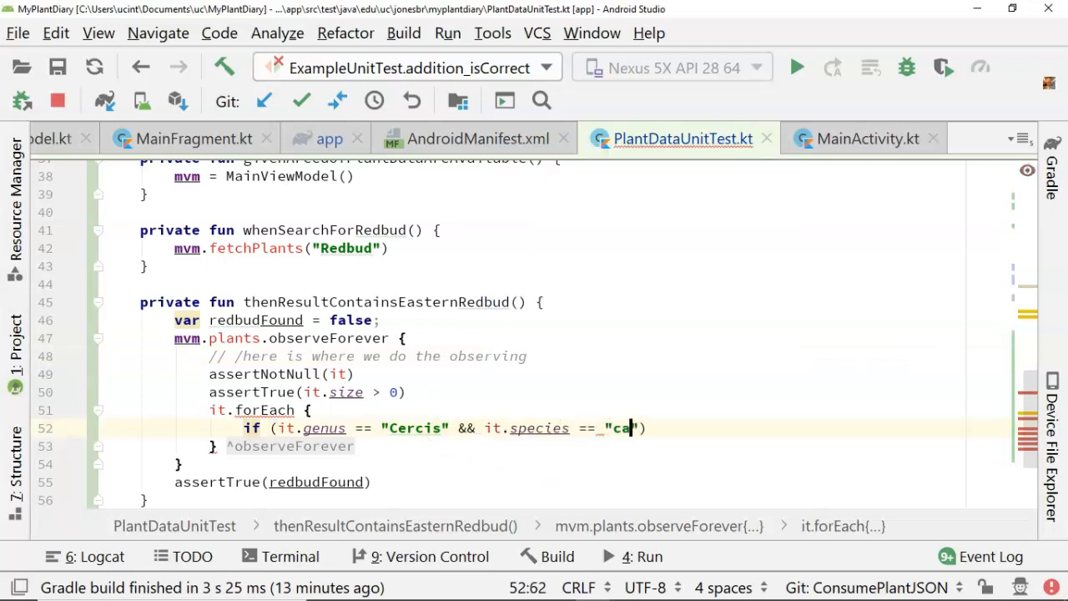
pyautogui.write('nadensis')
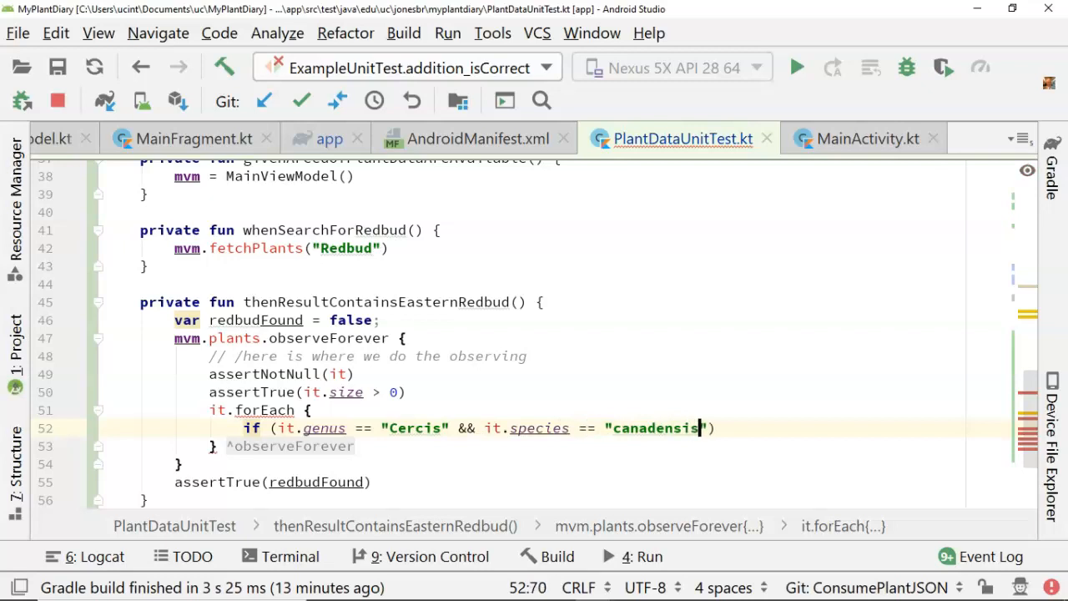
pyautogui.write('&&')
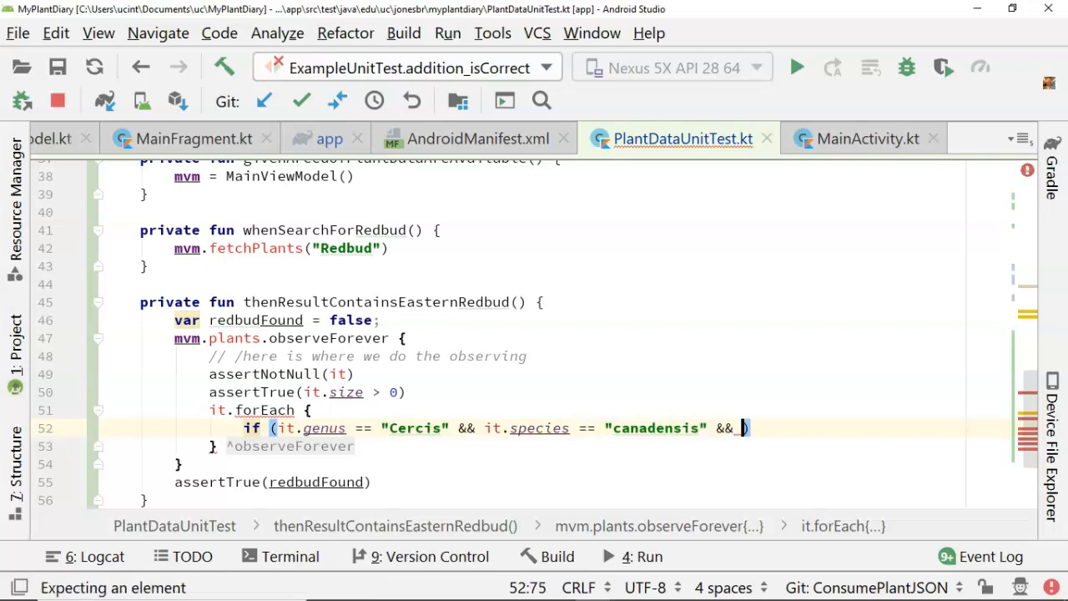
pyautogui.write('it.common')
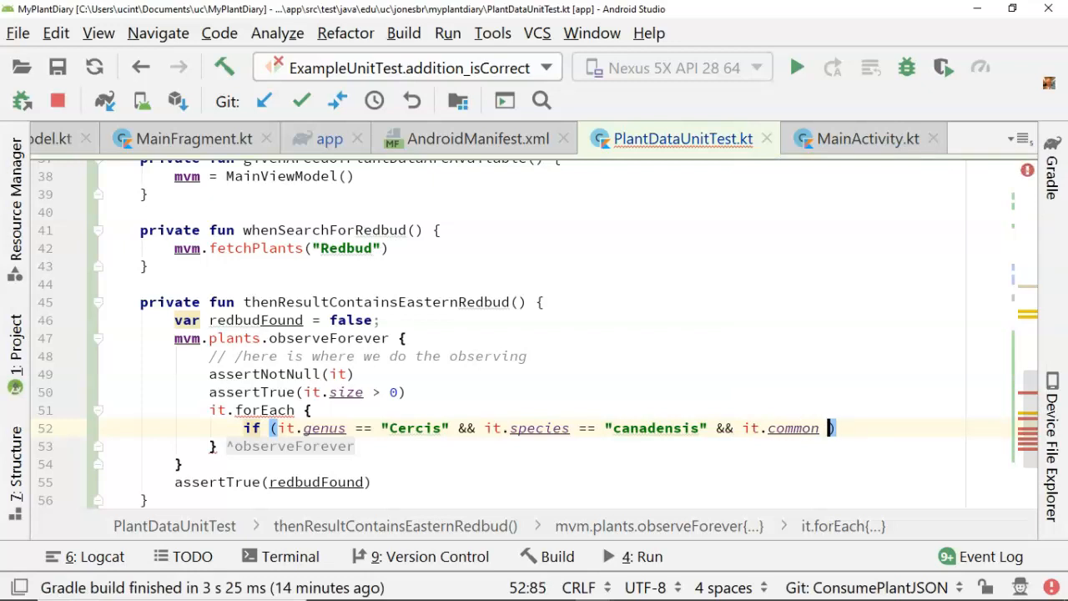
pyautogui.write('.contains("Eastern')
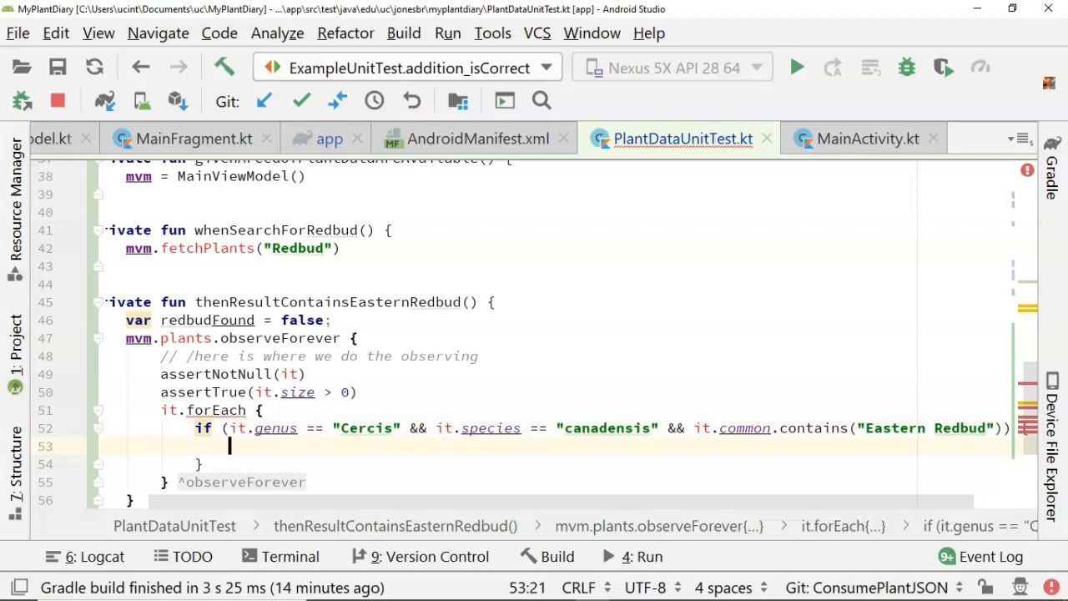
pyautogui.write('redbud')
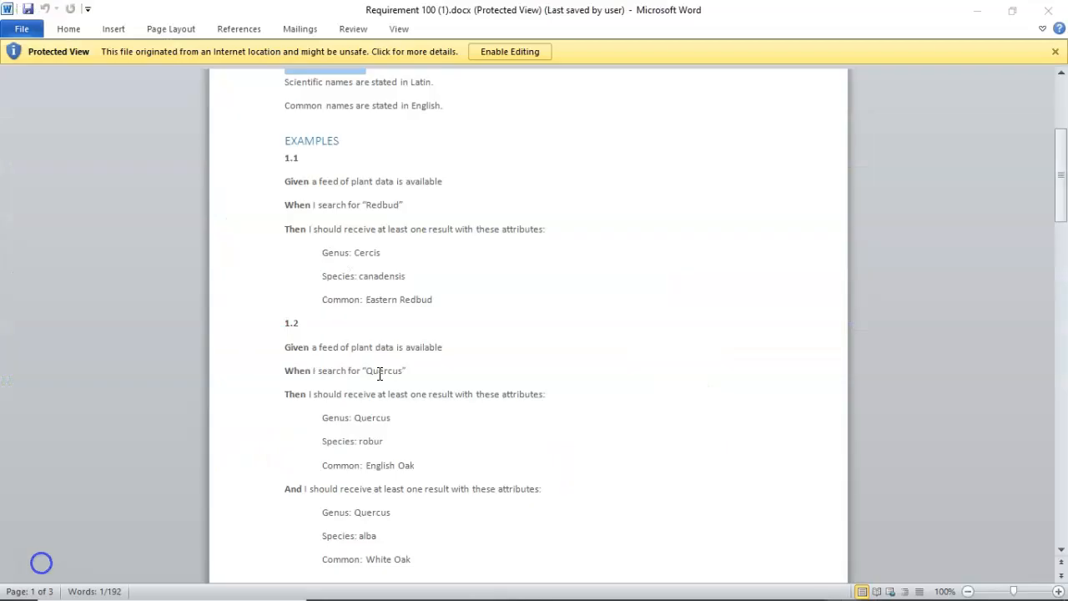
pyautogui.scroll(-3)
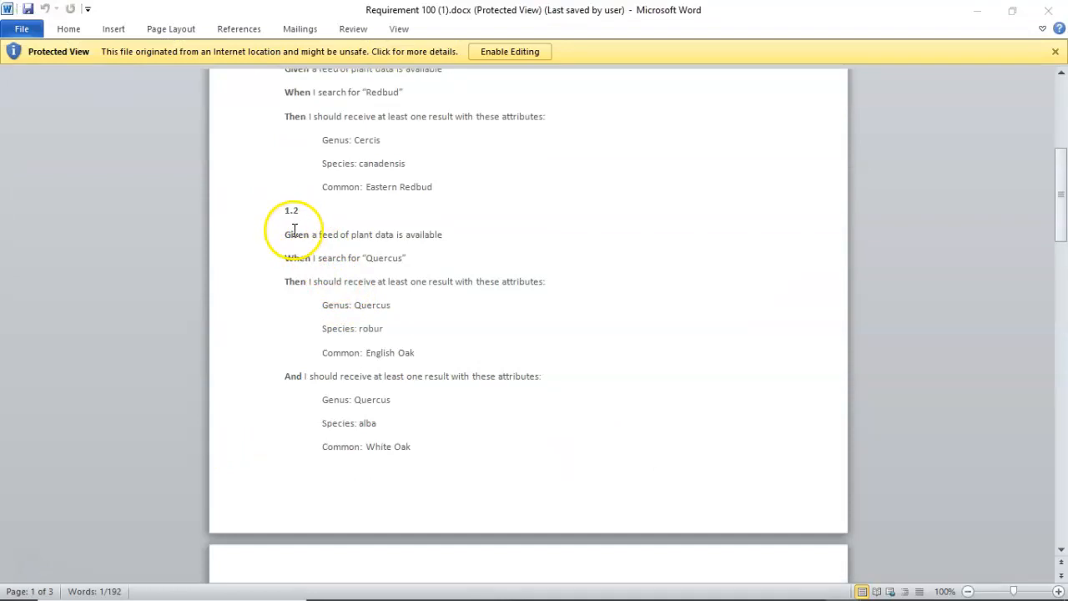
pyautogui.moveTo(283, 235); pyautogui.dragTo(408, 258)
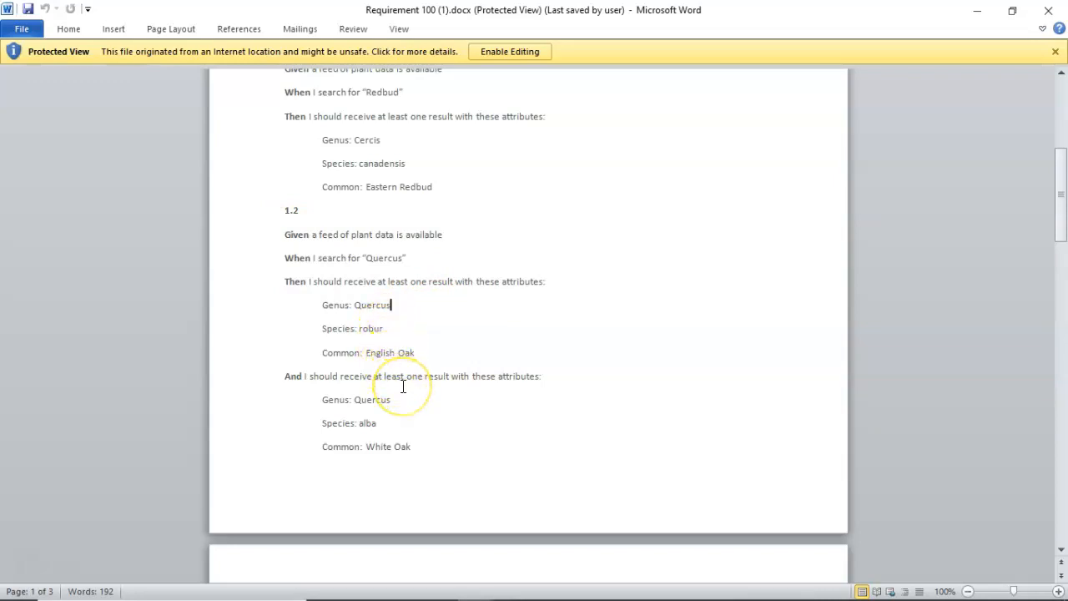
pyautogui.scroll(-3)
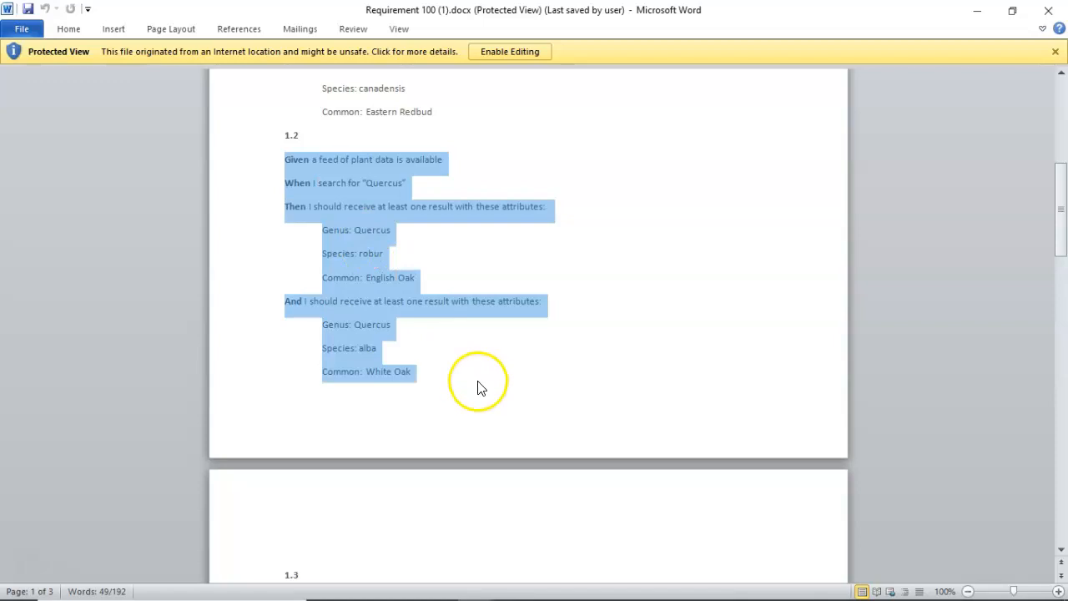
pyautogui.scroll(-3)
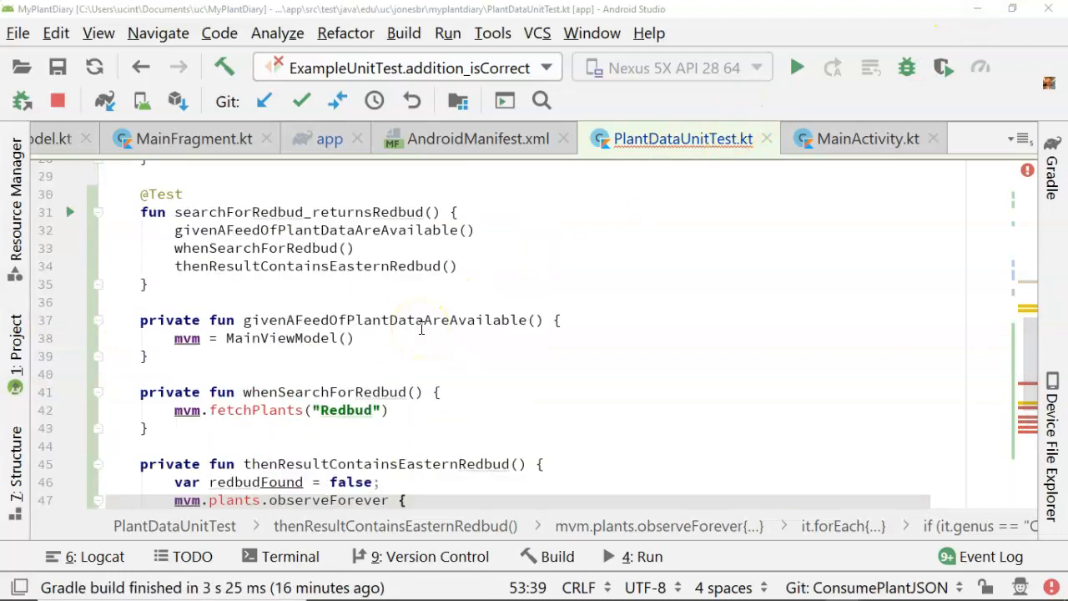
pyautogui.scroll(-3)
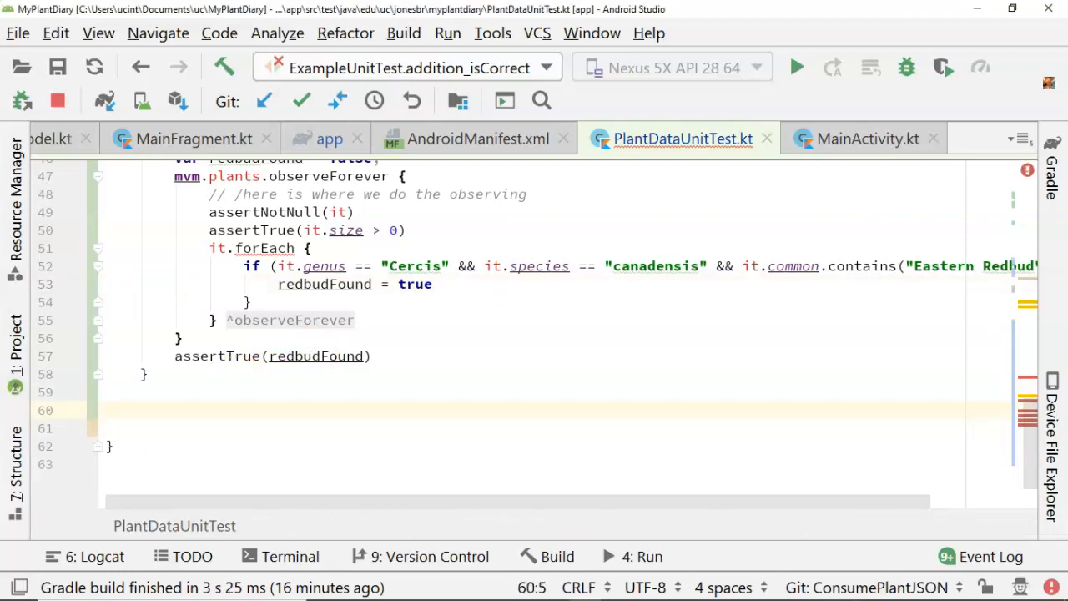
pyautogui.write('@Test\\')
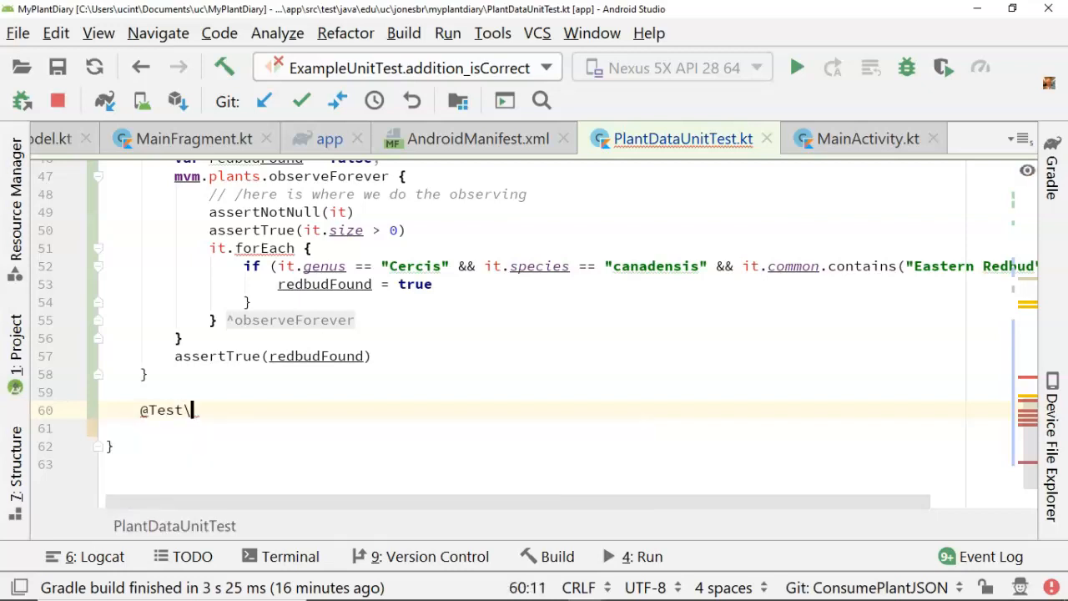
pyautogui.press('enter')
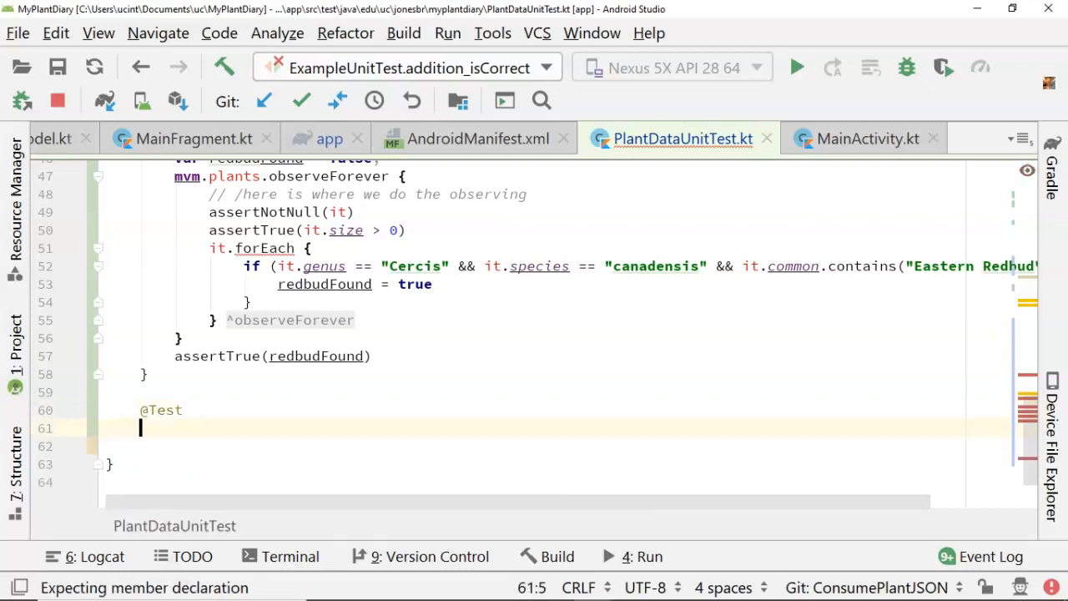
pyautogui.write('fun searchFor')
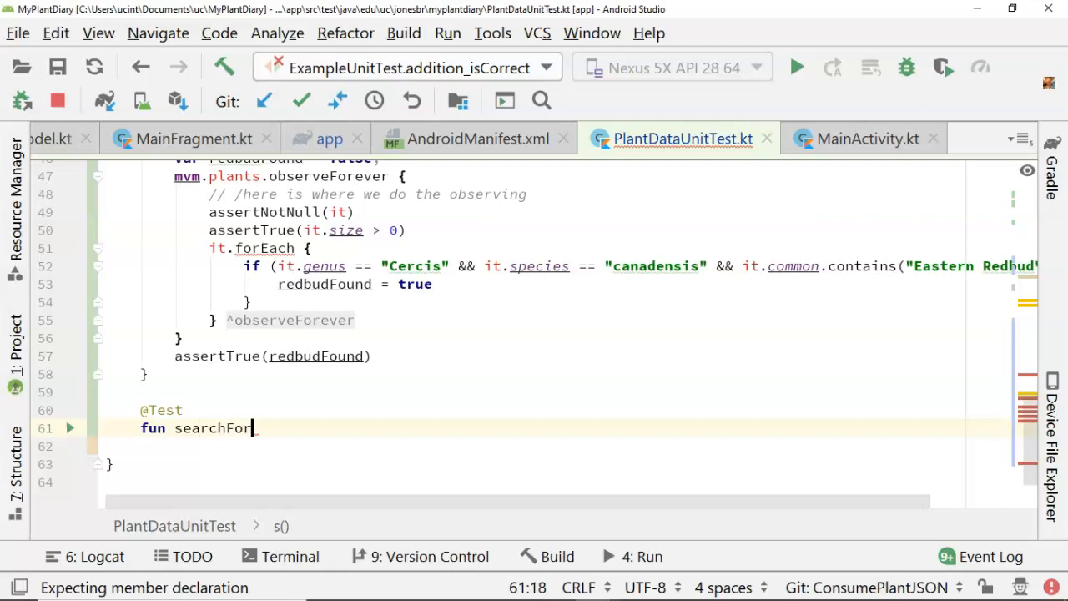
pyautogui.write('Garbage_')
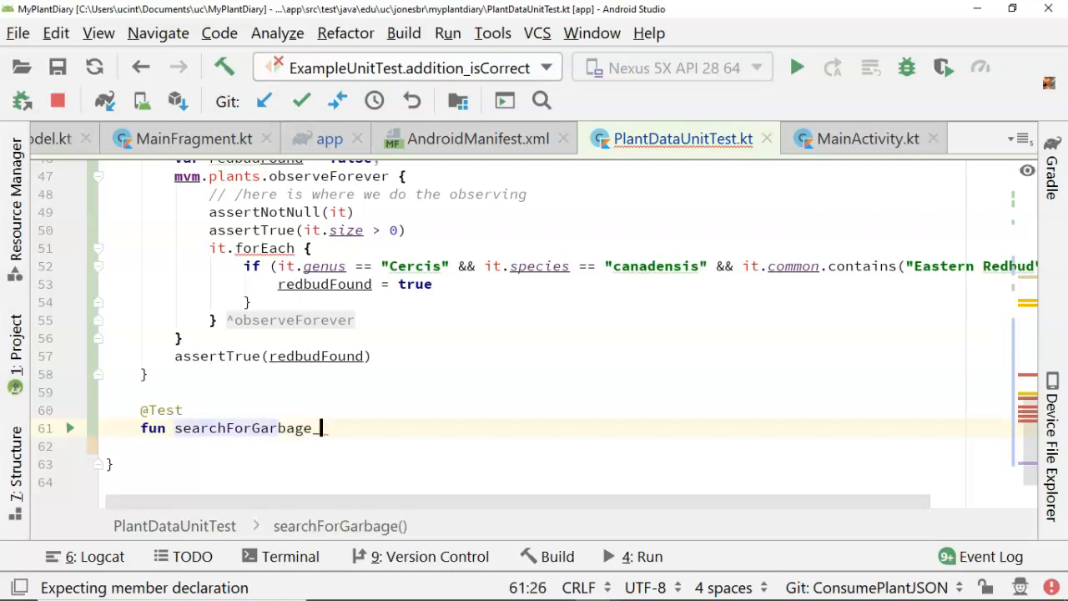
pyautogui.write('returnsNothing() {')
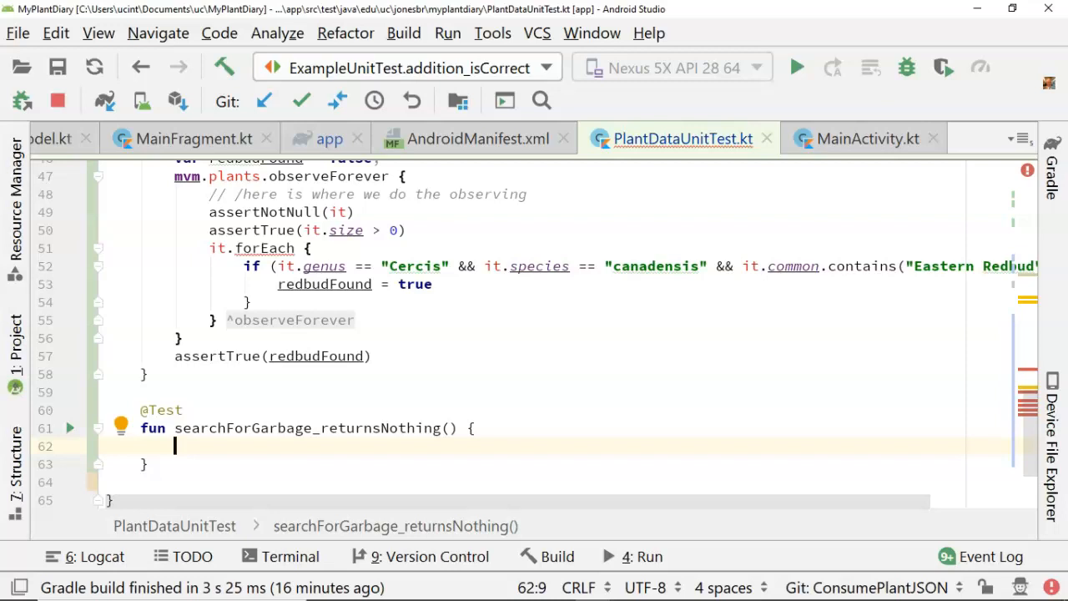
# - Fill the test with givenAFeedOfPlantDataAreAvailable, whenISearchForGarbage and thenIGetZeroResults calls
pyautogui.write('give')
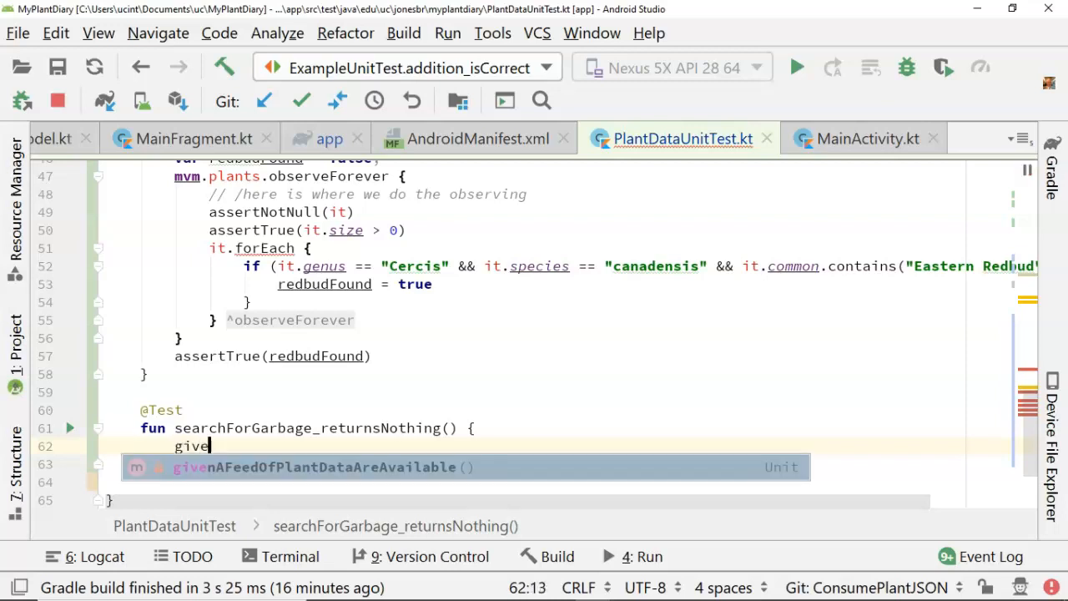
pyautogui.press('Tab')
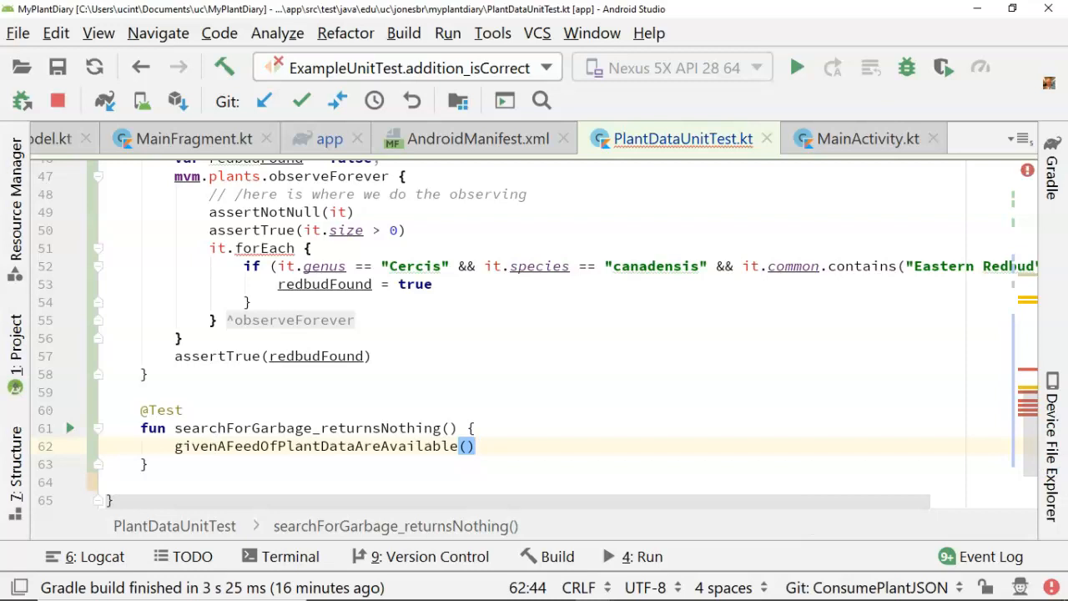
pyautogui.press('enter')
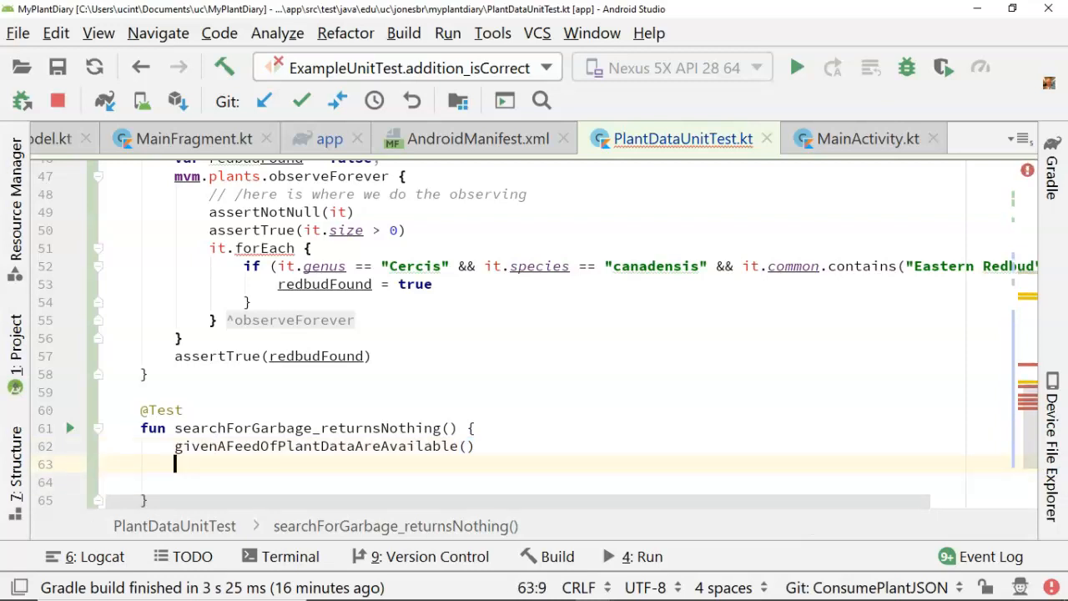
pyautogui.write('when')
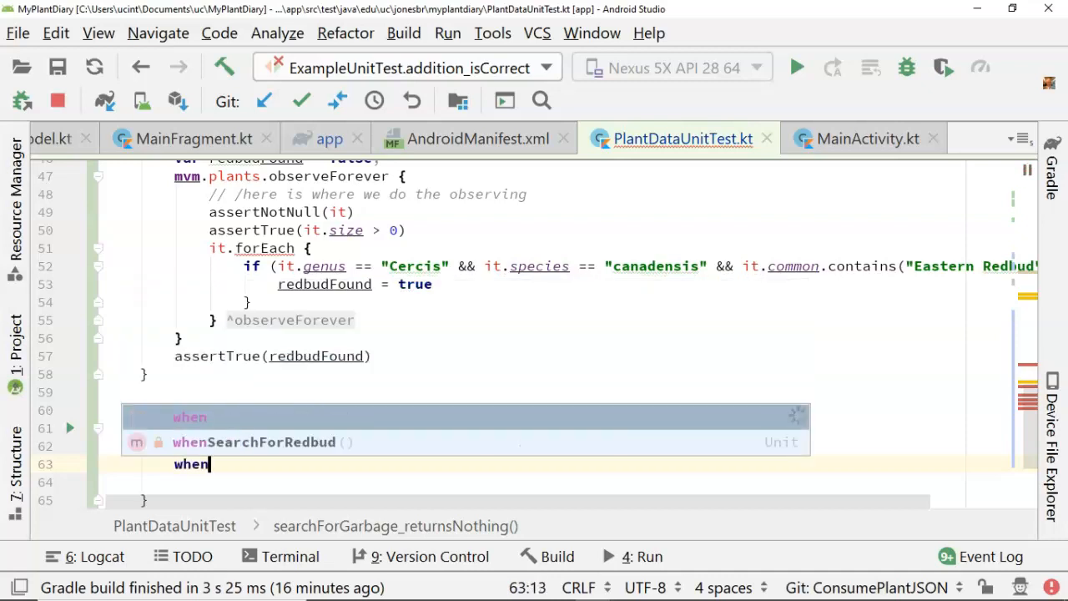
pyautogui.write('ISearchFor')
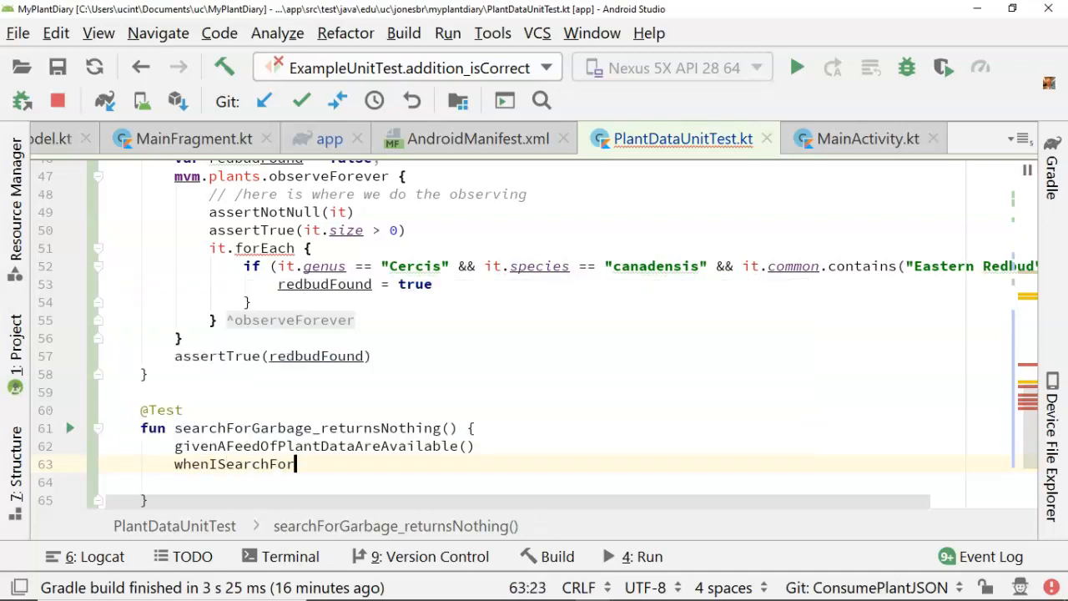
pyautogui.write('Garbgage(')
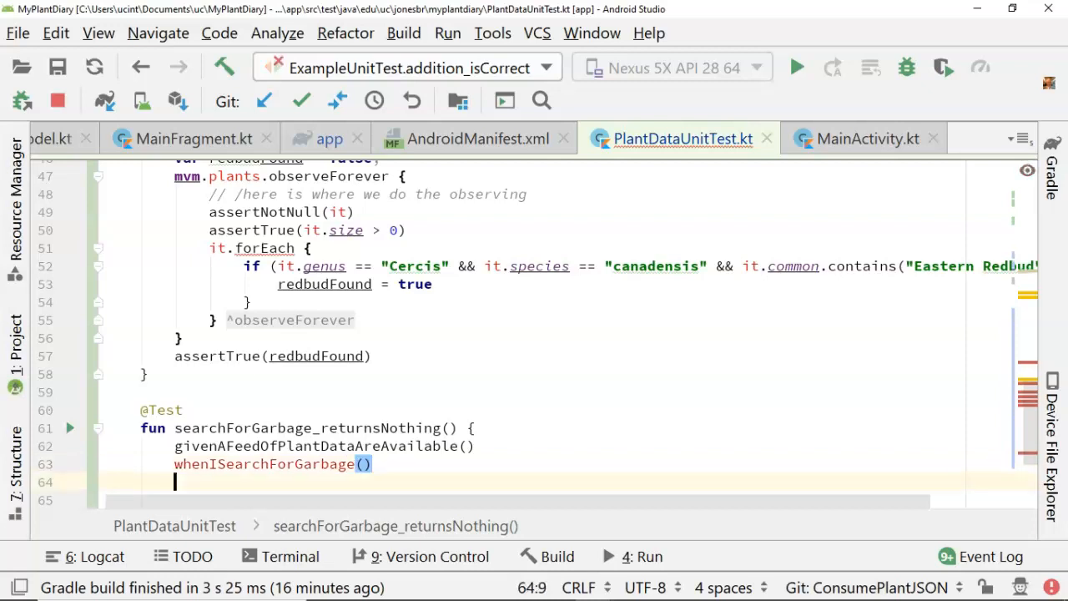
pyautogui.write('thenIGet')
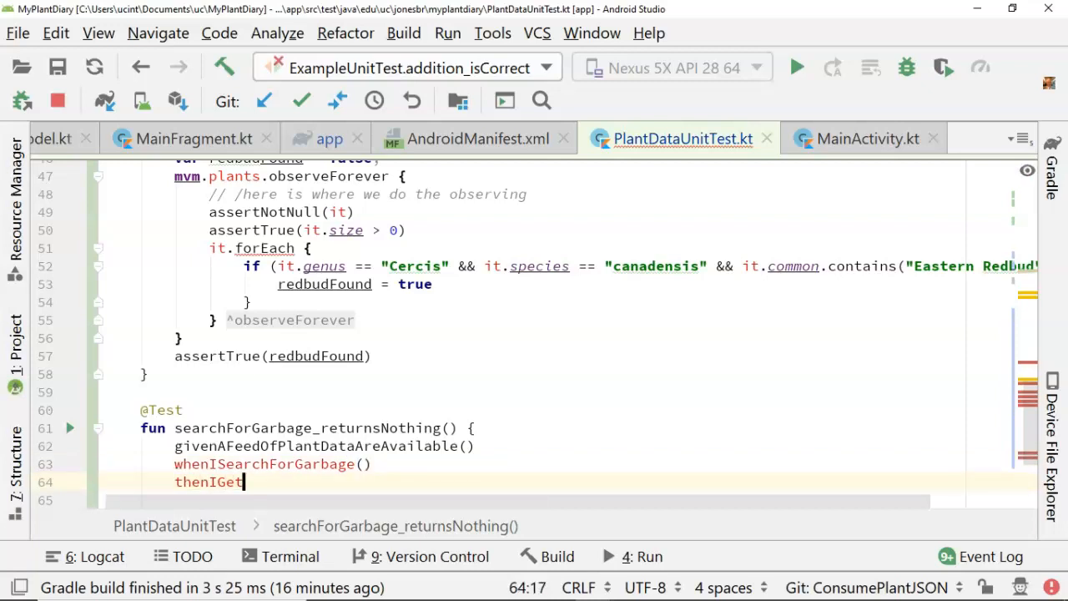
pyautogui.write('ZeroResults()')
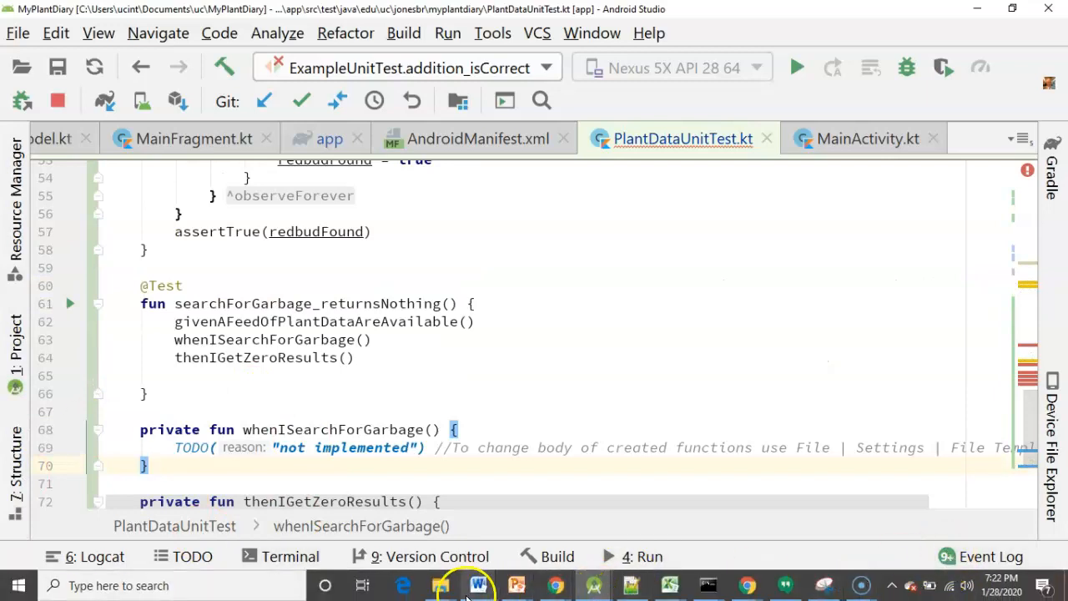
# - Switch to the Word requirements document to view requirement 1.3
pyautogui.click(478, 584)
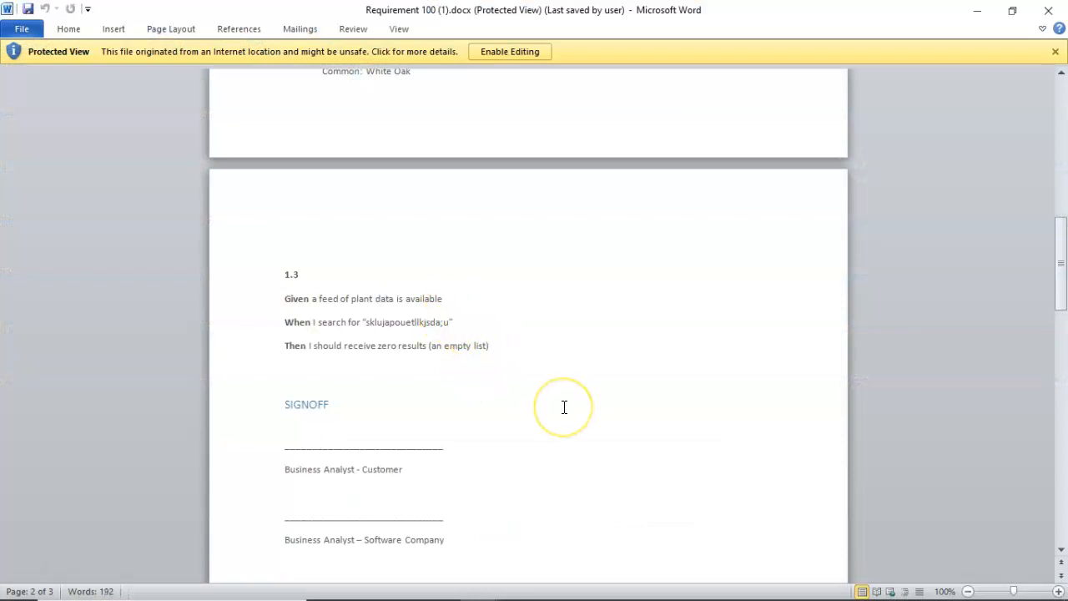
pyautogui.moveTo(363, 321)
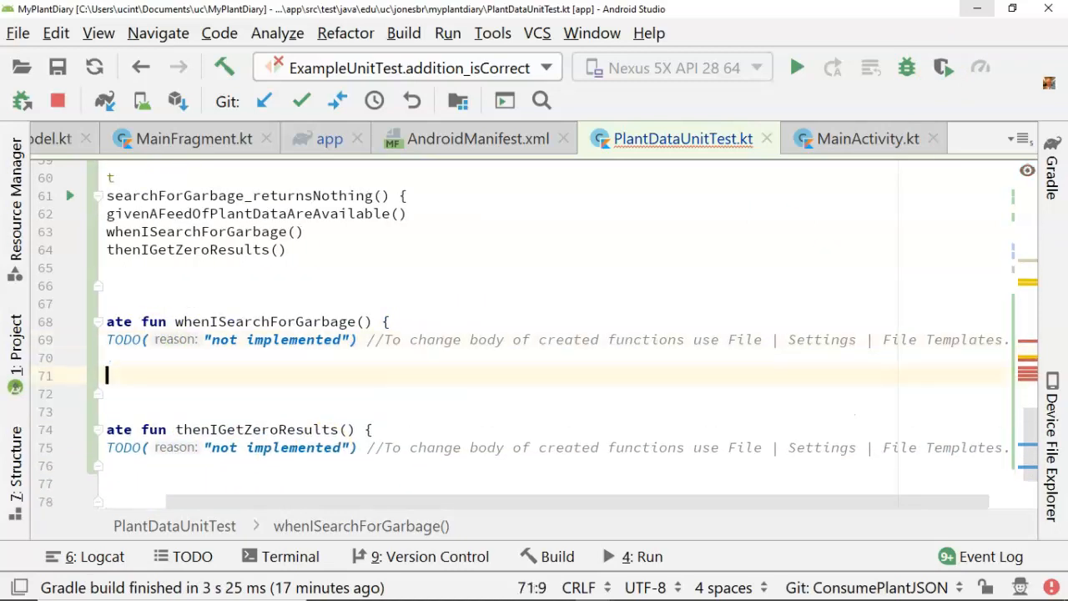
# - Replace Redbud in whenISearchForGarbage's fetchPlants call with "sklujapouetllkjsdau"
pyautogui.write('sklujapouetllkjsda;u')
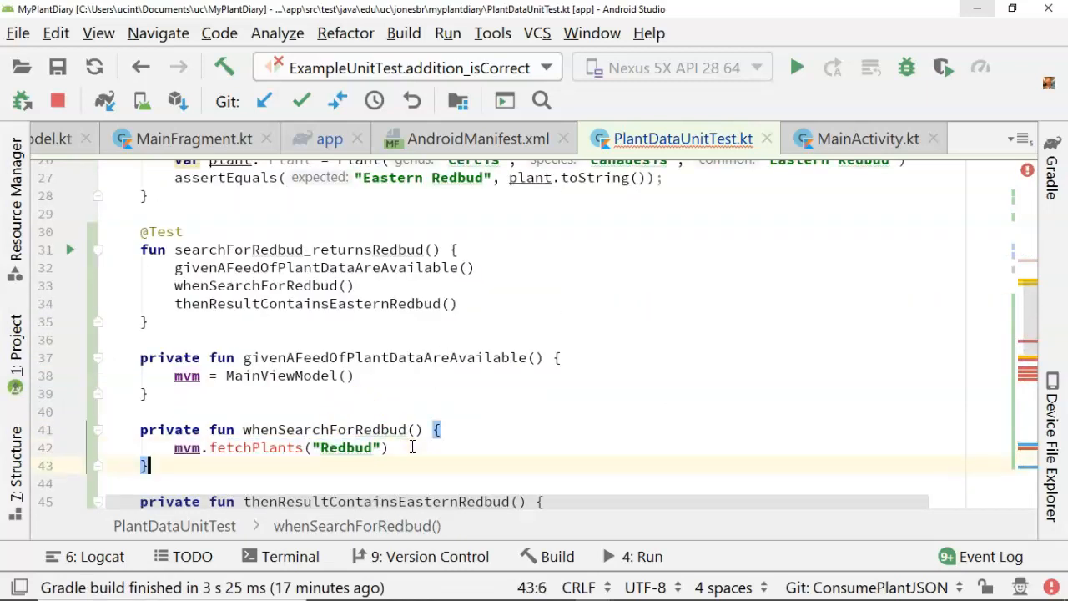
pyautogui.scroll(-3)
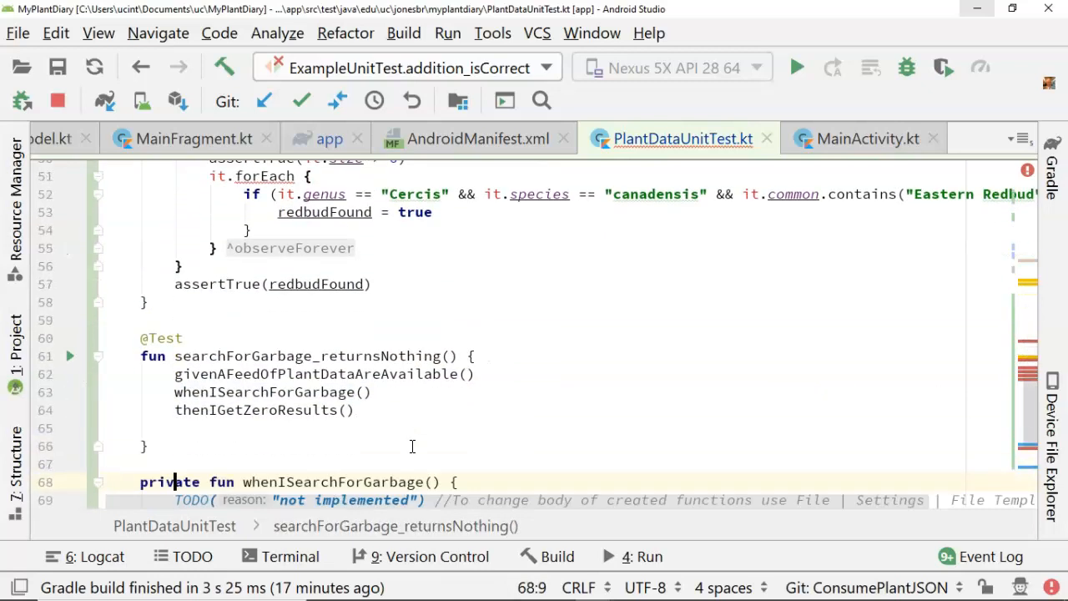
pyautogui.write('sklujapouetllkjsdau')
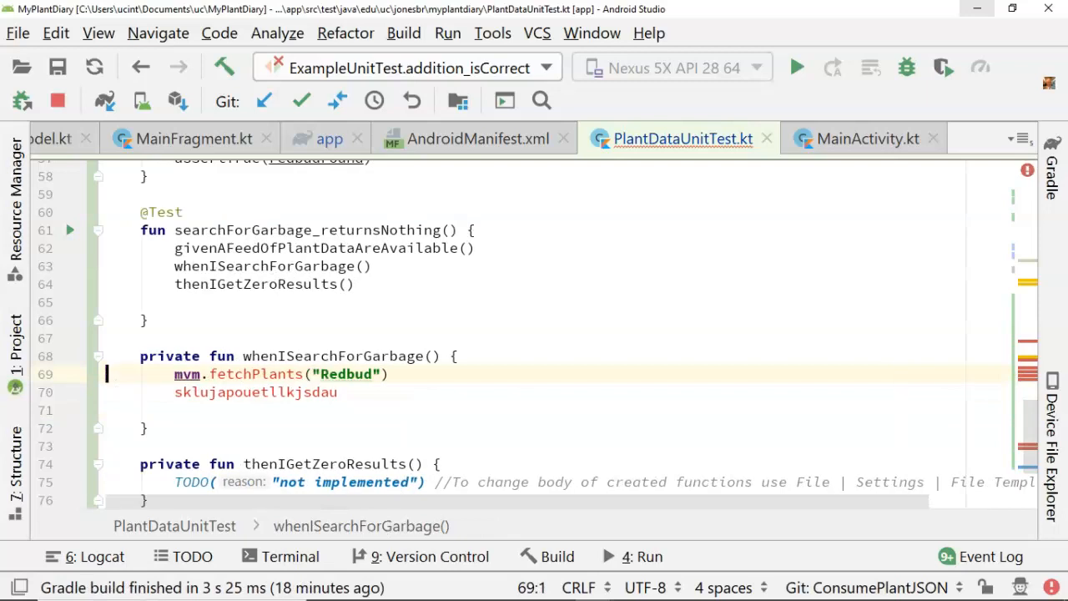
pyautogui.click(145, 427)
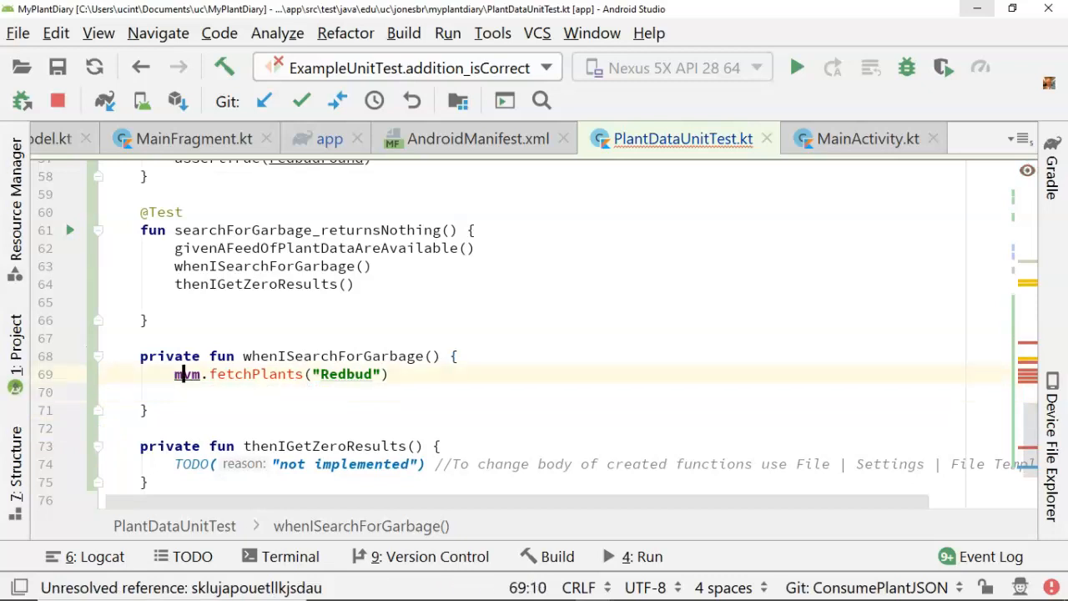
pyautogui.doubleClick(344, 374)
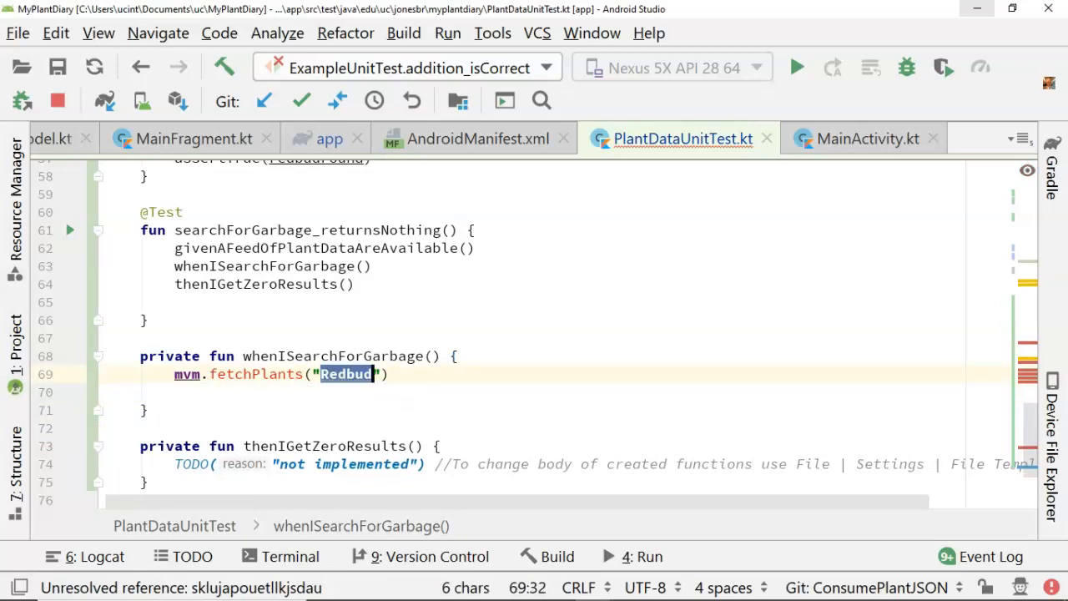
pyautogui.write('sklujapouetllkjsdau')
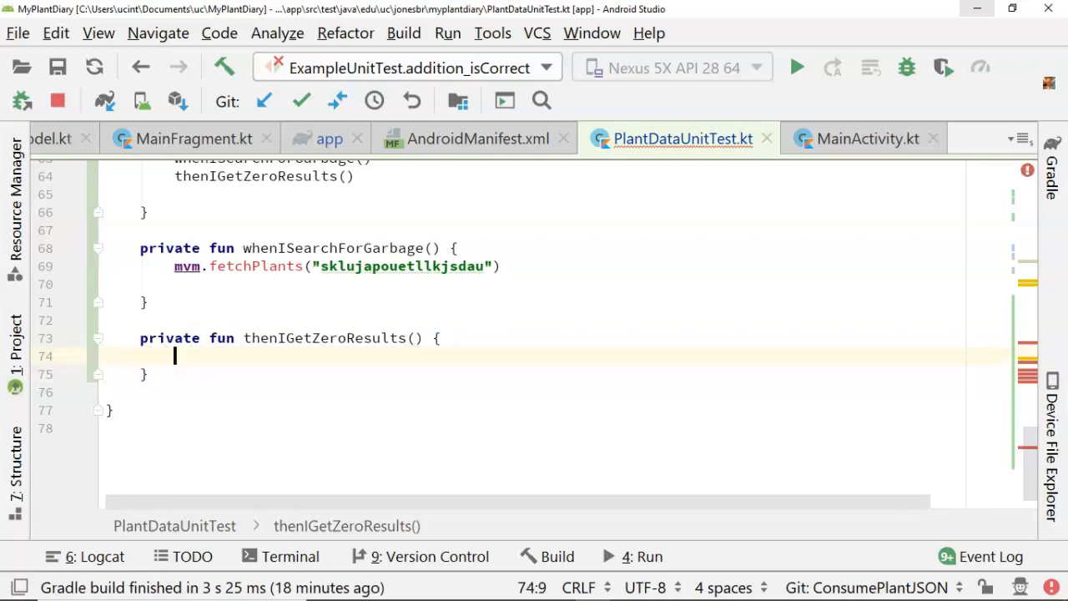
# - Write mvm.plants.observeForever in thenIGetZeroResults and start assertEquals(0, it.size) inside it
pyautogui.write('mvm.plants.')
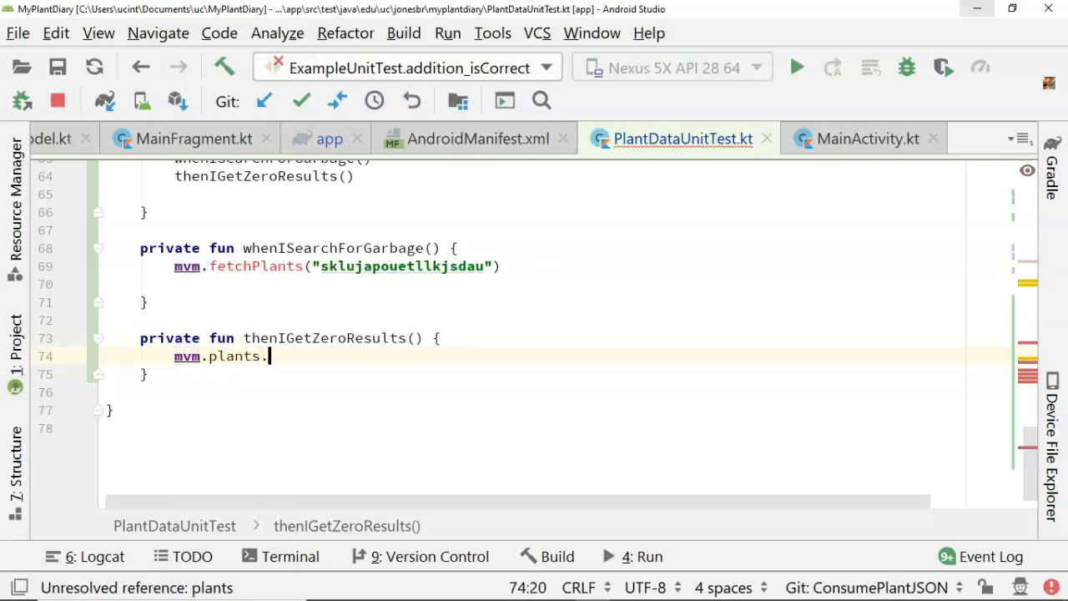
pyautogui.write('observer')
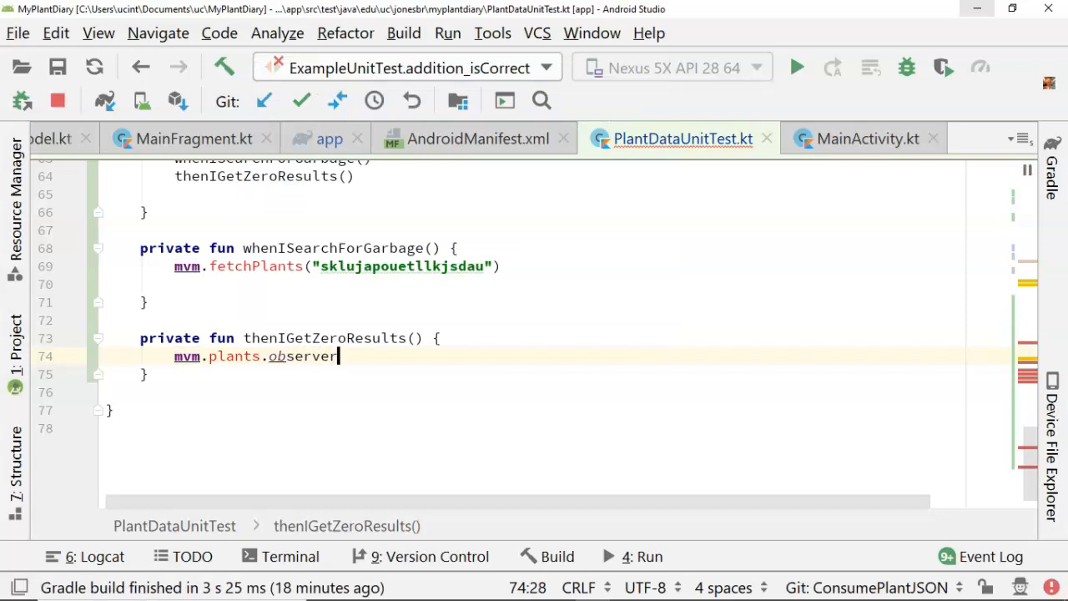
pyautogui.write('Forever {')
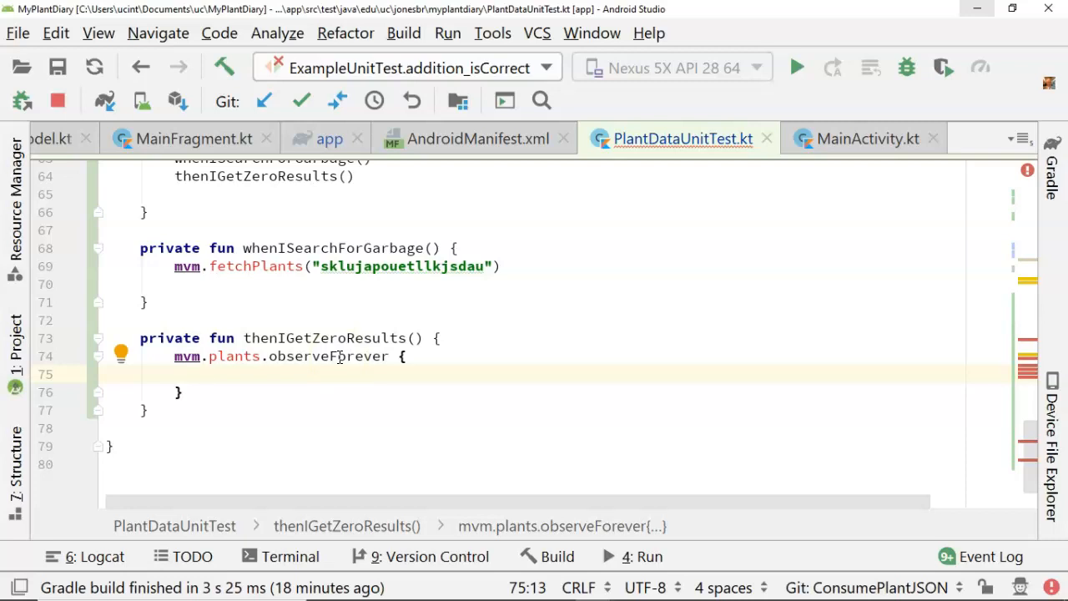
pyautogui.write('assertEquals(')
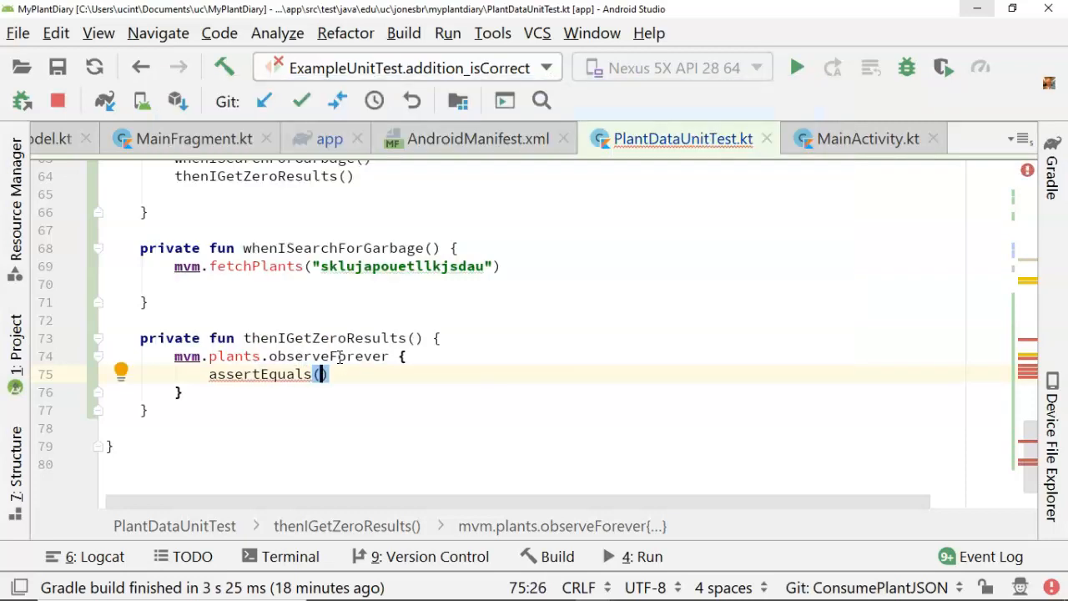
pyautogui.write('0, it.z')
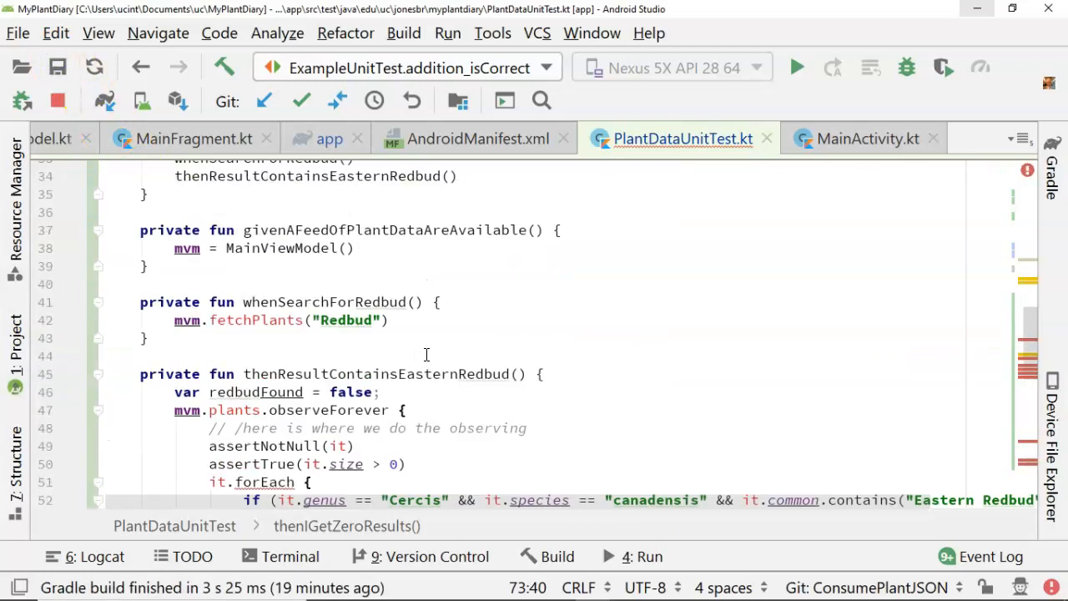
pyautogui.scroll(-3)
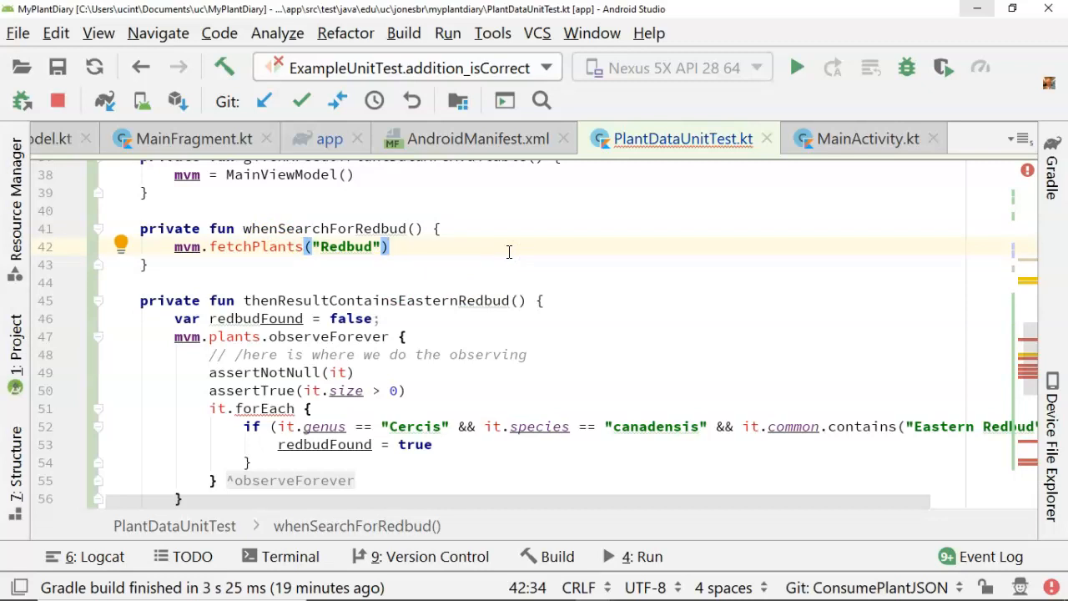
pyautogui.scroll(-3)
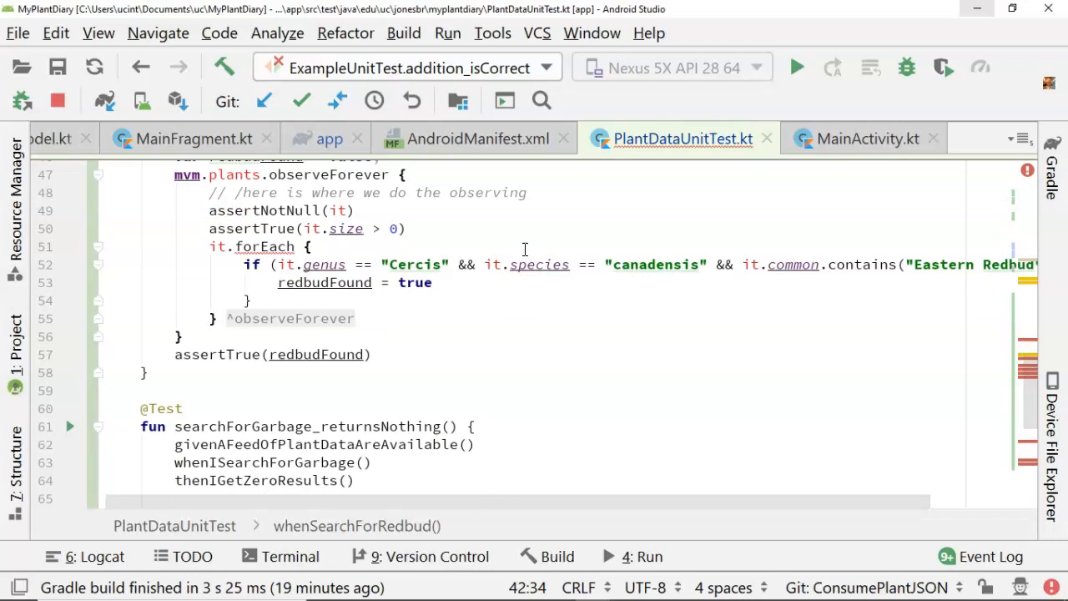
pyautogui.moveTo(612, 218)
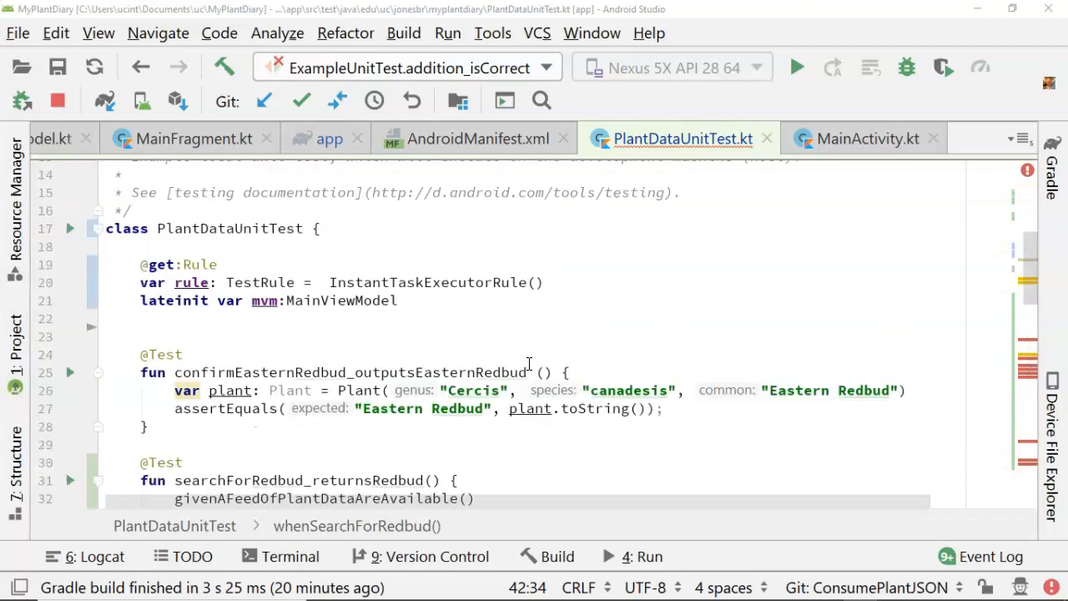
pyautogui.scroll(-3)
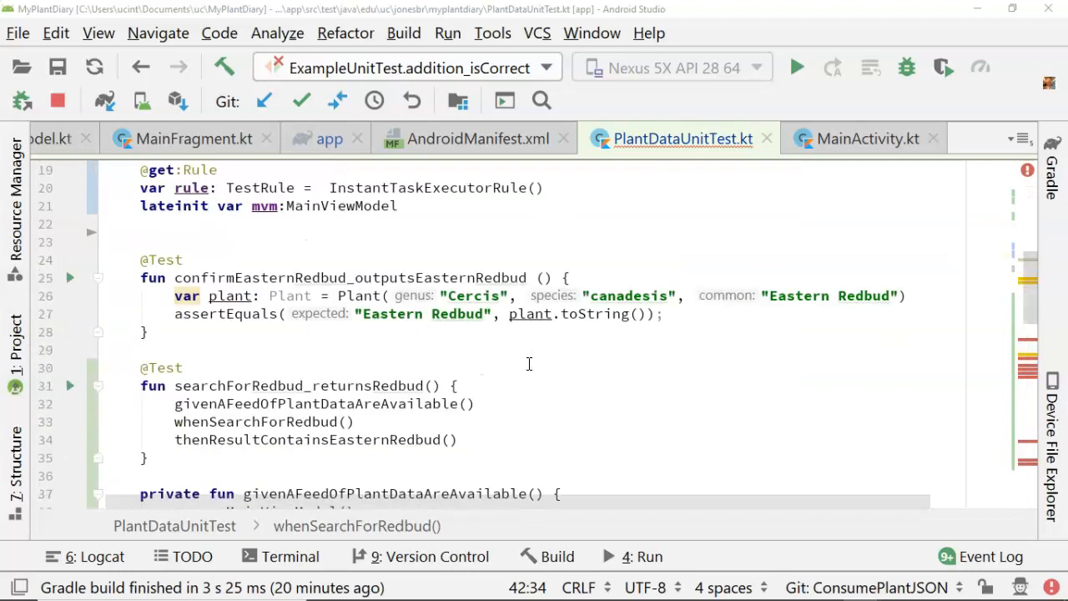
pyautogui.scroll(-3)
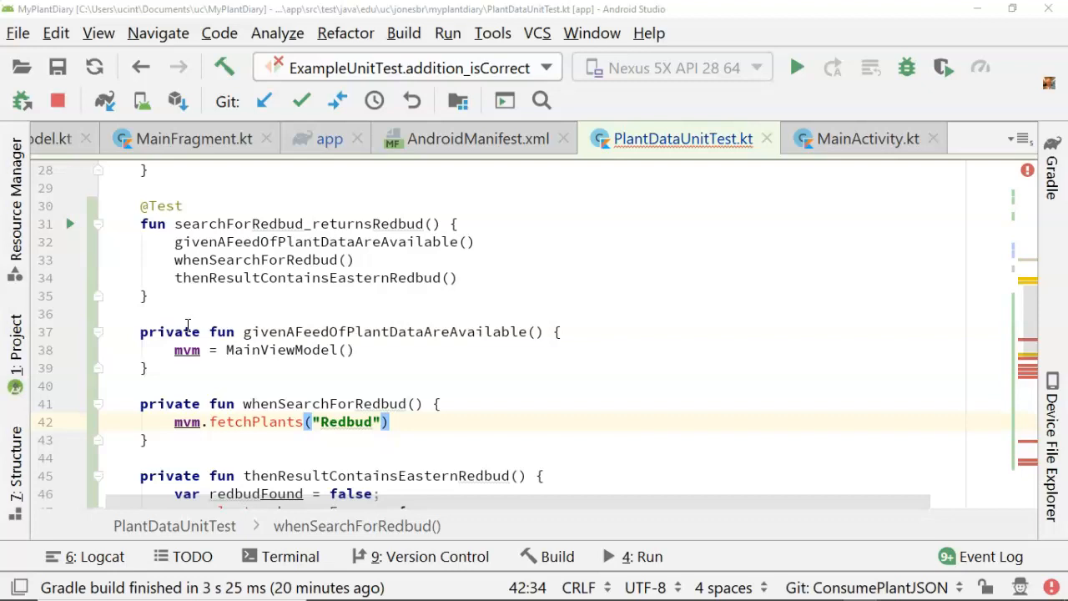
pyautogui.moveTo(234, 334)
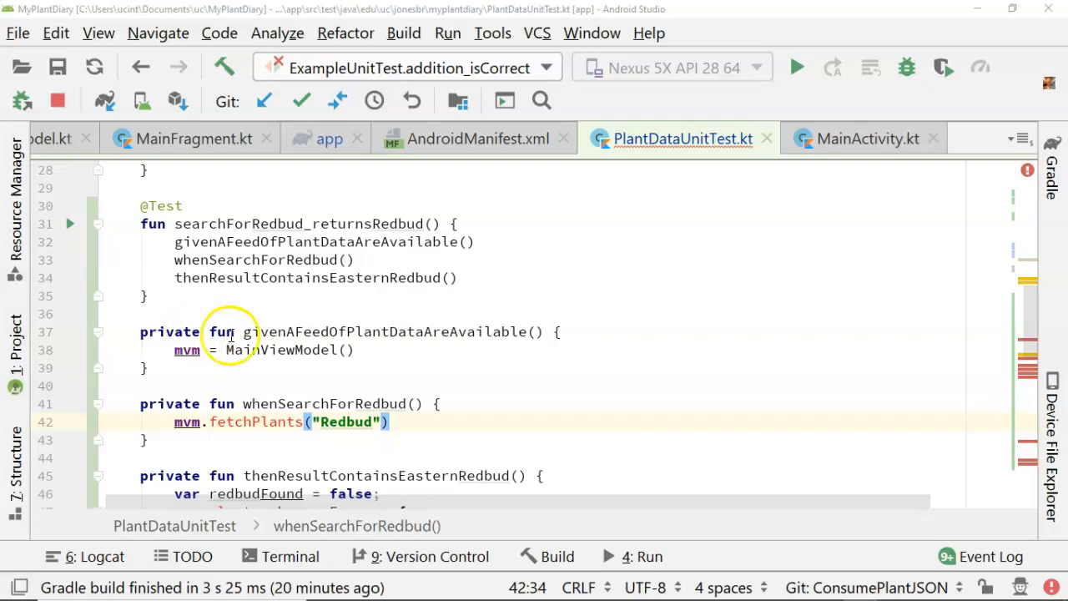
pyautogui.moveTo(35, 571)
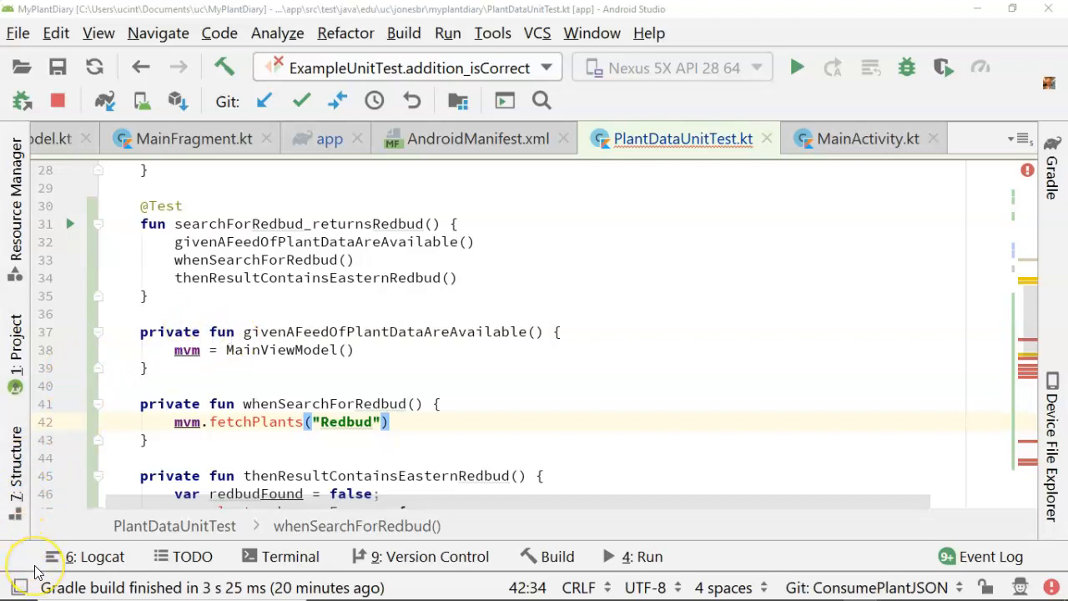